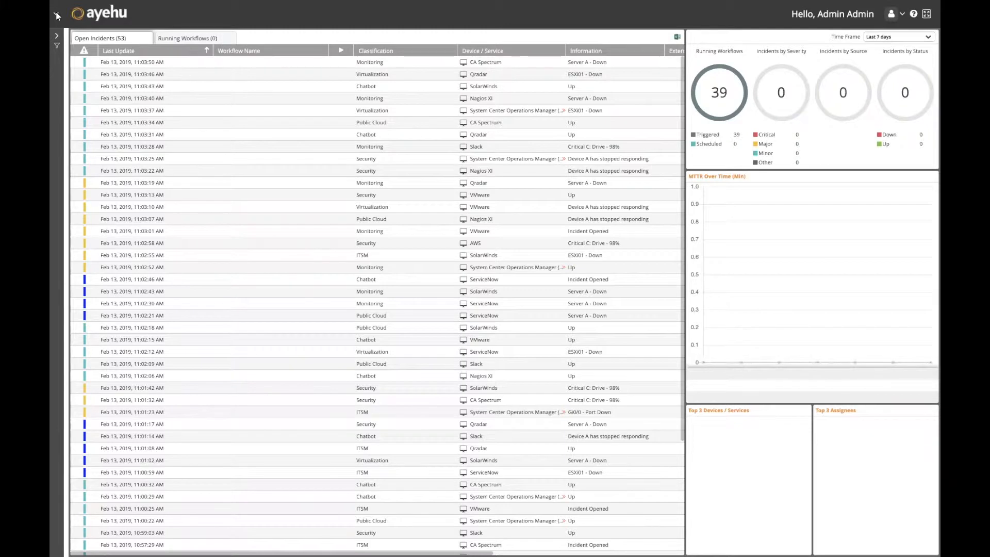
Navigate from the incidents dashboard through the main menu to Configuration > Modules
left_click(55, 15)
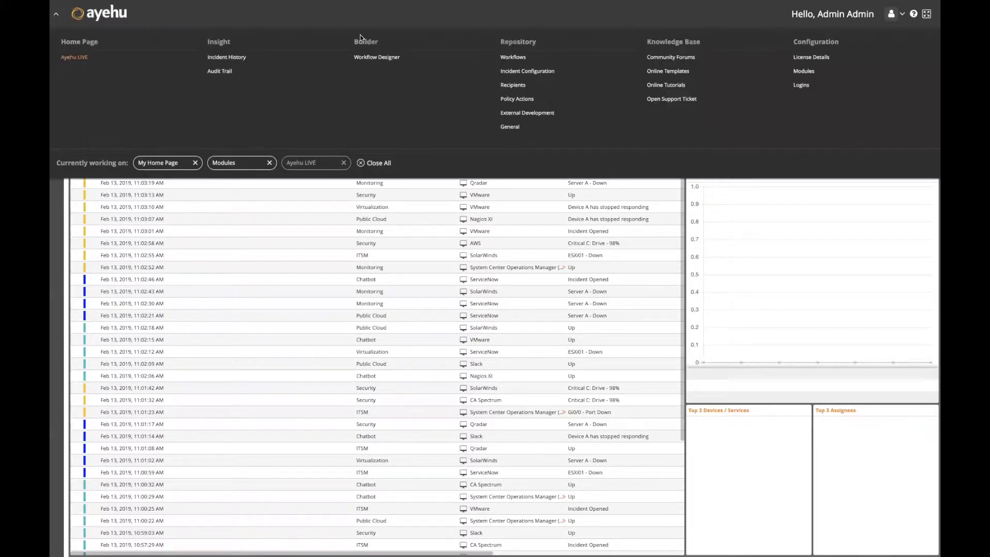
mouse_move(804, 71)
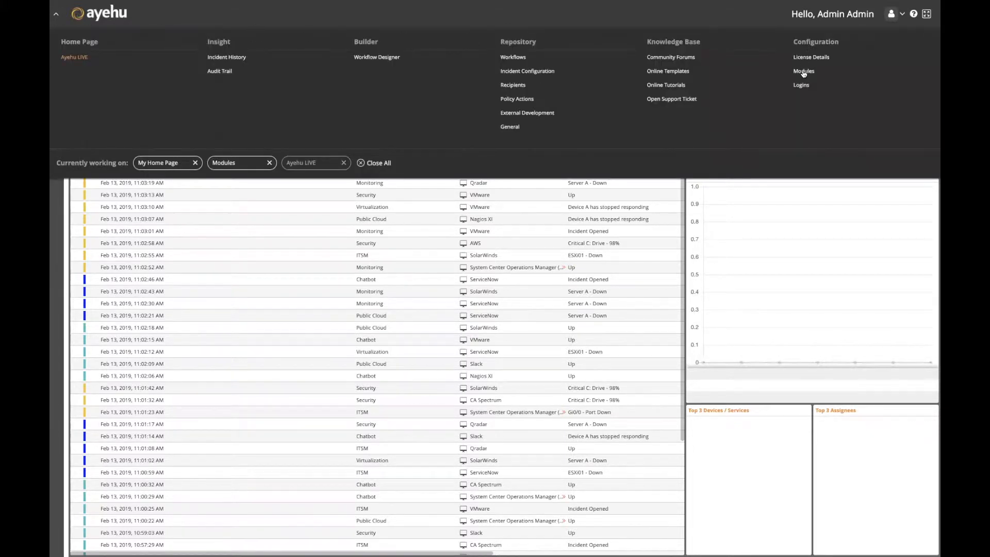
left_click(803, 71)
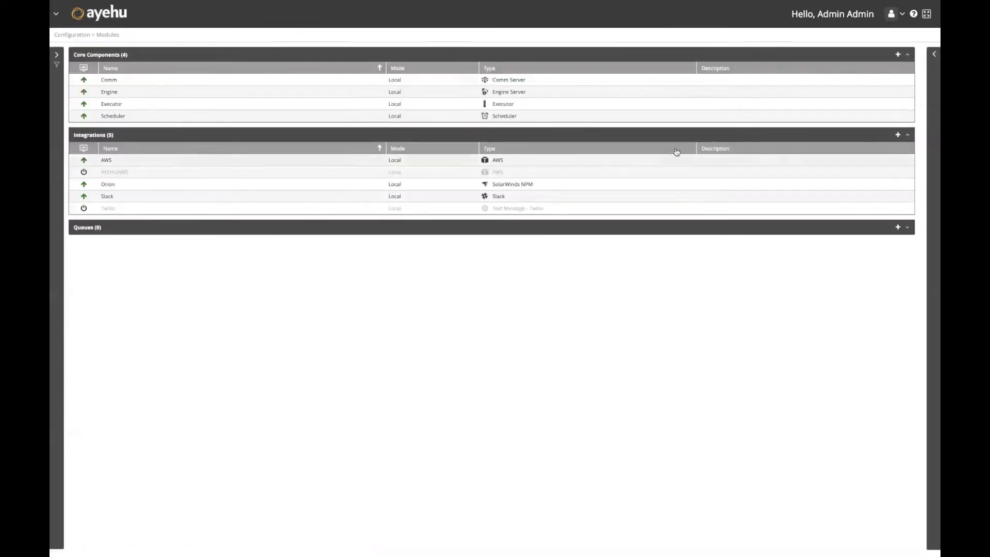
mouse_move(562, 81)
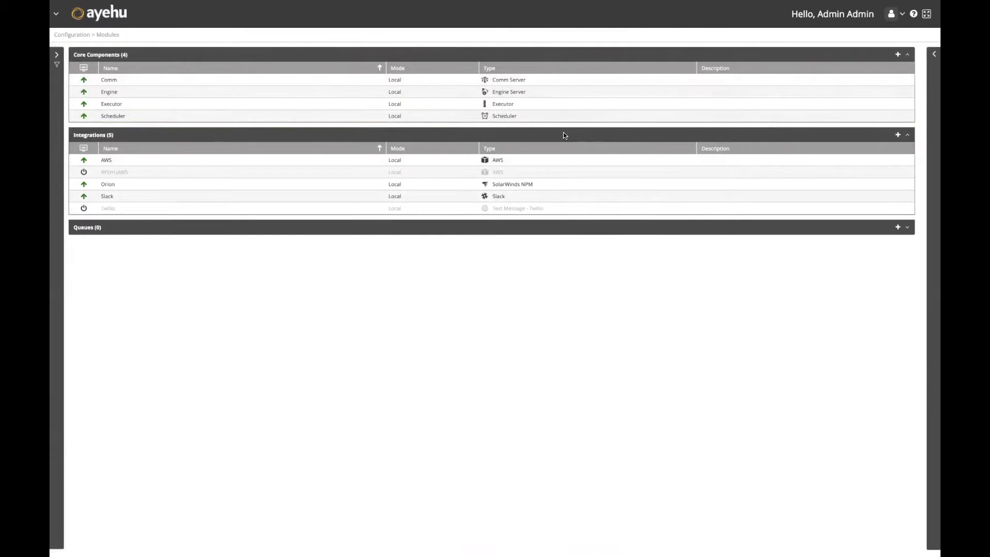
mouse_move(571, 139)
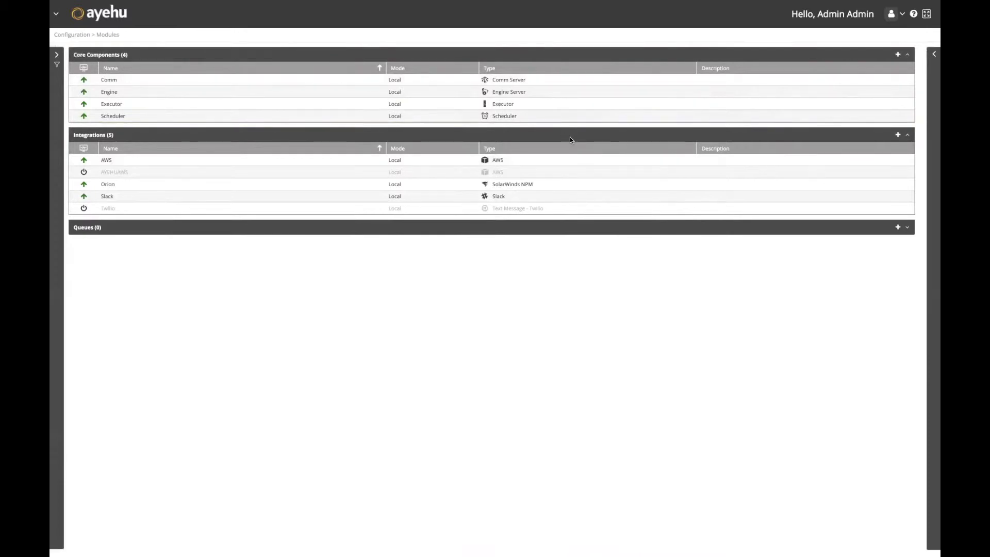
mouse_move(897, 136)
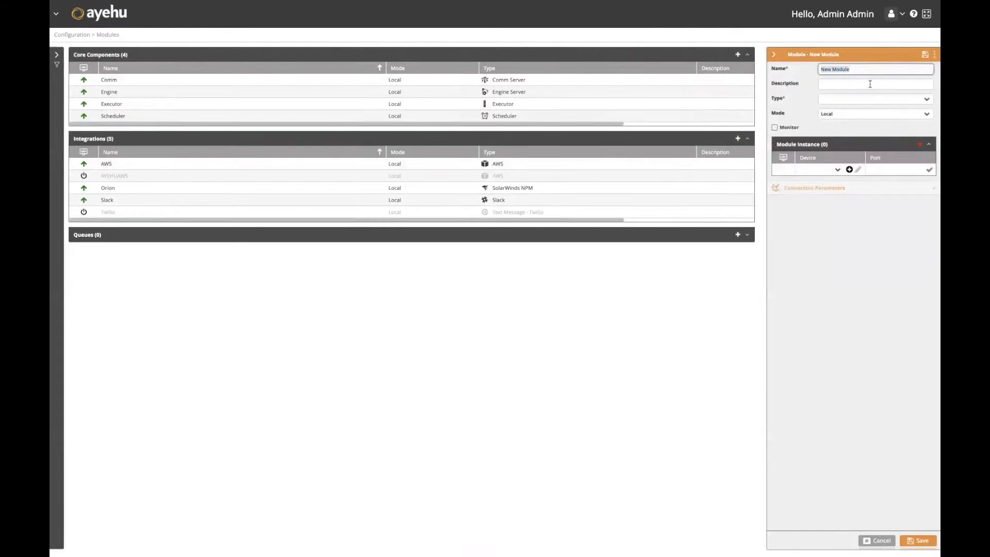
Create a ServiceNow integration module in Local mode with the EC2AMAZ device instance, and save
type("Ser")
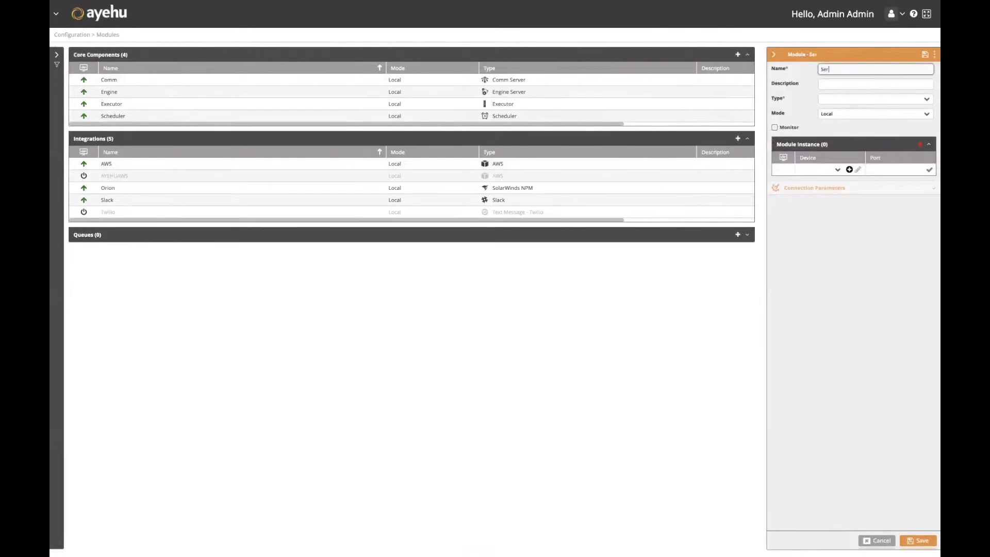
type("ServiceNow")
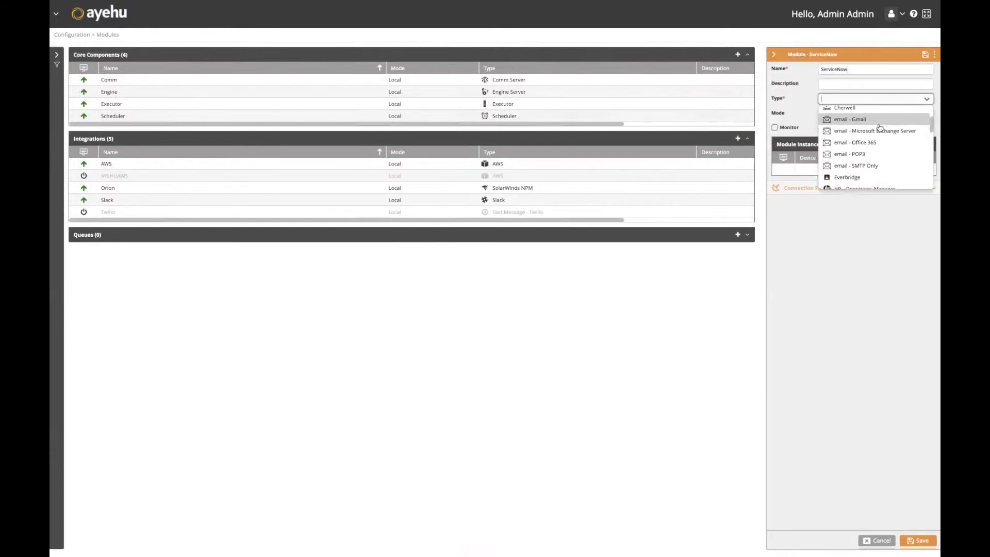
scroll("down", 3)
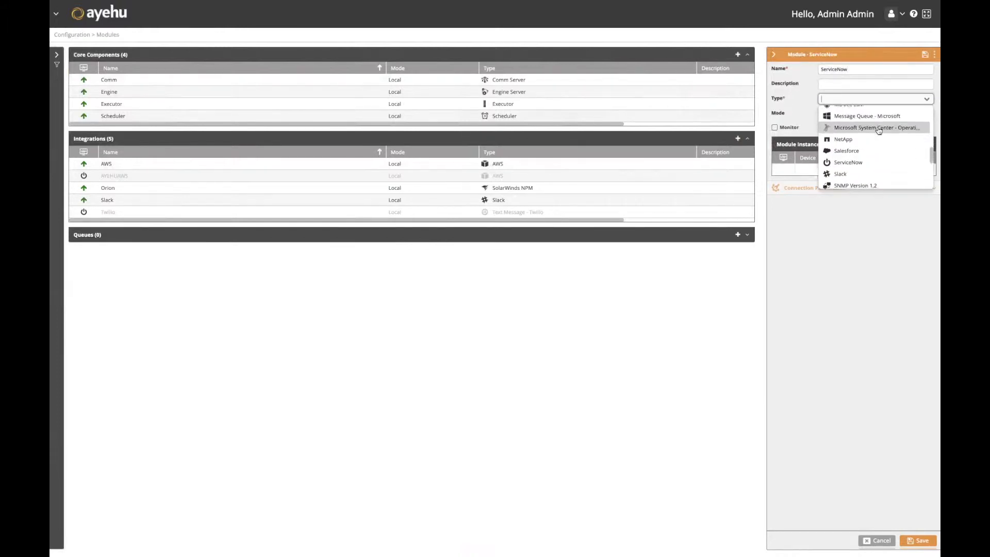
left_click(836, 161)
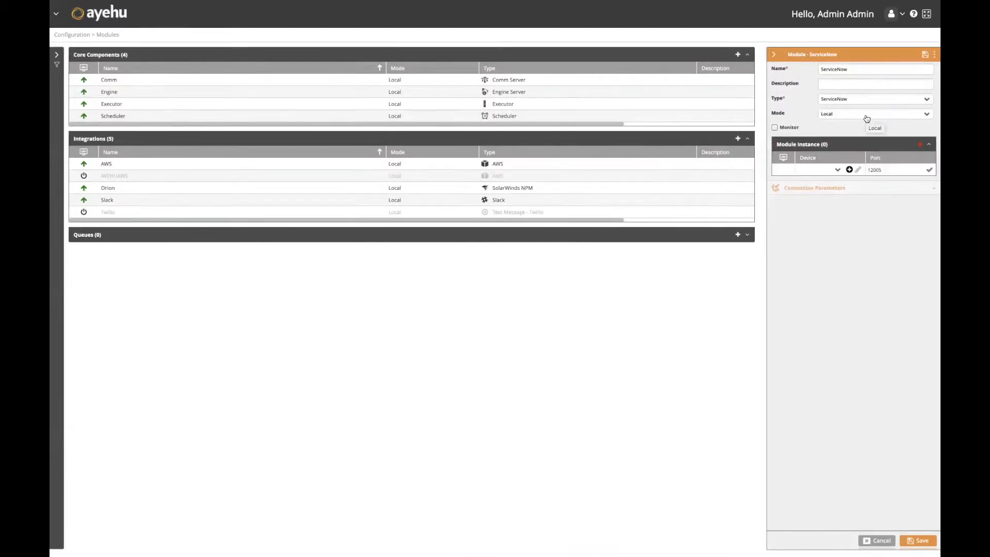
left_click(876, 114)
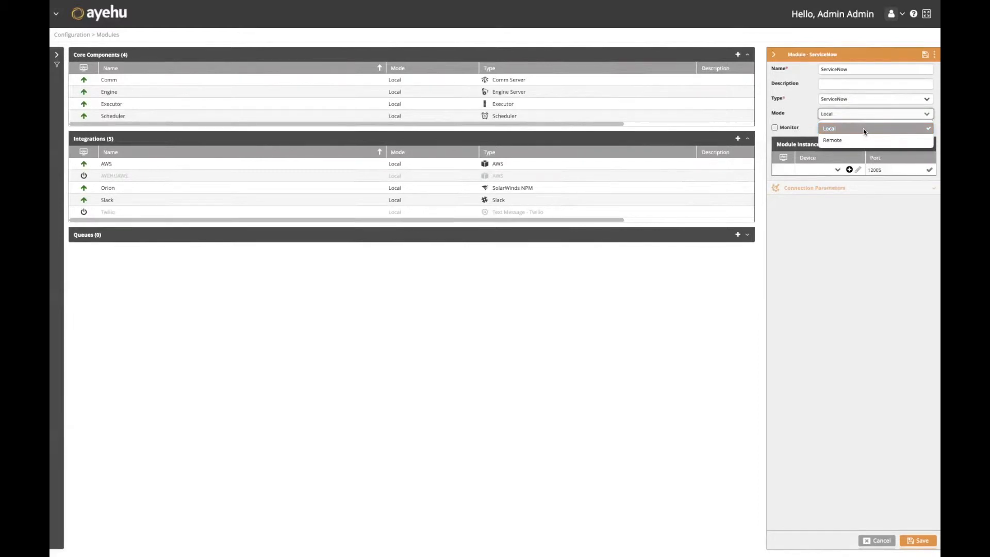
left_click(830, 128)
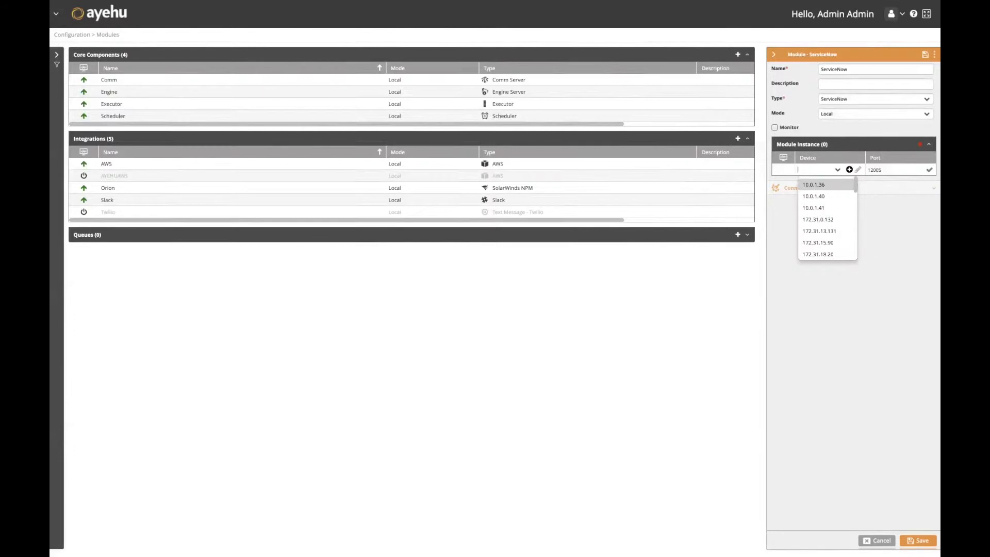
type("EC")
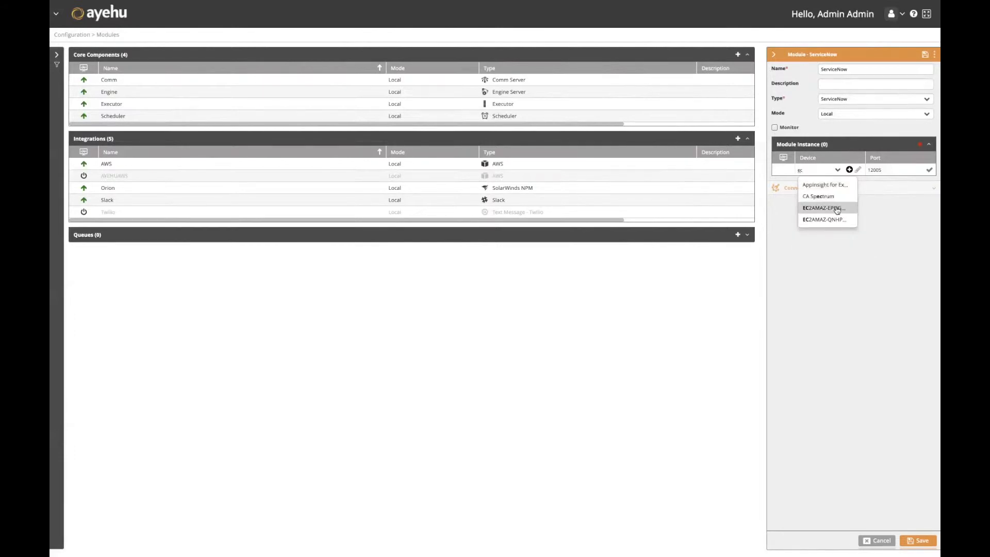
left_click(824, 208)
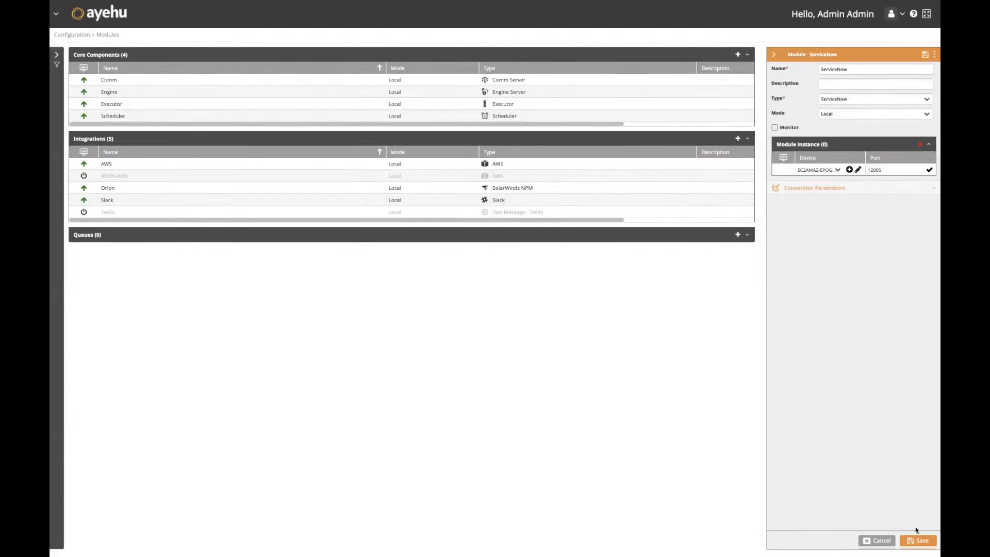
left_click(924, 541)
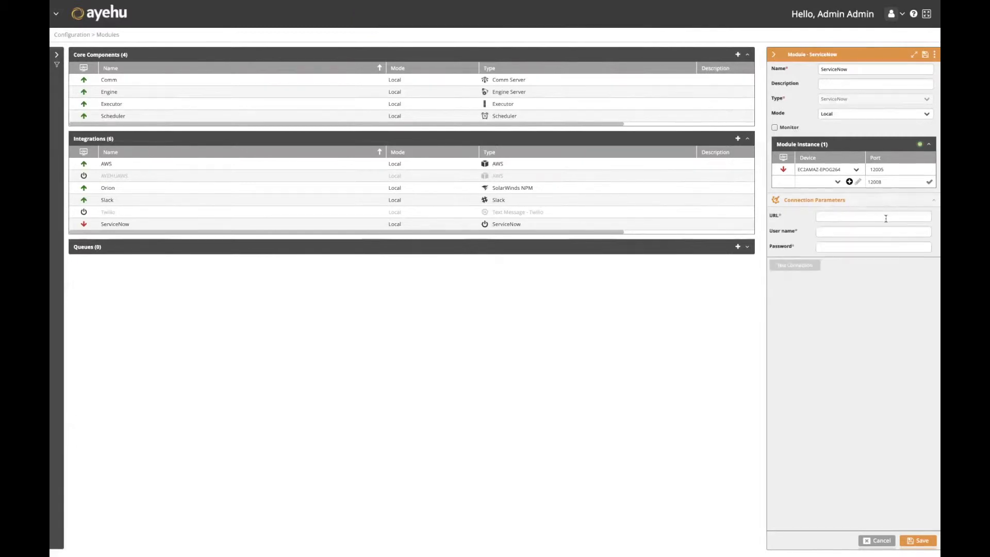
type("https://ven01906.service-now.com")
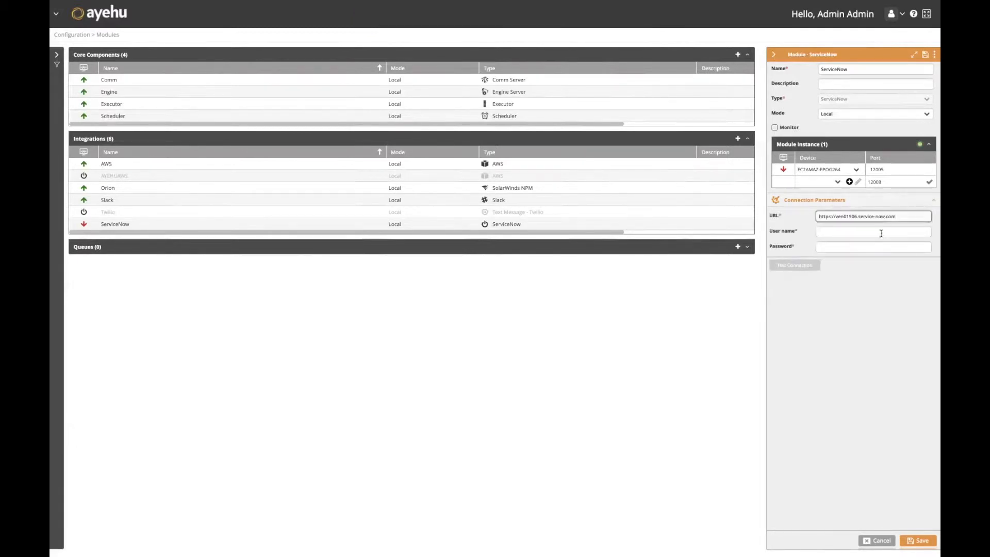
left_click(873, 231)
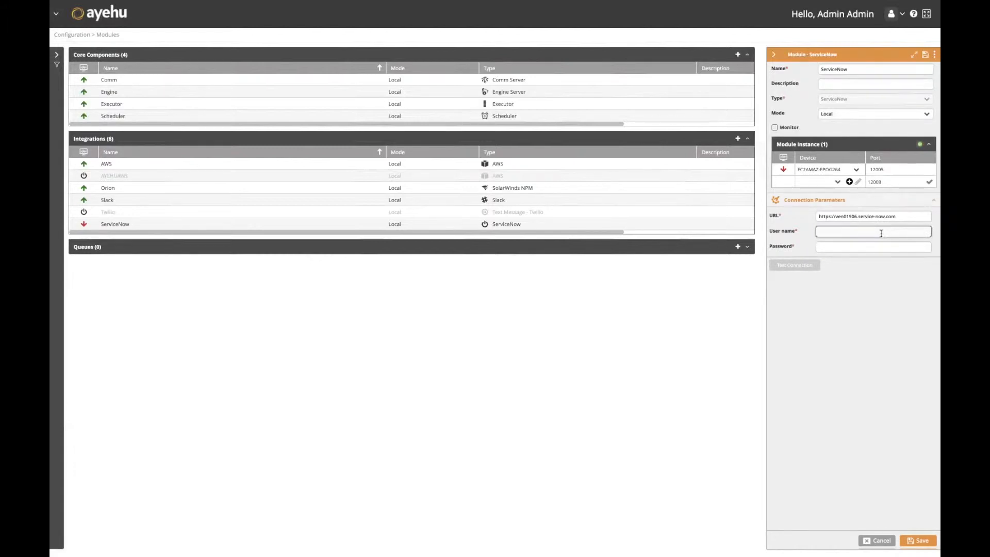
type("Eyeshare.admin")
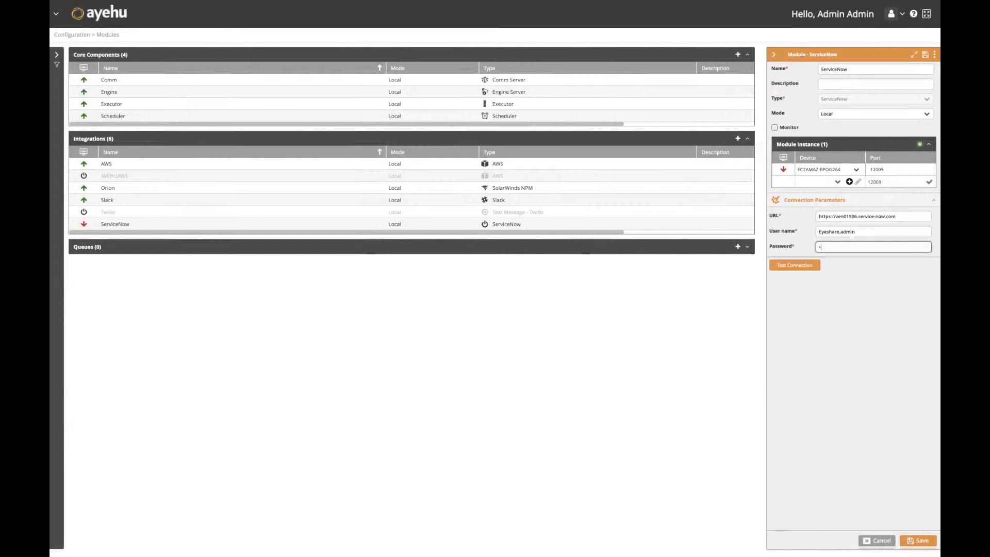
type("password")
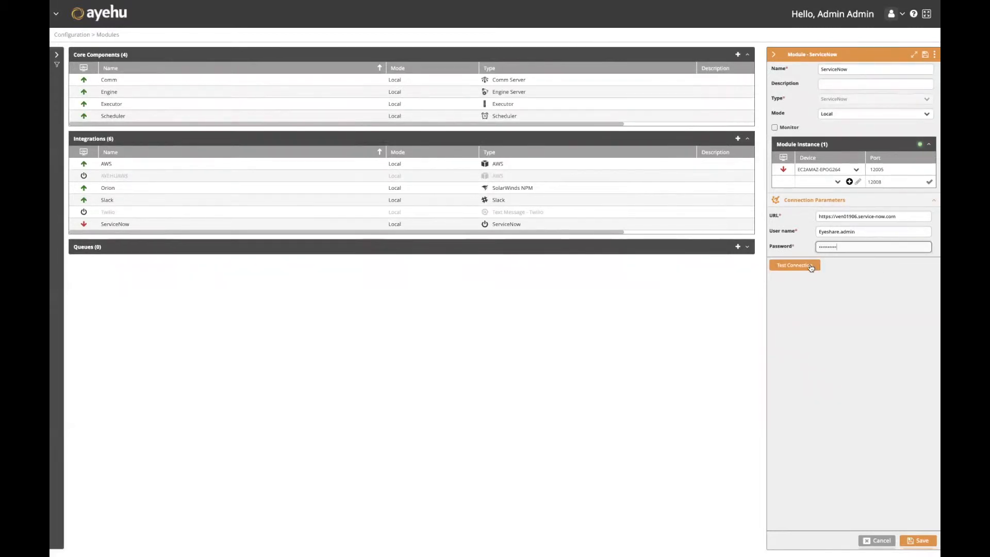
left_click(796, 266)
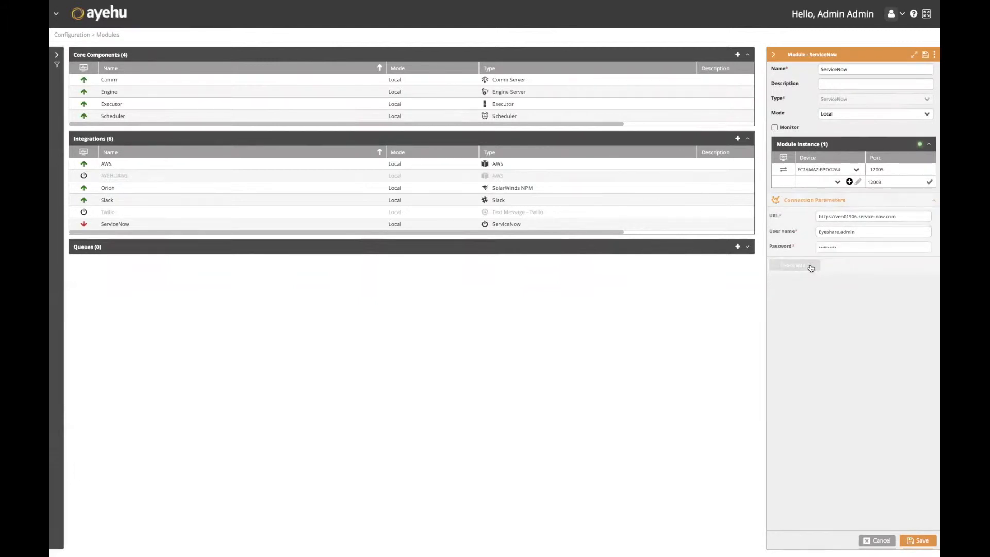
left_click(795, 265)
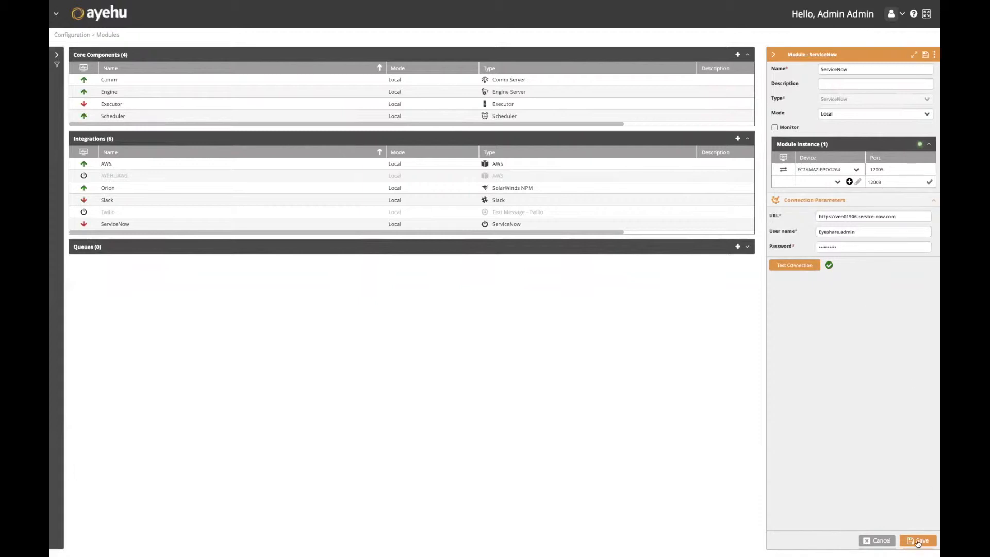
left_click(920, 540)
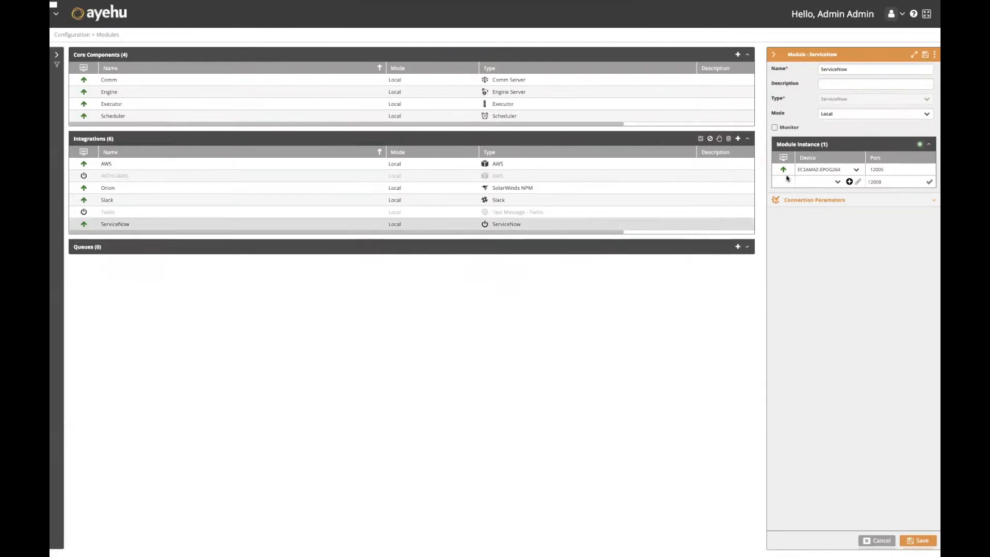
mouse_move(872, 108)
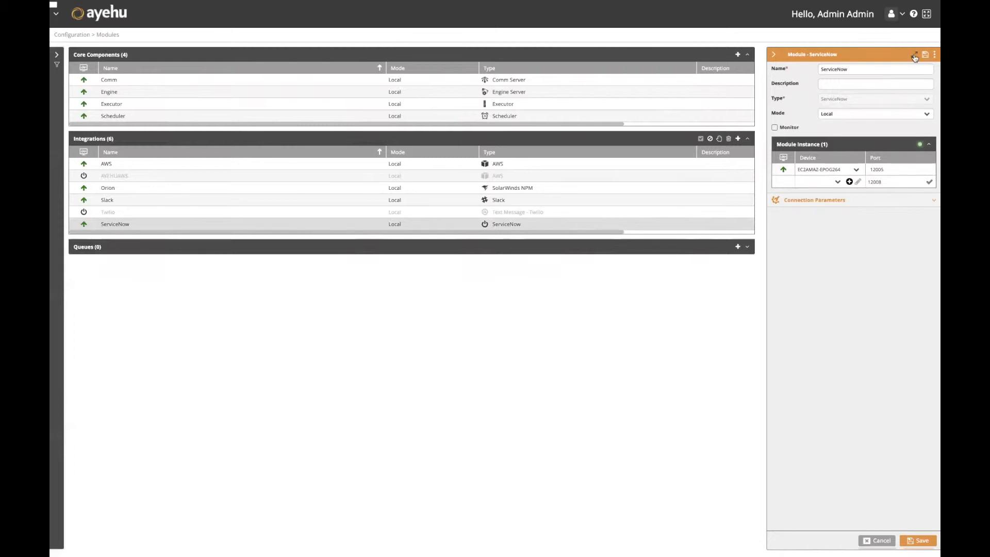
Add the Change Request form on the Forms tab with two options enabled and interval 10
left_click(915, 56)
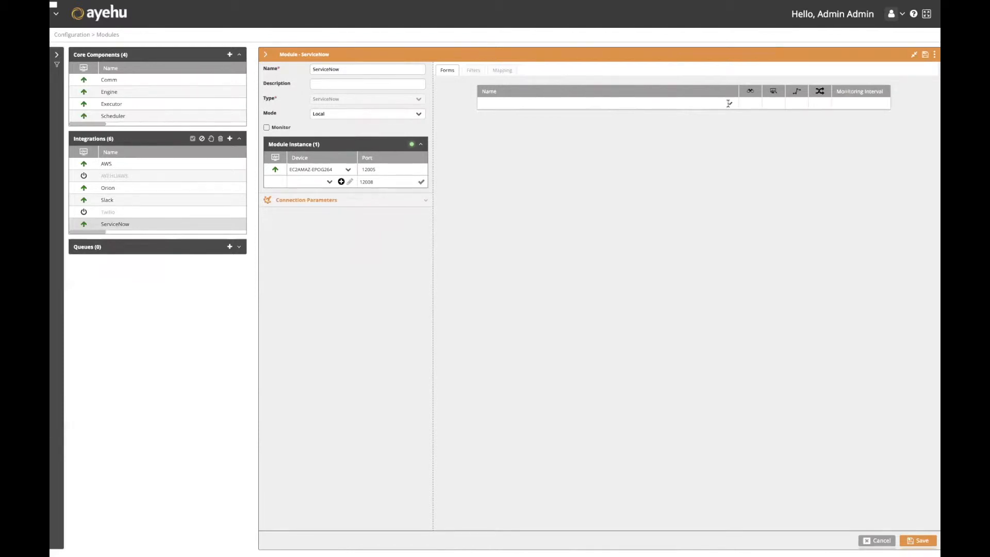
type("change")
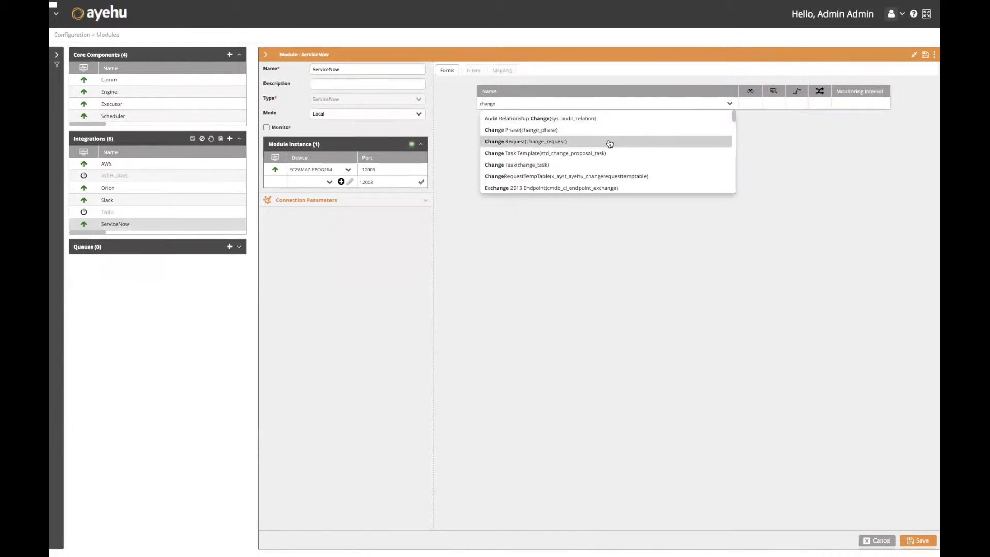
left_click(514, 141)
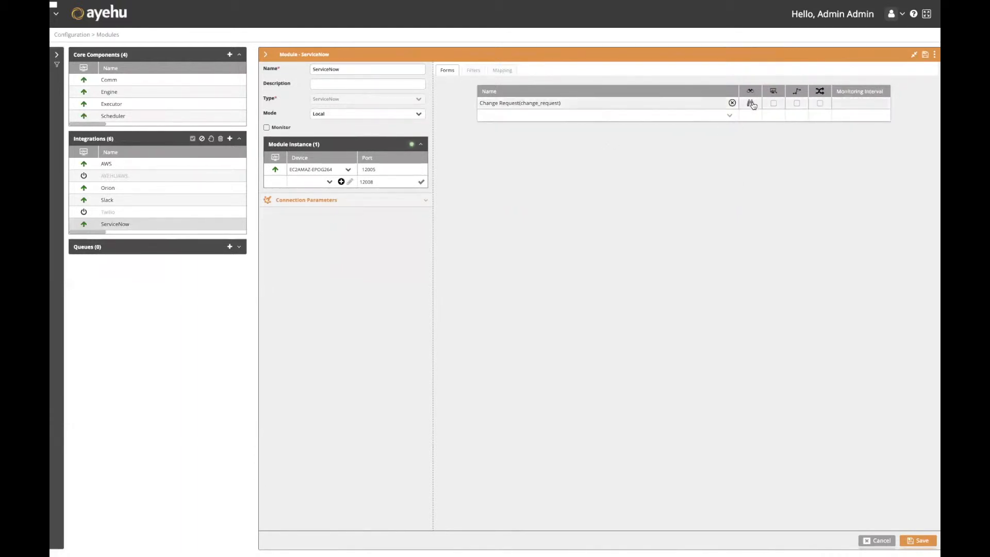
mouse_move(751, 103)
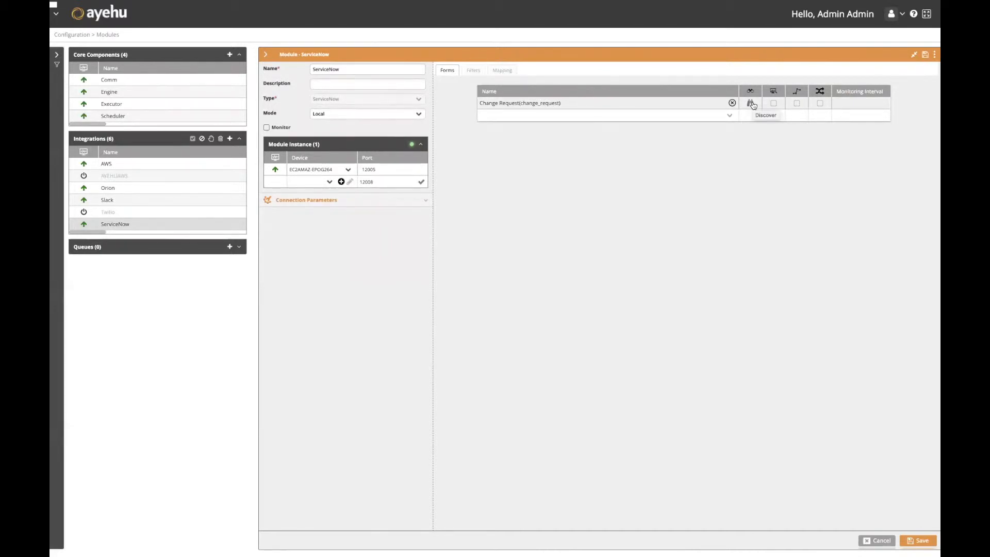
left_click(750, 103)
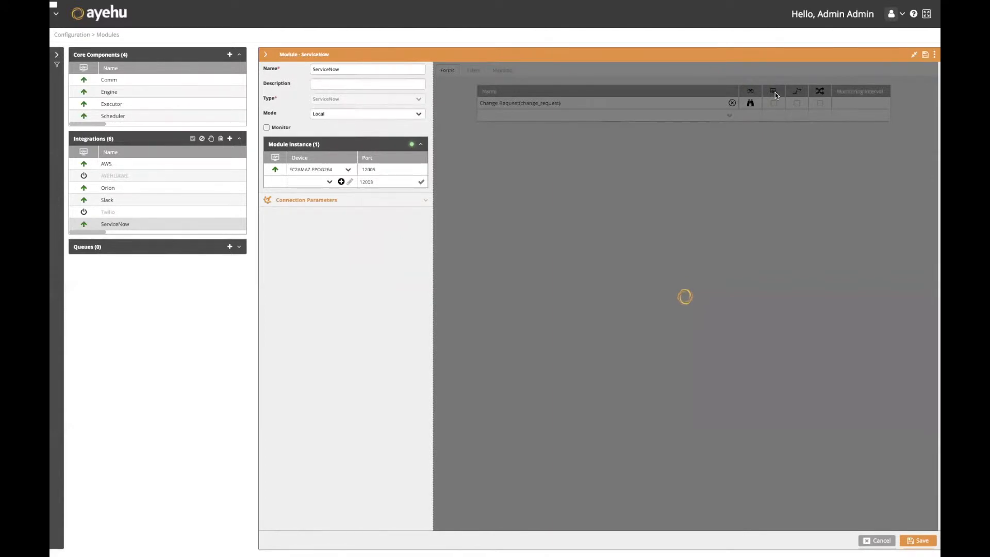
mouse_move(774, 105)
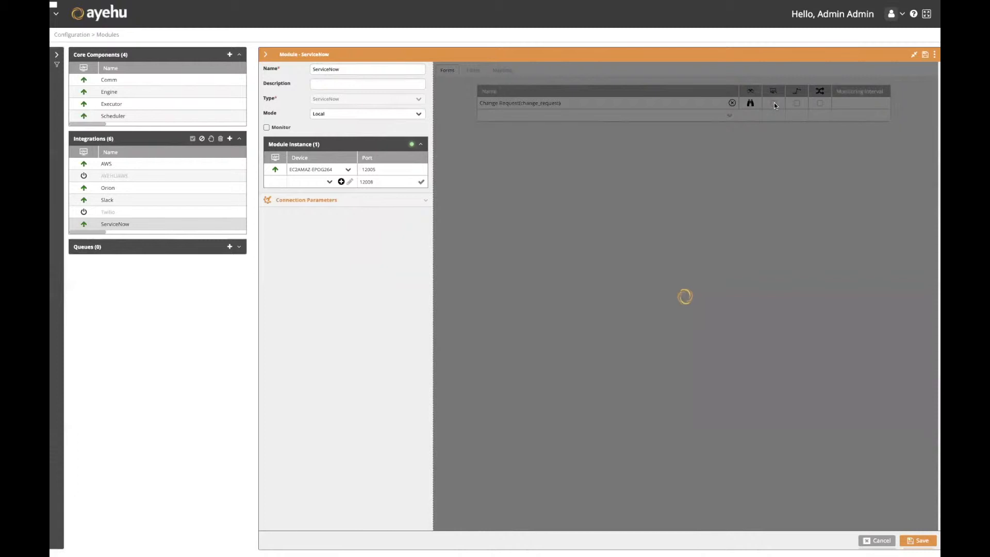
left_click(774, 103)
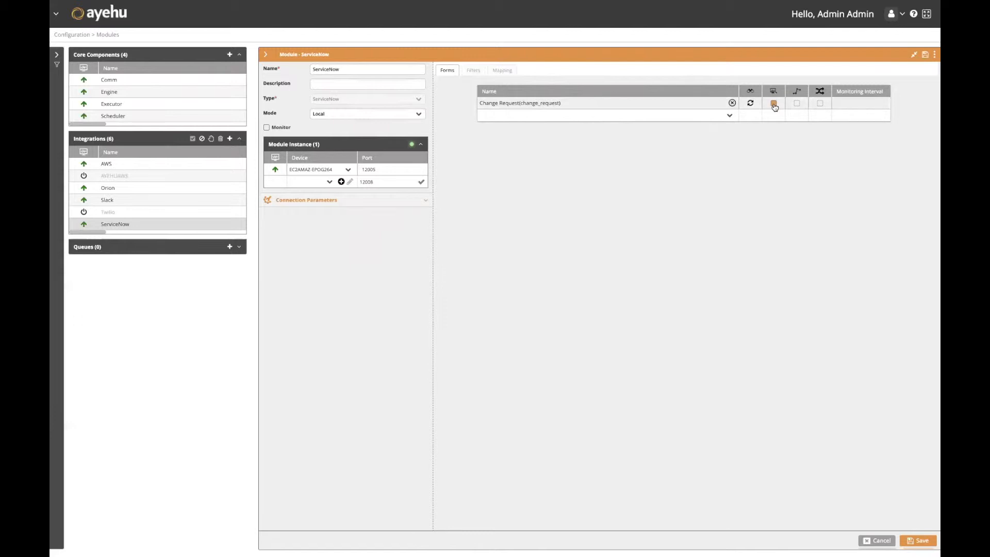
left_click(774, 103)
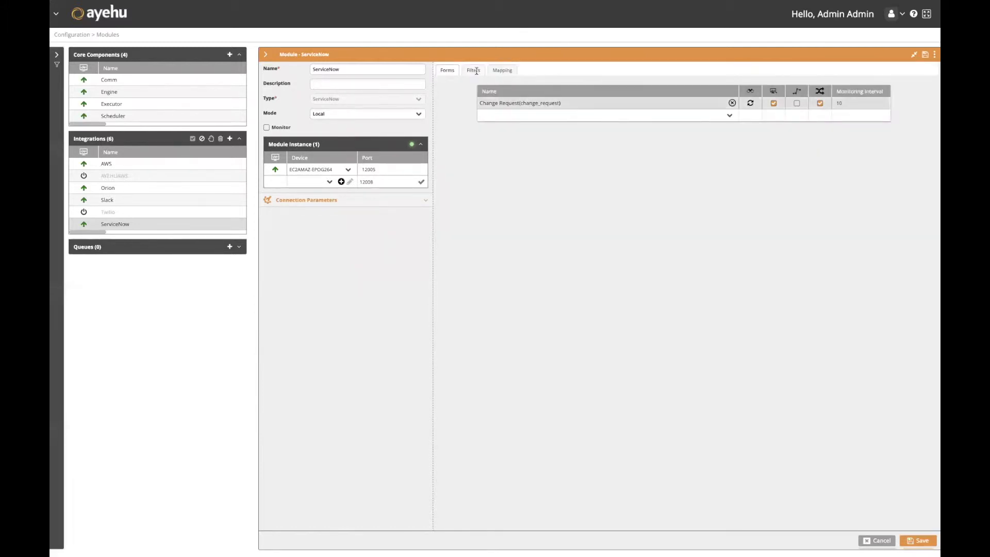
Add Change Request filter p1 with u_short_description Equals 'new vm', and save it
left_click(473, 70)
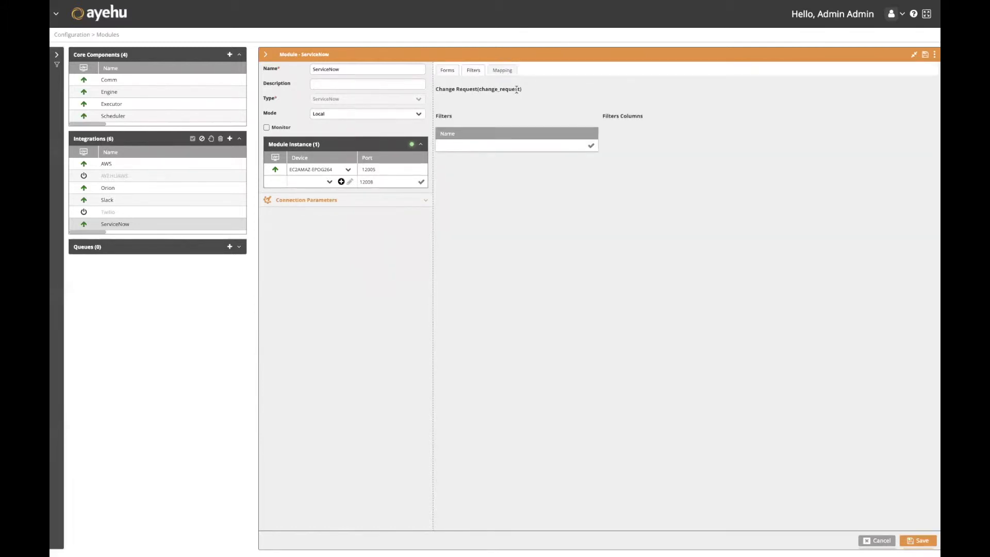
left_click(514, 146)
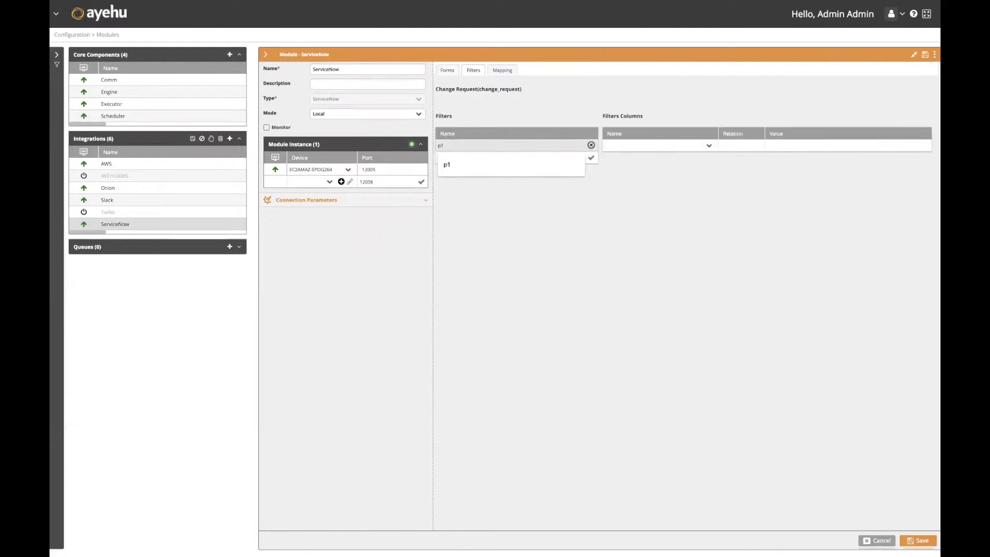
left_click(660, 145)
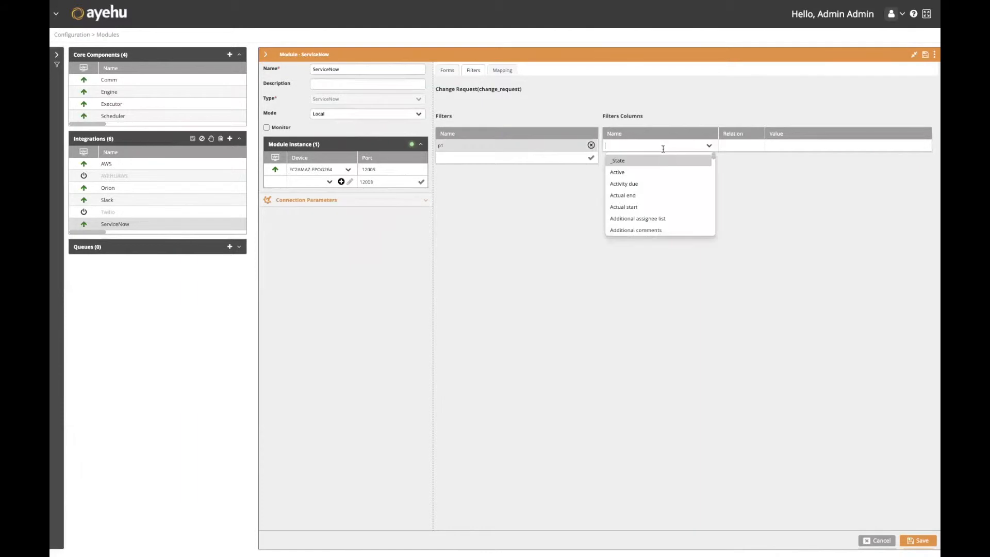
type("chan")
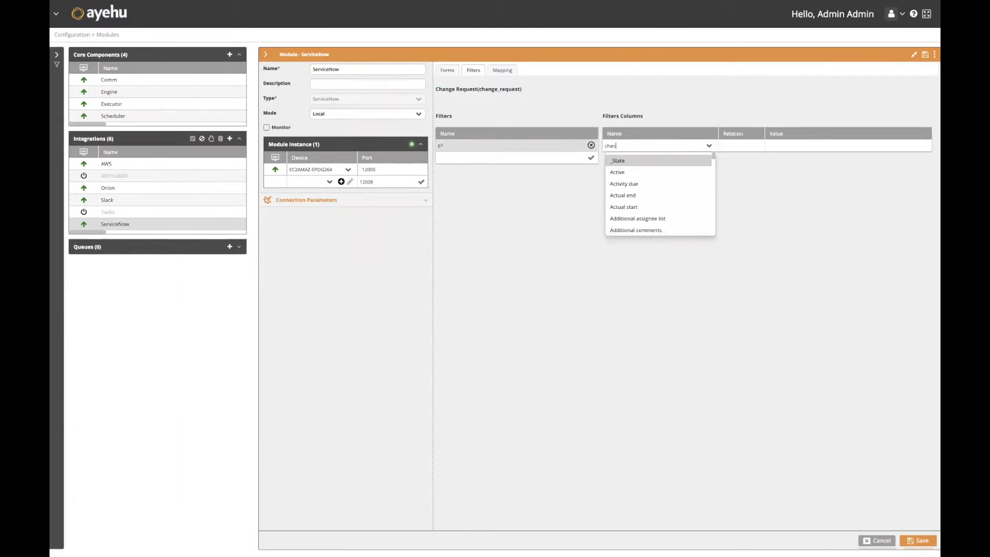
type("chan")
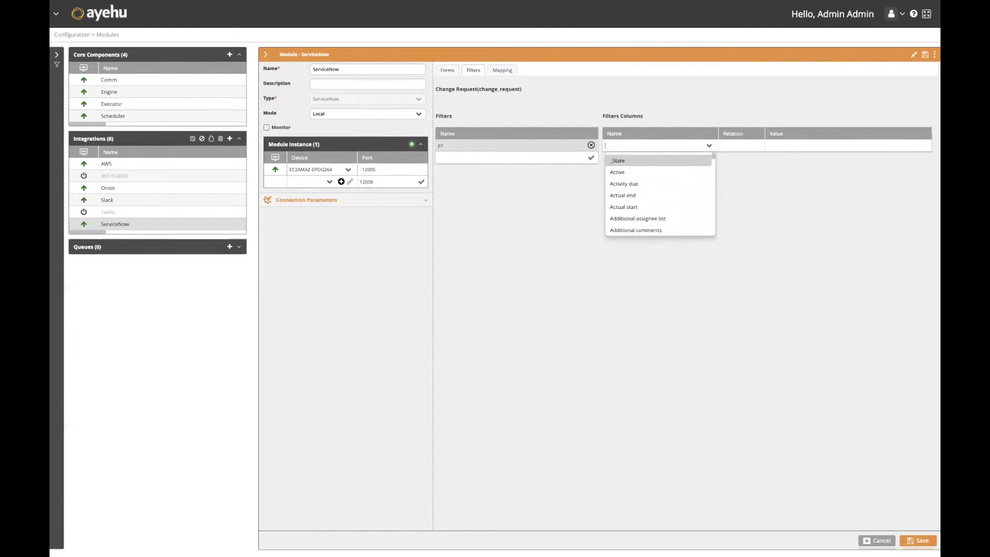
mouse_move(618, 161)
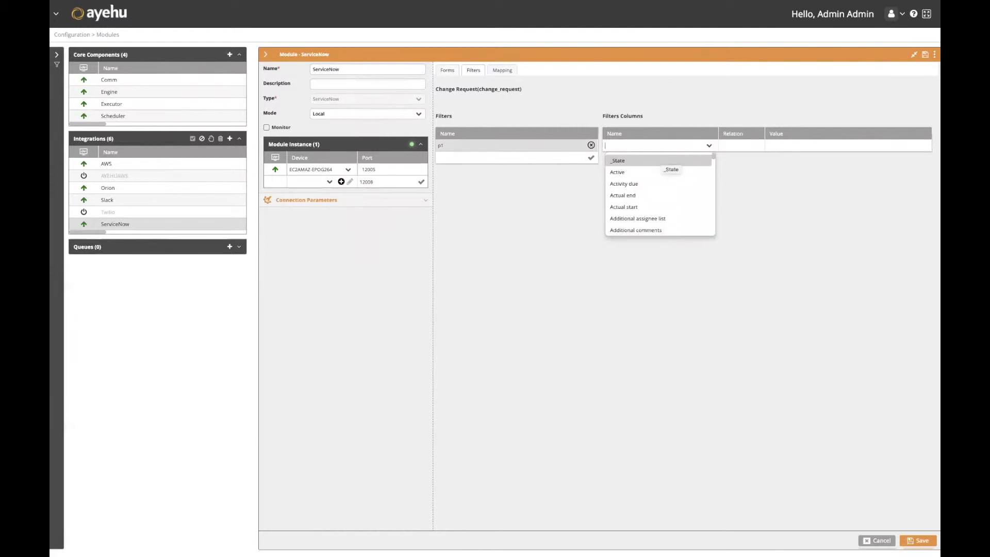
type("u_")
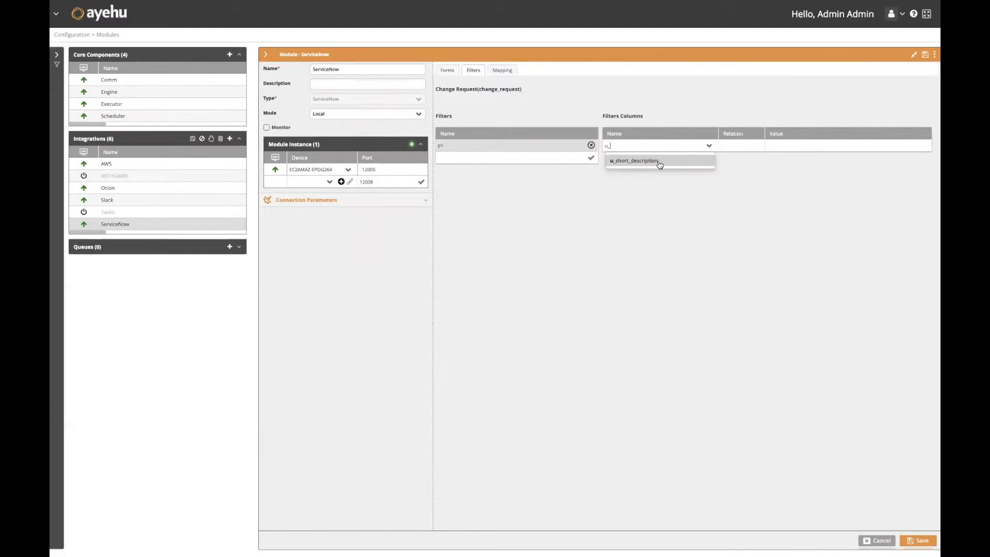
left_click(639, 161)
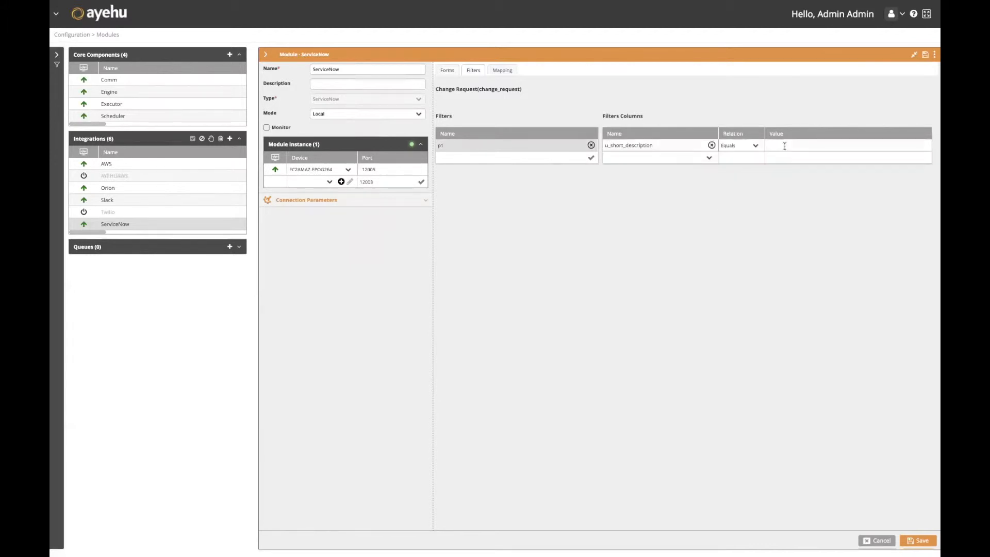
type("new vm")
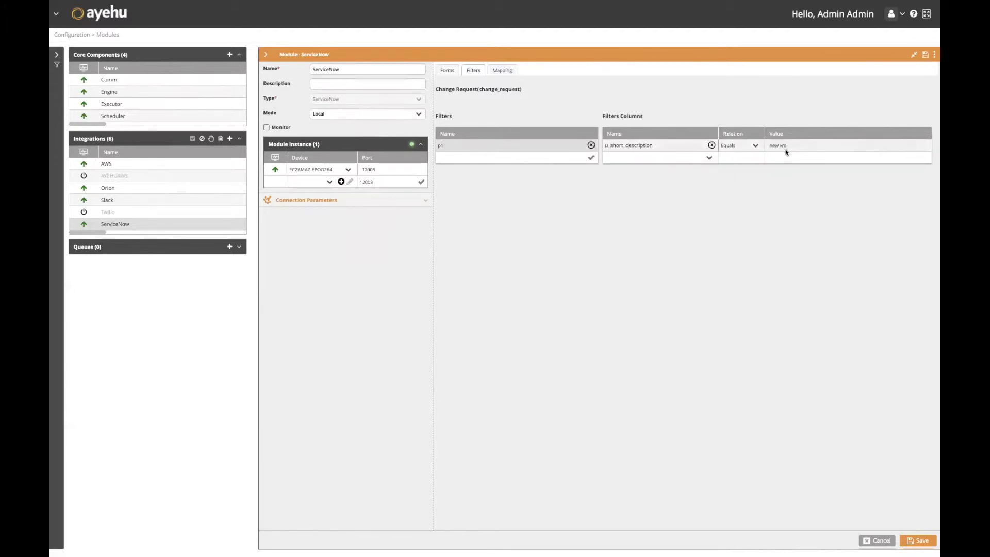
left_click(927, 541)
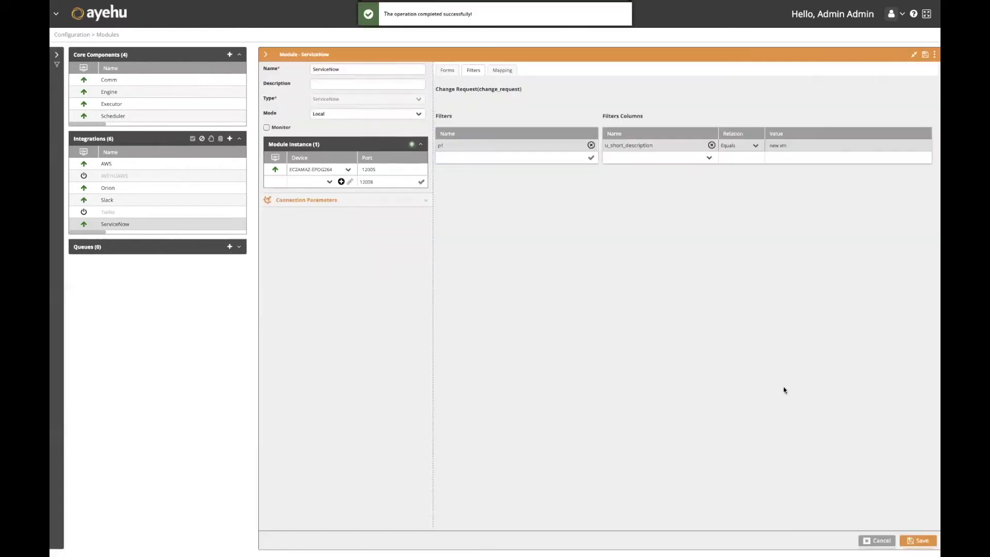
mouse_move(585, 181)
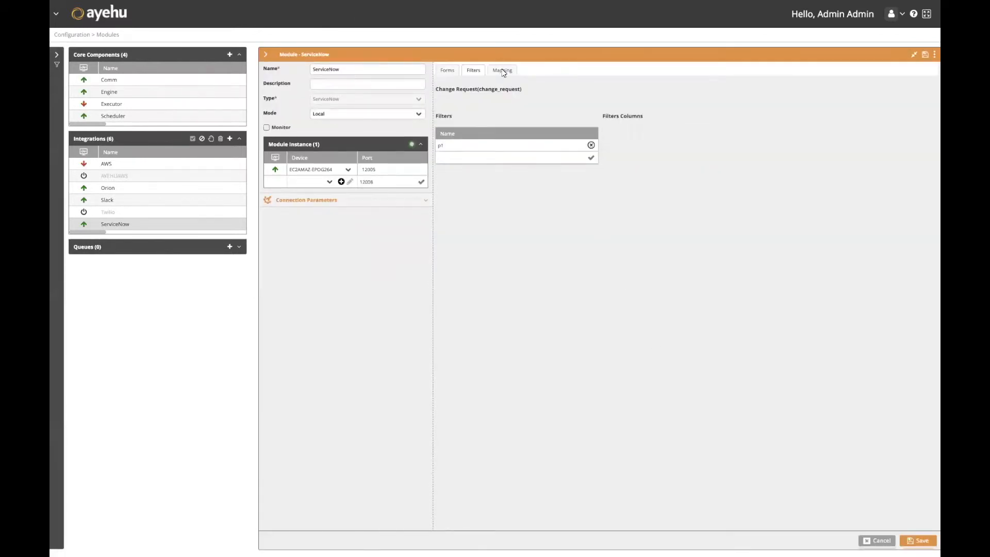
Switch the Change Request severity mapping from static to Customized
left_click(502, 70)
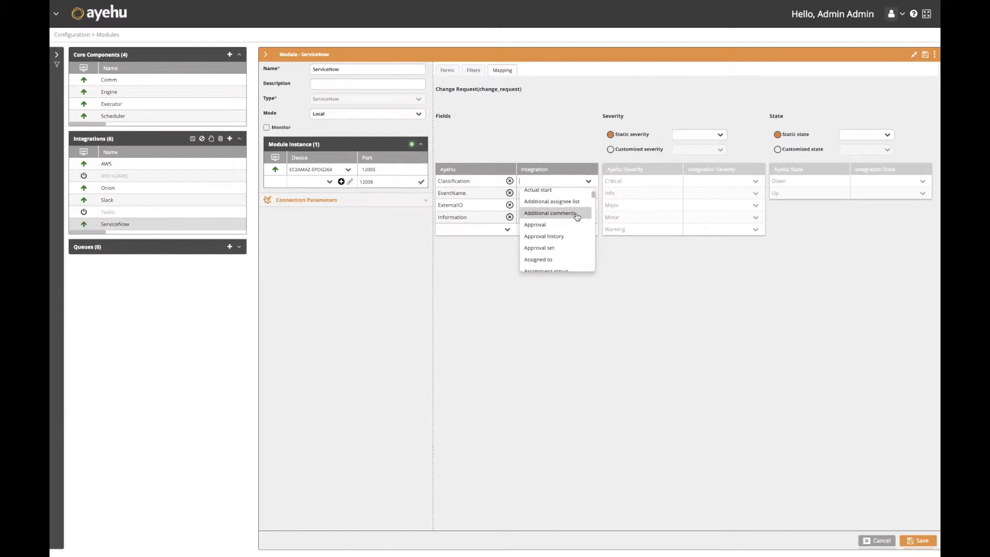
scroll("down", 3)
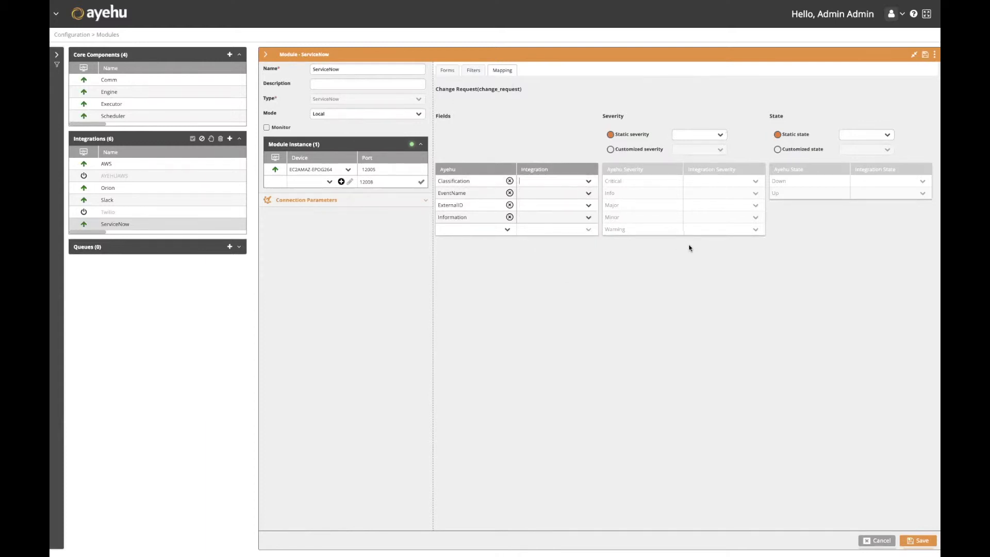
mouse_move(723, 187)
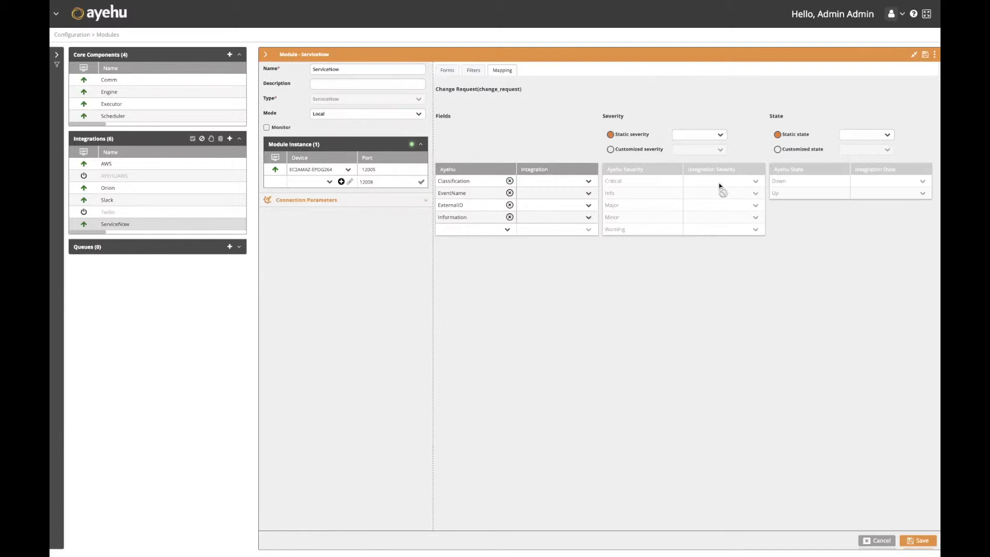
mouse_move(722, 179)
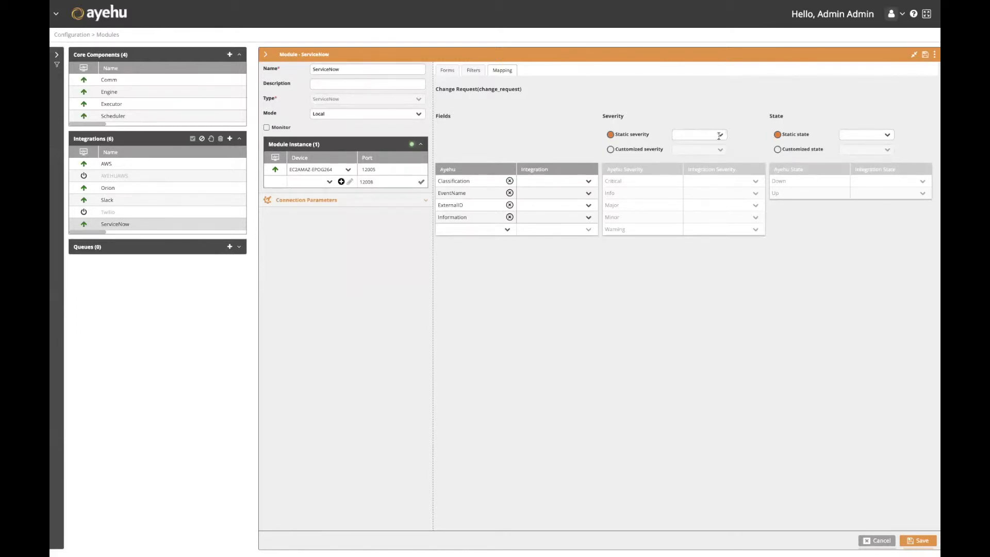
left_click(700, 134)
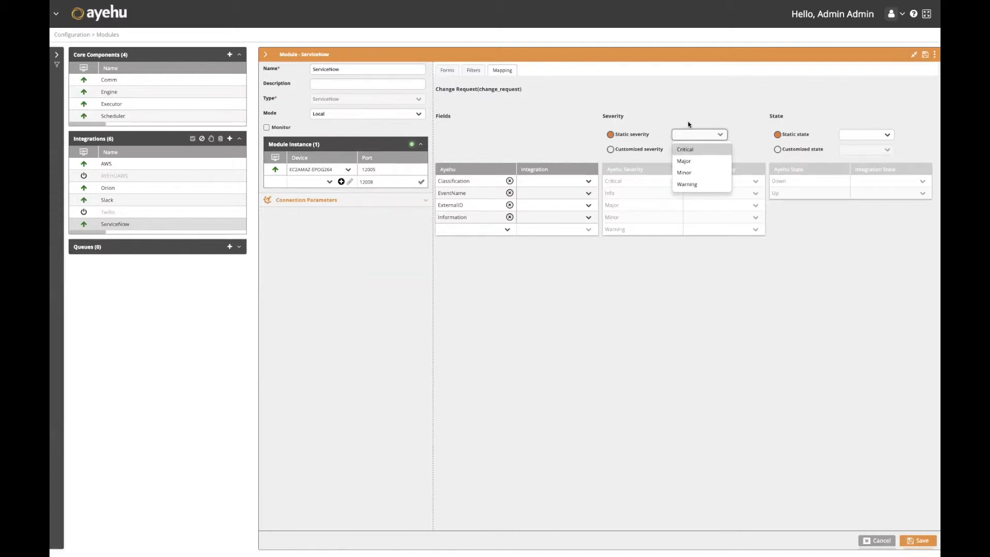
left_click(610, 149)
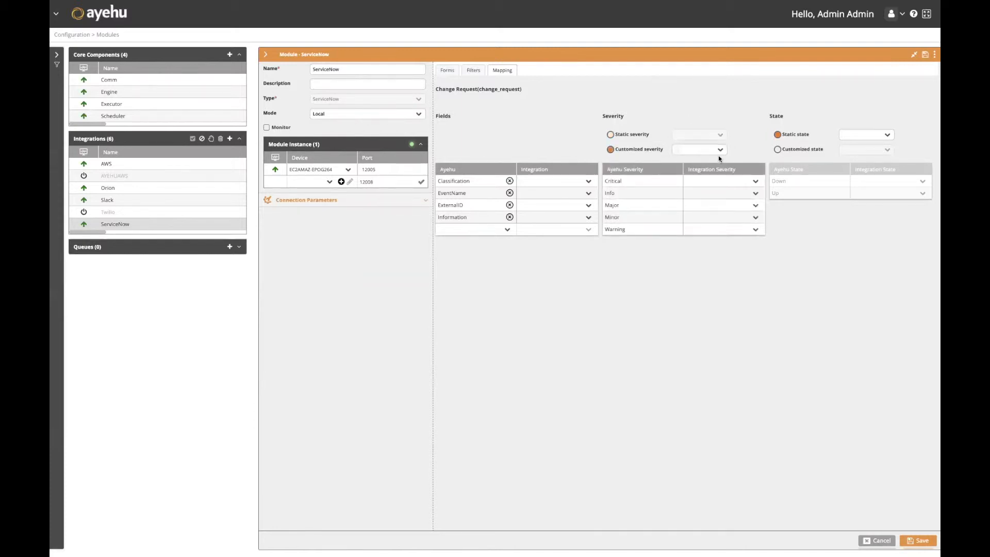
left_click(720, 149)
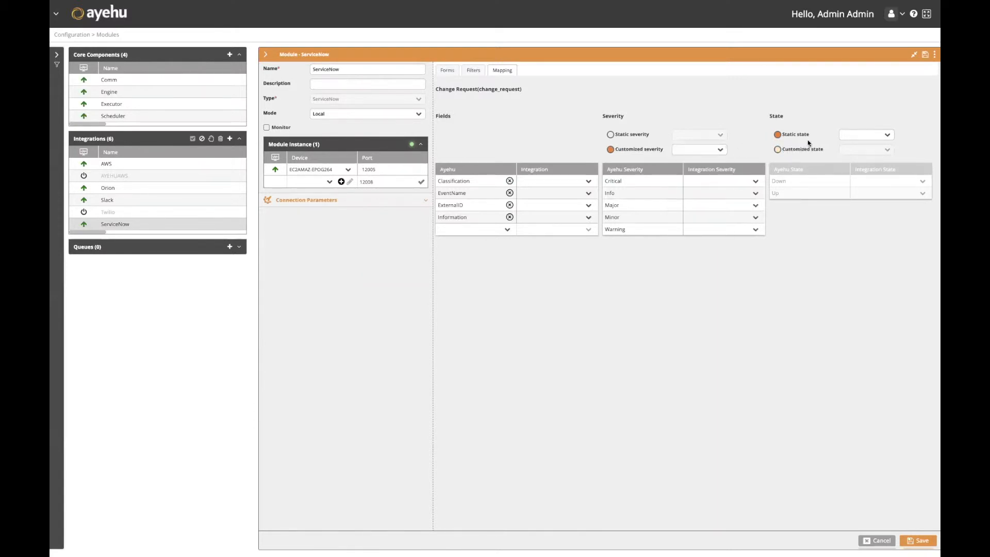
Switch the Change Request state mapping from static to Customized
left_click(866, 135)
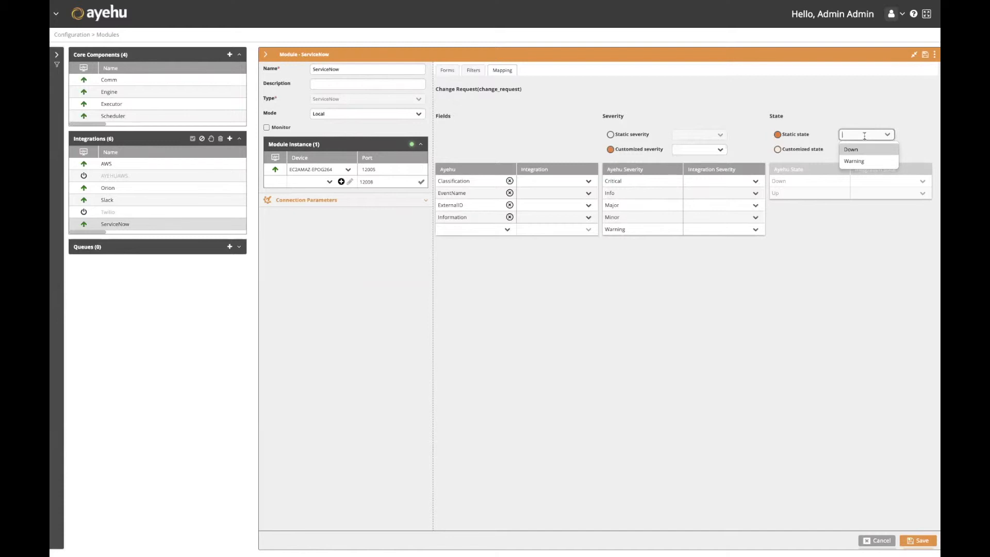
left_click(866, 134)
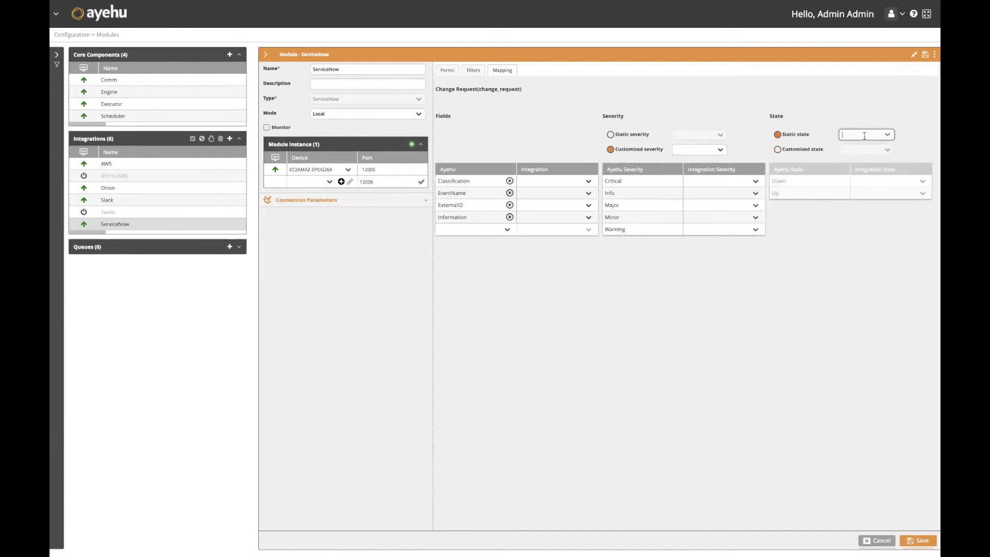
left_click(776, 150)
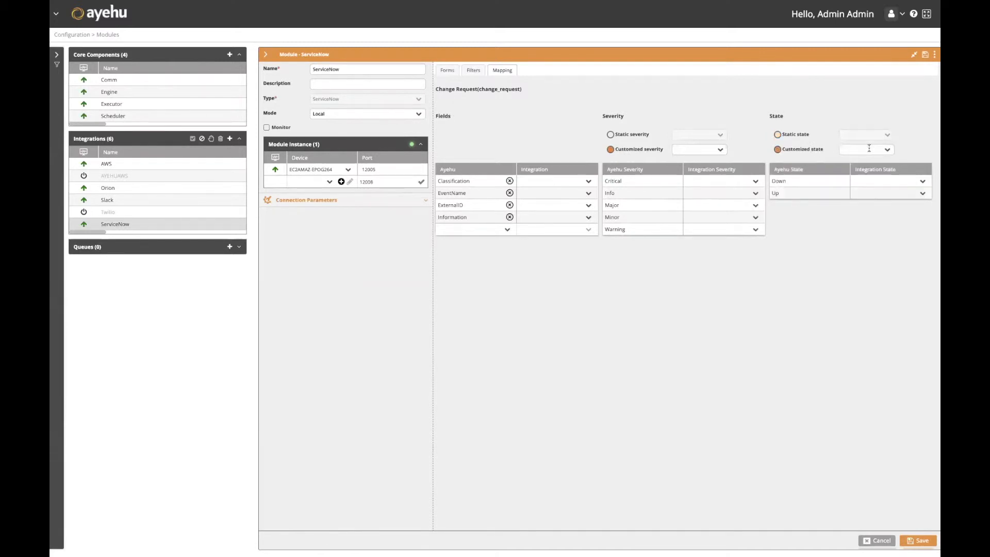
left_click(887, 149)
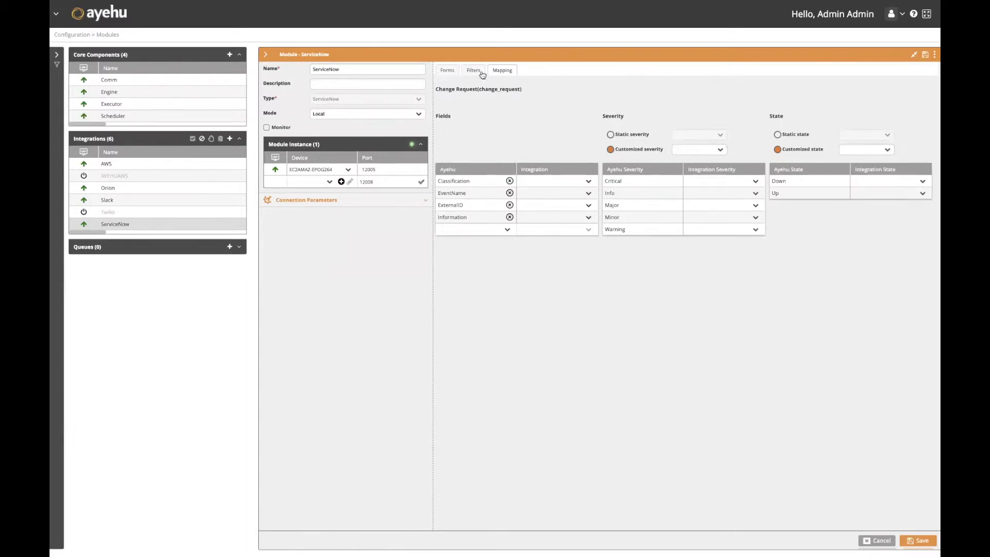
left_click(473, 70)
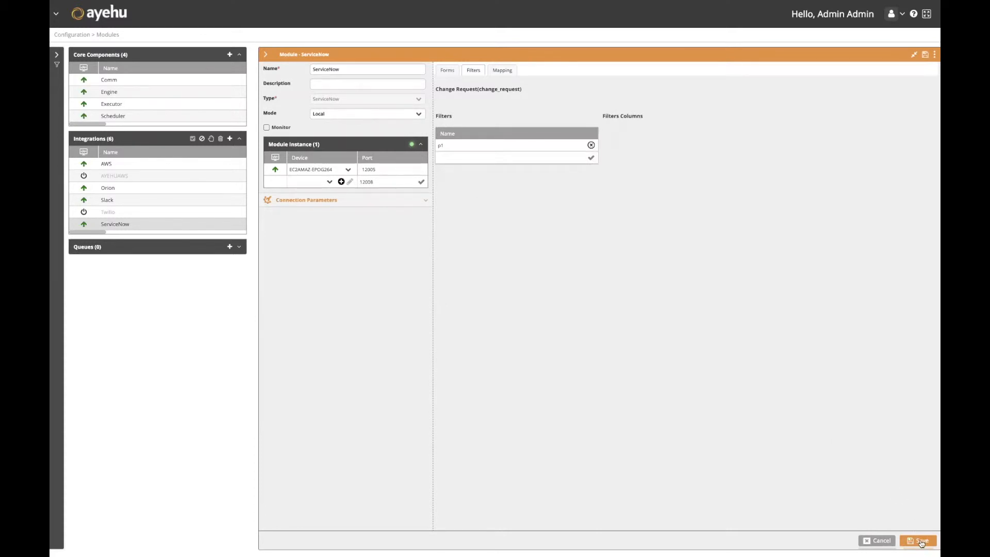
left_click(924, 555)
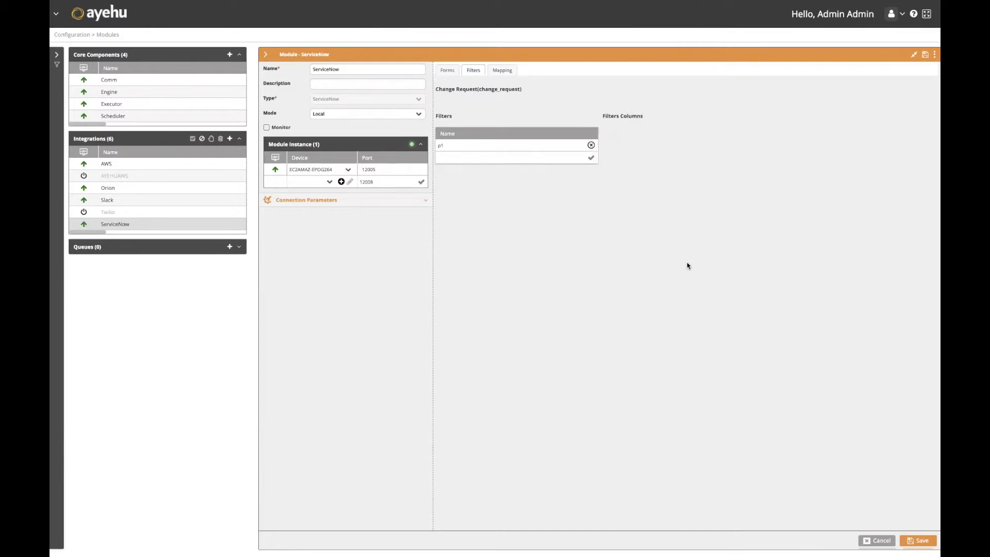
left_click(306, 199)
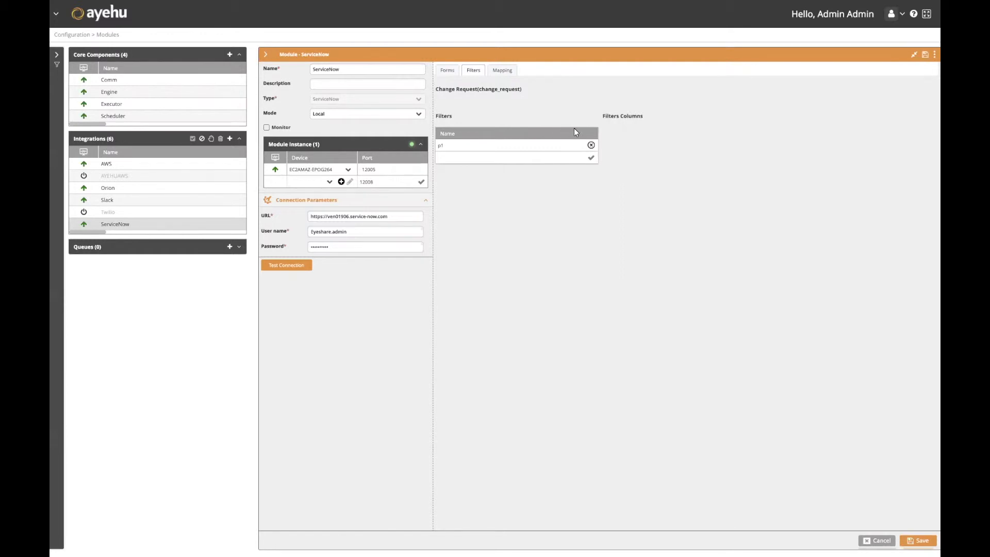
mouse_move(82, 23)
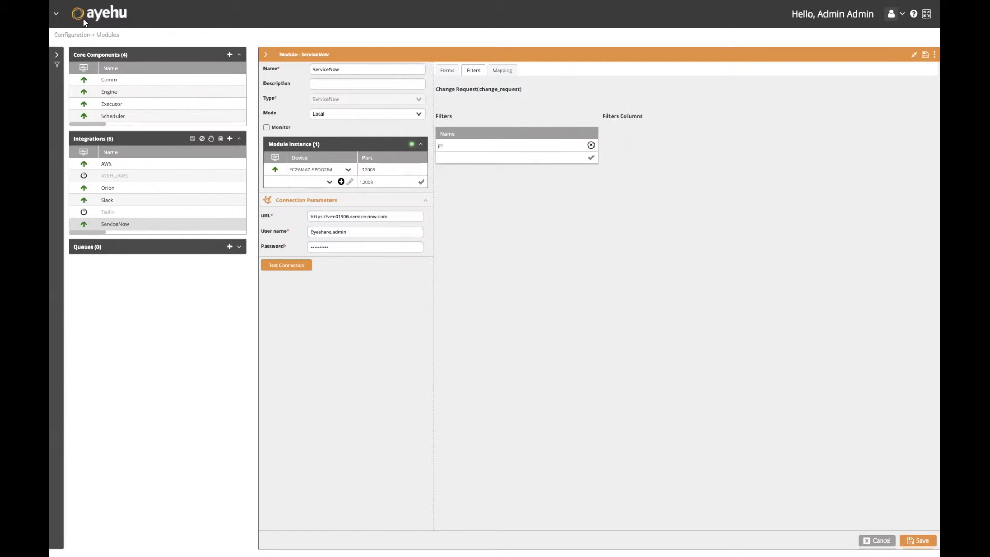
mouse_move(72, 14)
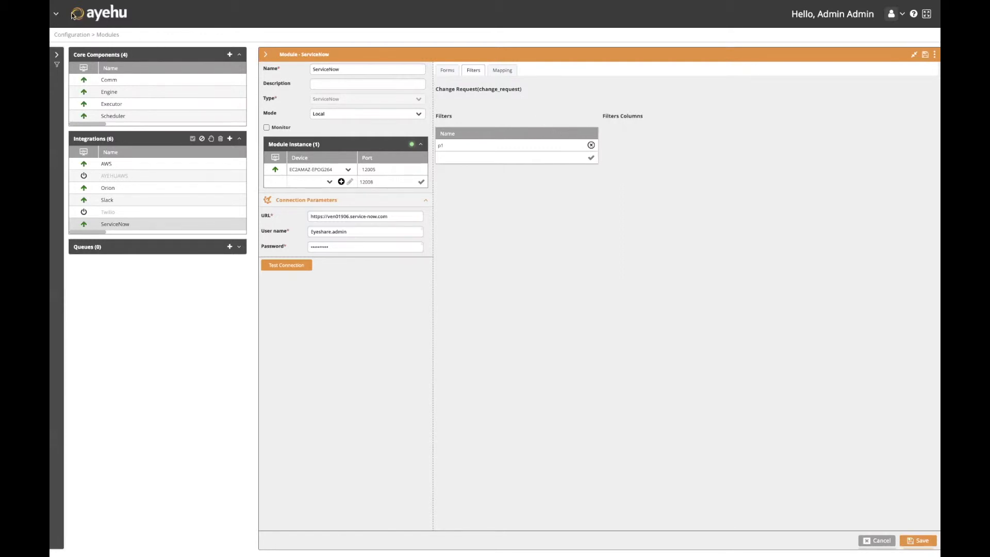
left_click(56, 14)
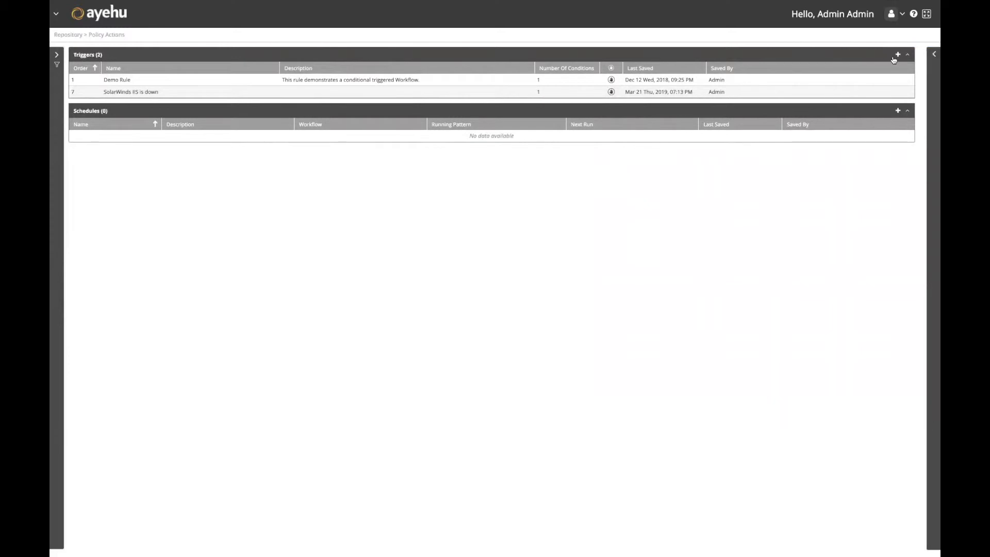
mouse_move(897, 53)
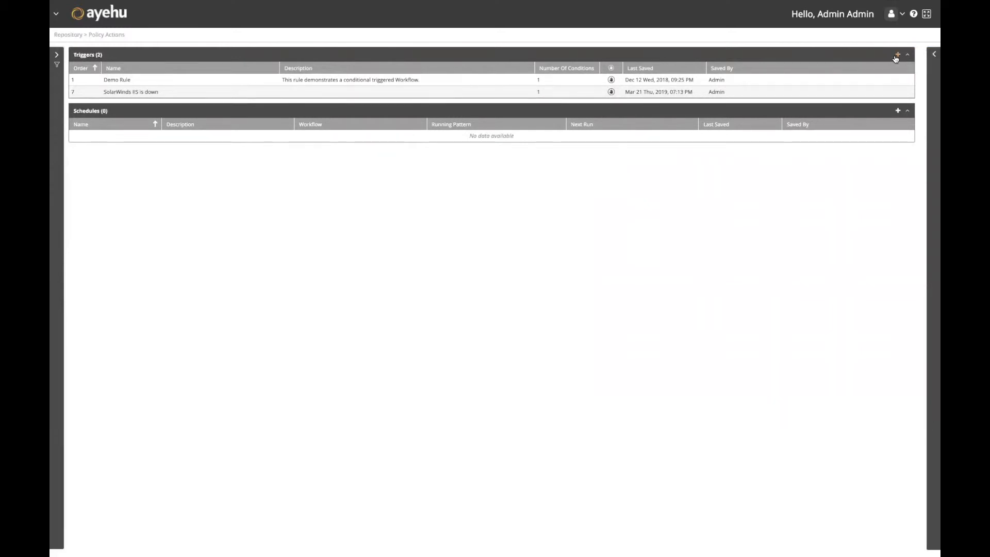
Start a new trigger in Policy Actions and name it SNOWVMPROV
left_click(896, 54)
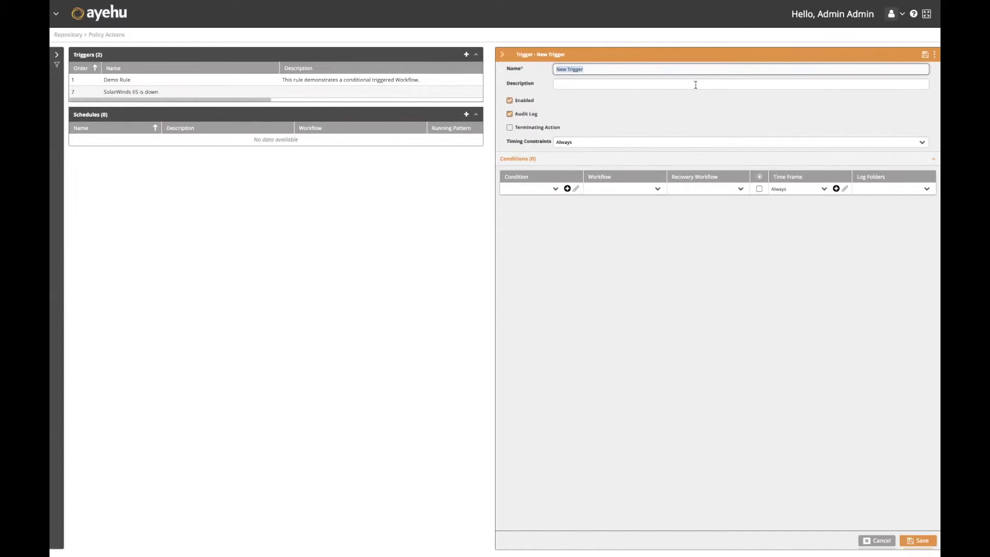
mouse_move(678, 78)
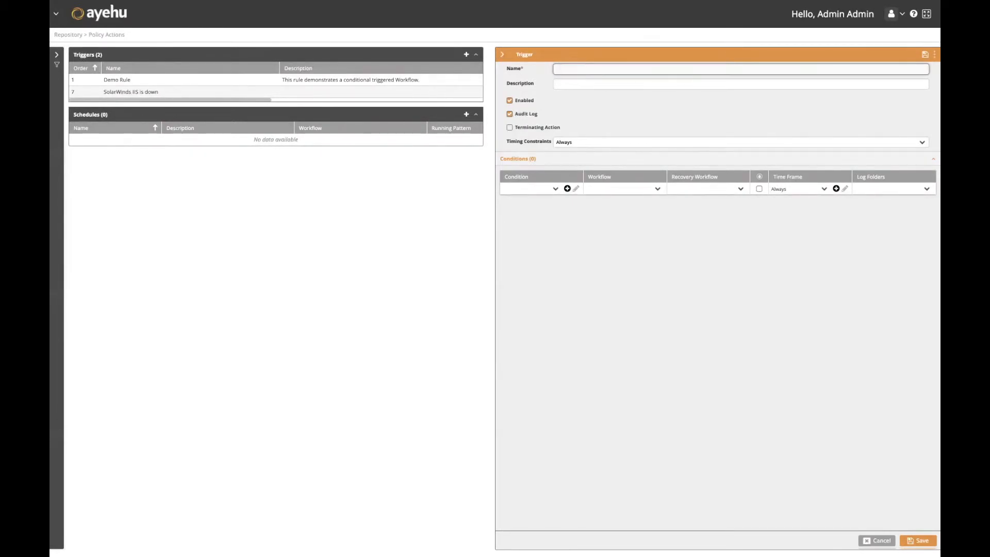
type("SNOW")
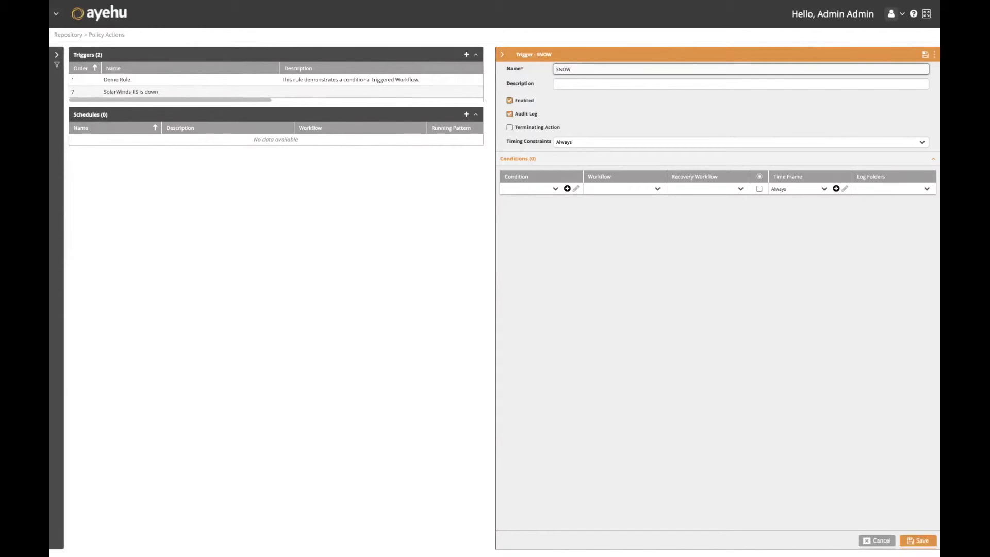
type("VMPROB")
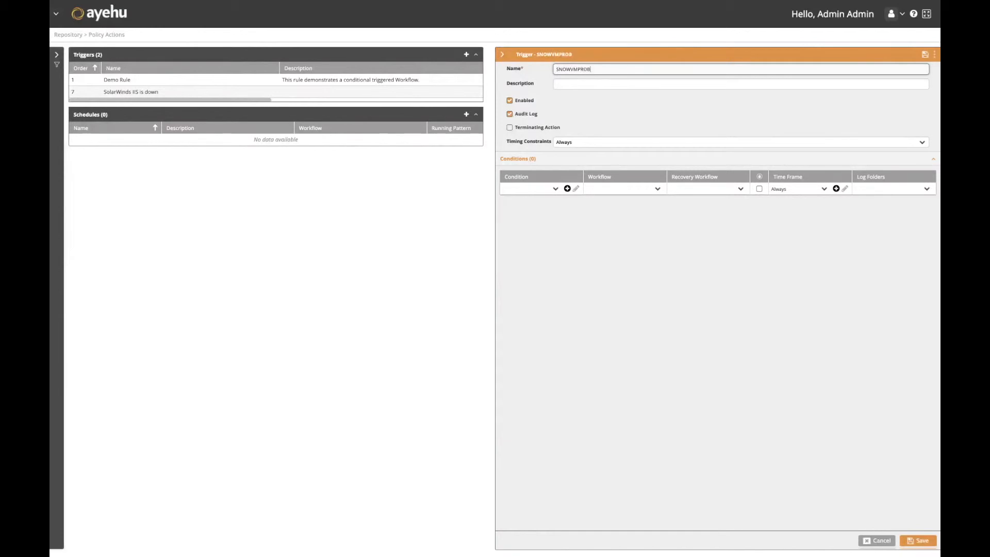
type("SNOWVMPROV")
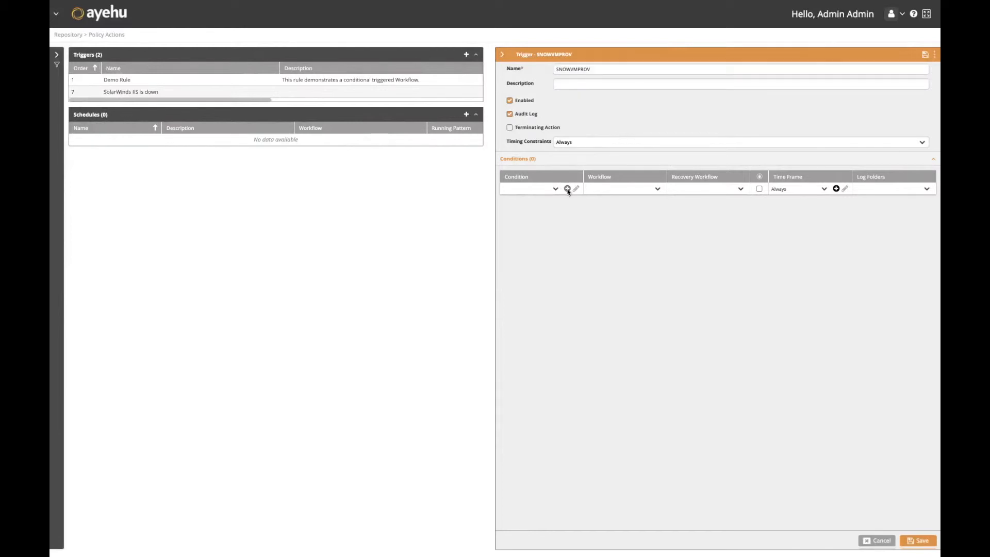
Create a new trigger condition, enter its name, and set the clause to And
left_click(568, 189)
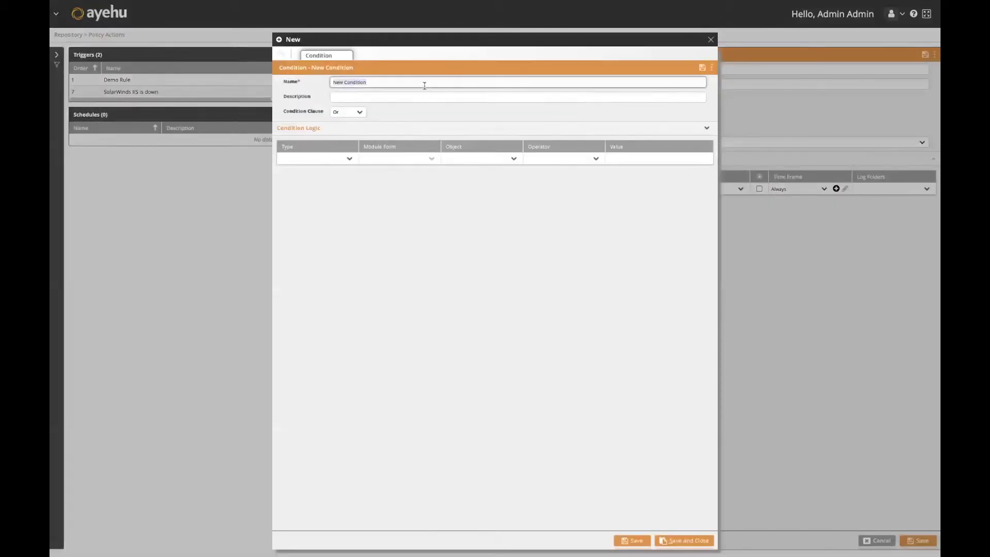
type("SNOWVM")
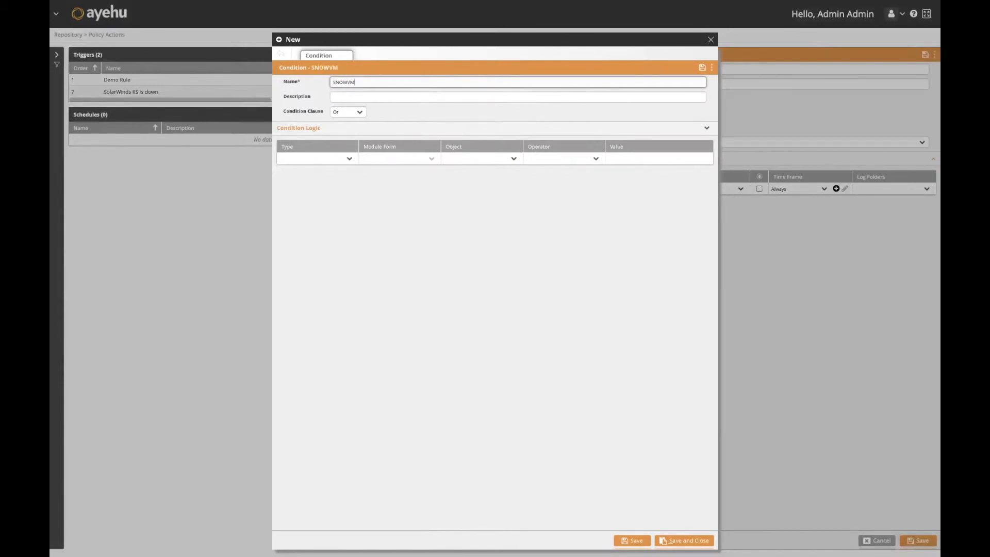
type("PROVI")
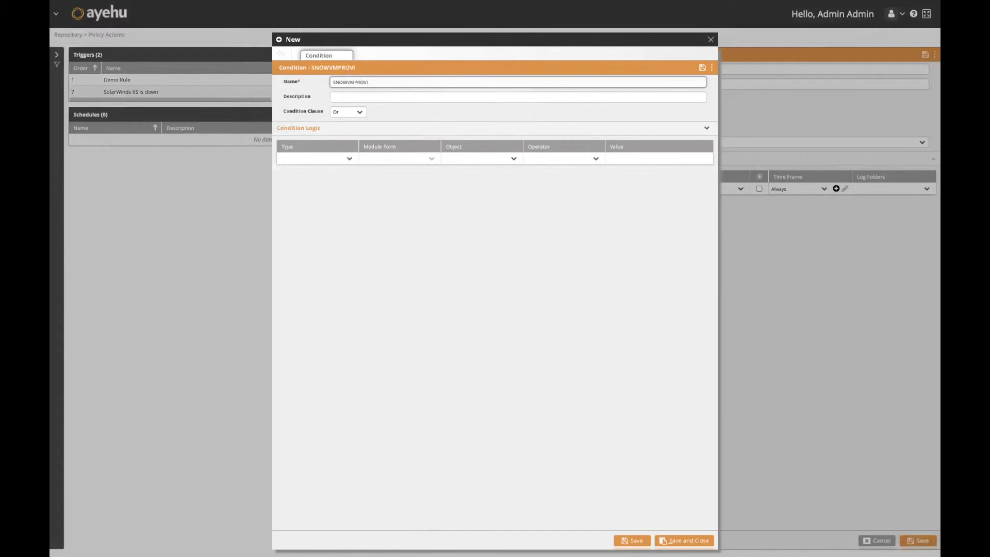
mouse_move(360, 114)
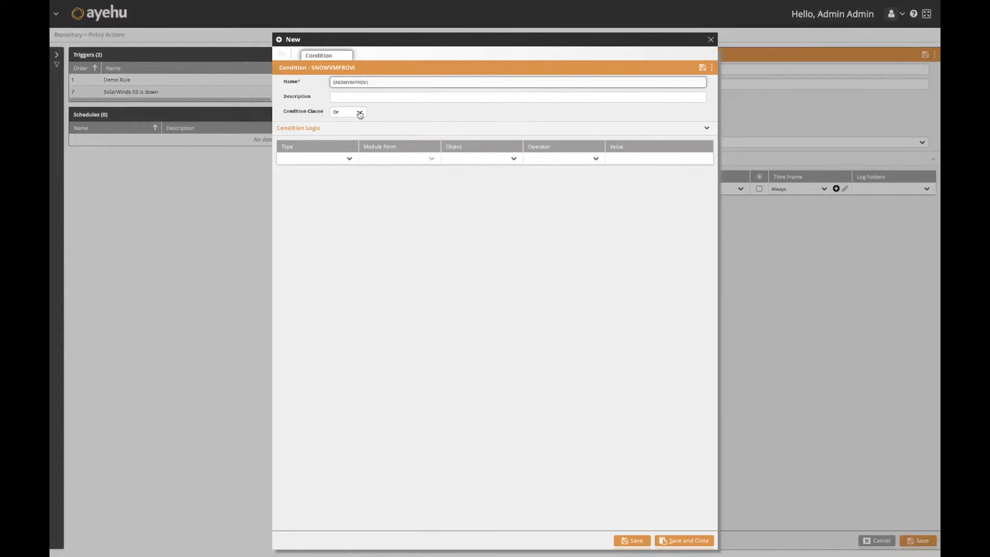
left_click(359, 112)
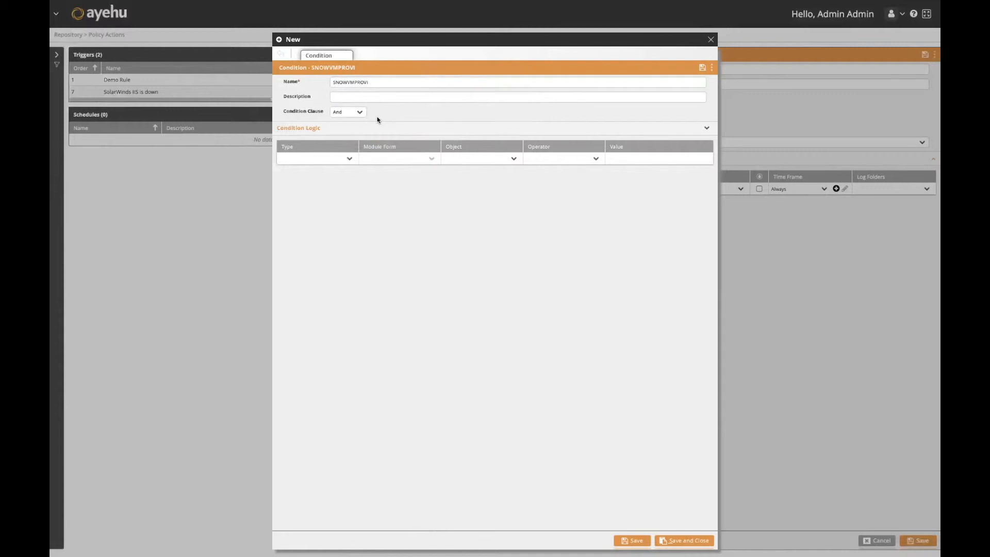
mouse_move(391, 123)
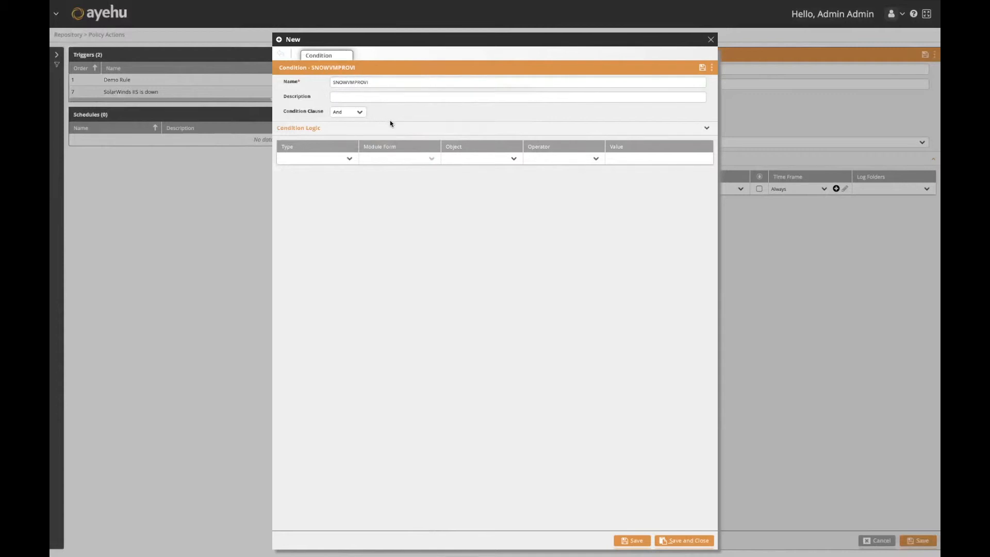
mouse_move(338, 148)
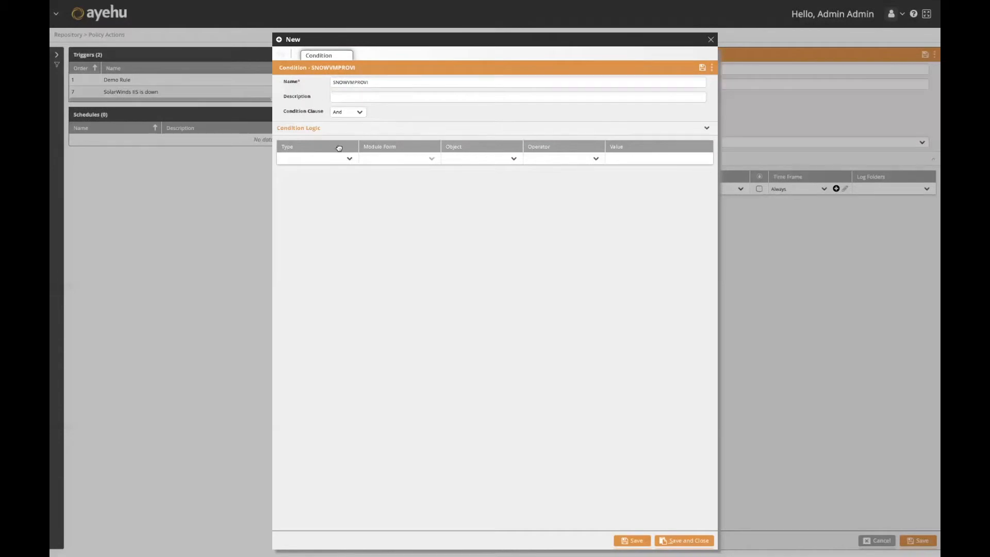
Add a ServiceNow Change Request rule requiring _State to equal Scheduled
left_click(317, 158)
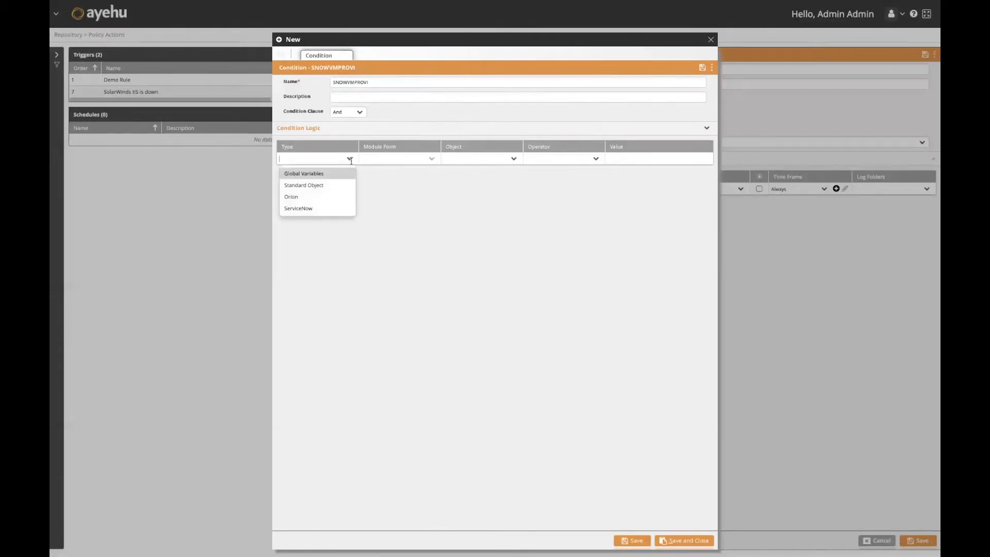
mouse_move(329, 209)
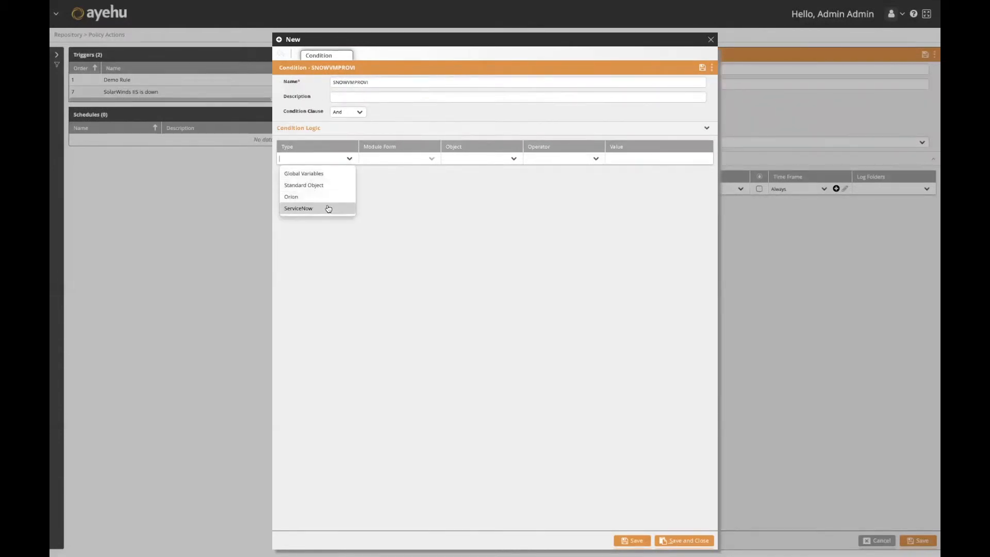
left_click(298, 208)
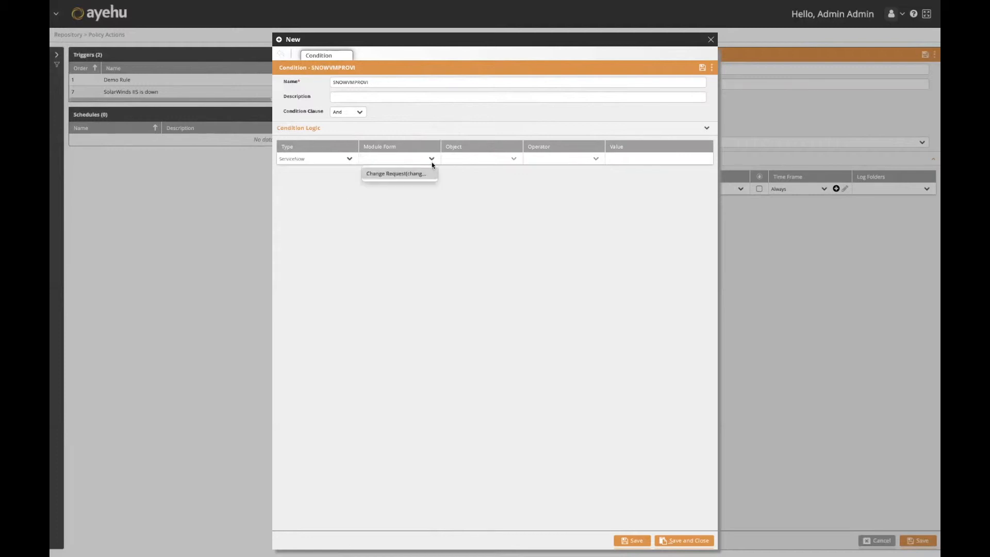
left_click(397, 173)
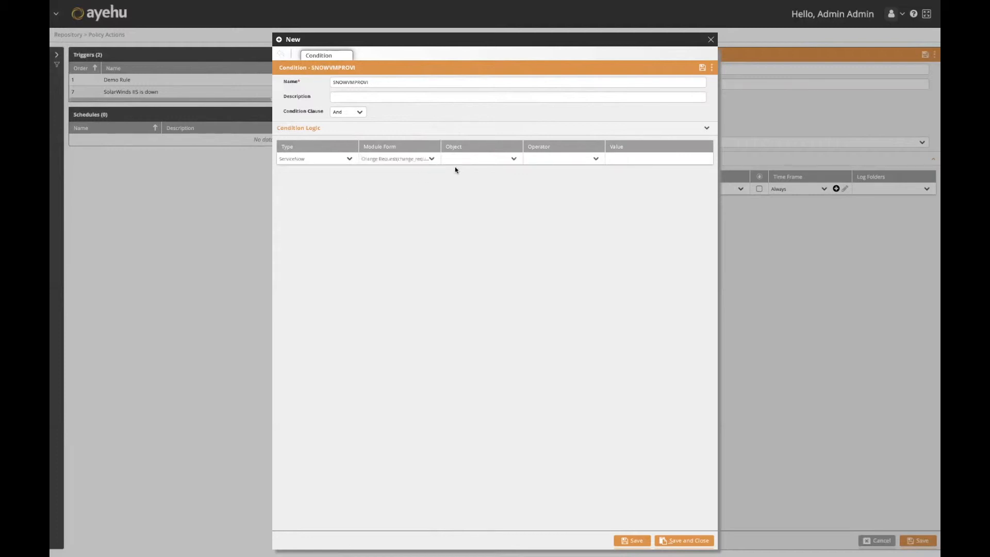
left_click(481, 159)
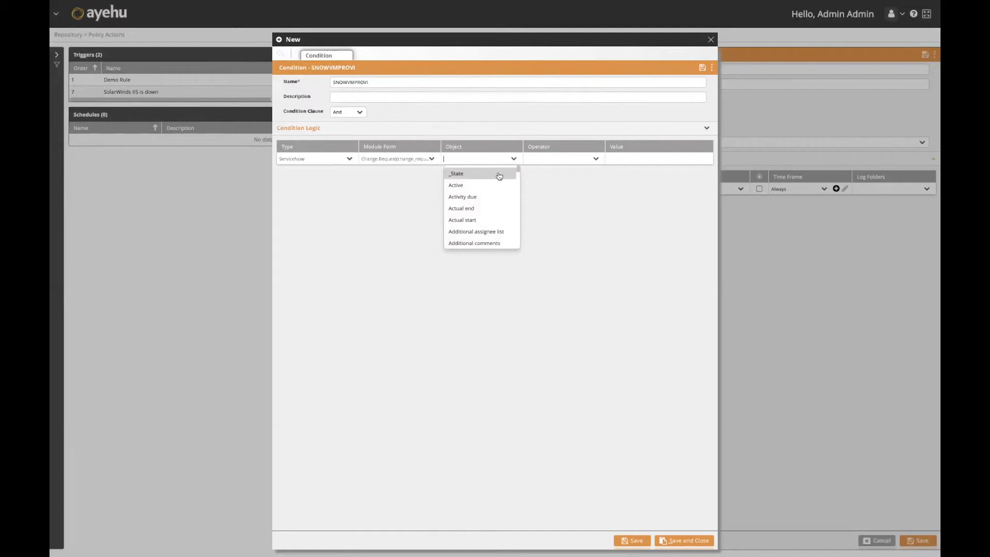
left_click(456, 173)
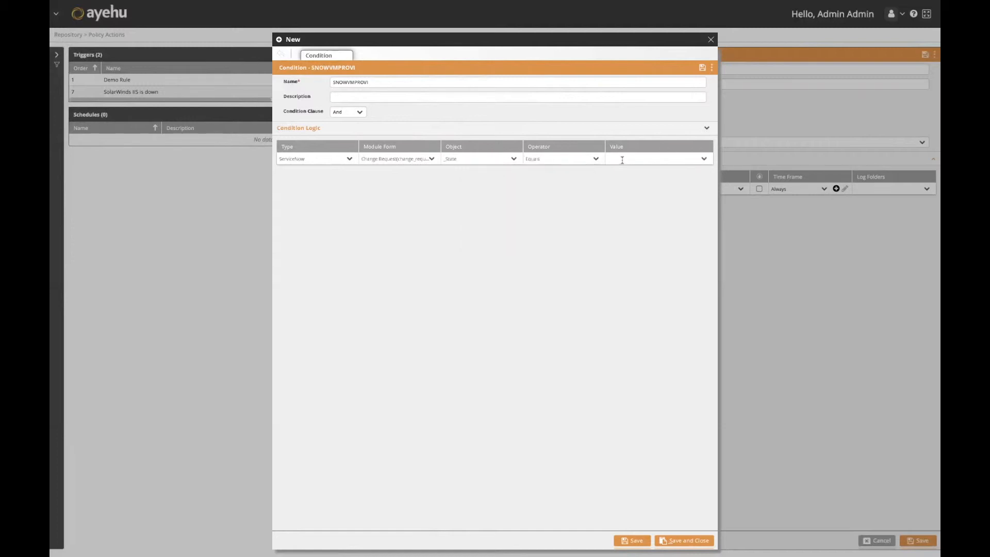
left_click(708, 159)
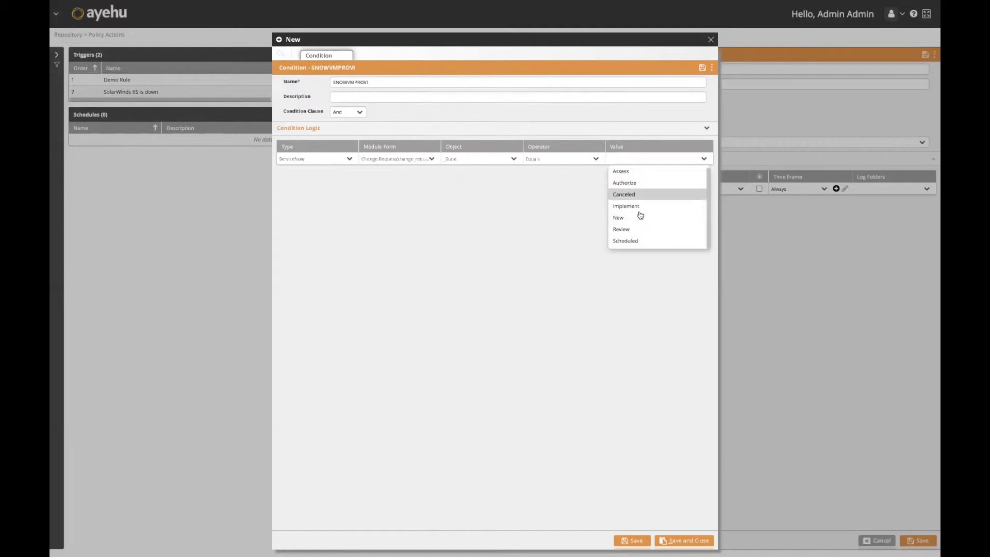
left_click(626, 241)
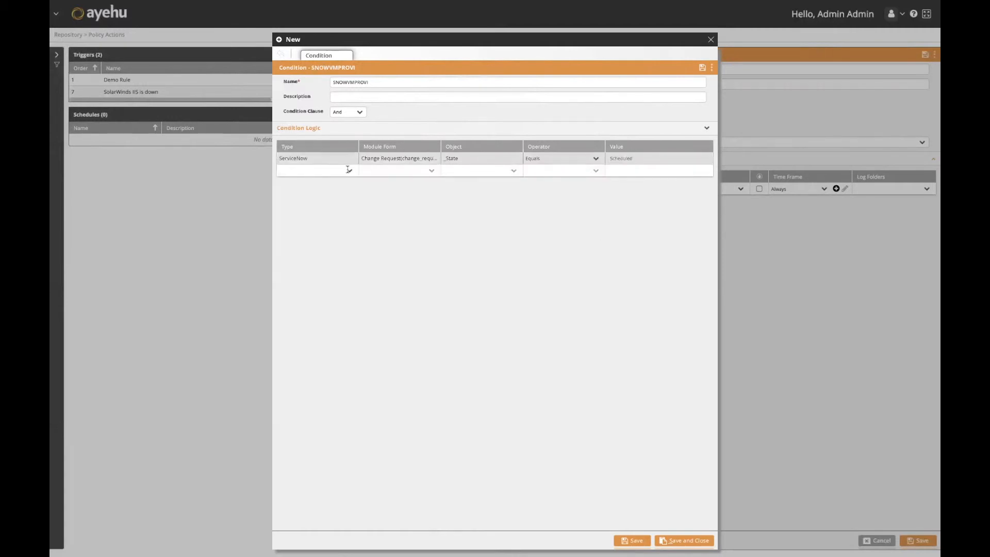
Add a second rule u_short_description equals 'new vm', keep And, and save the condition
left_click(316, 170)
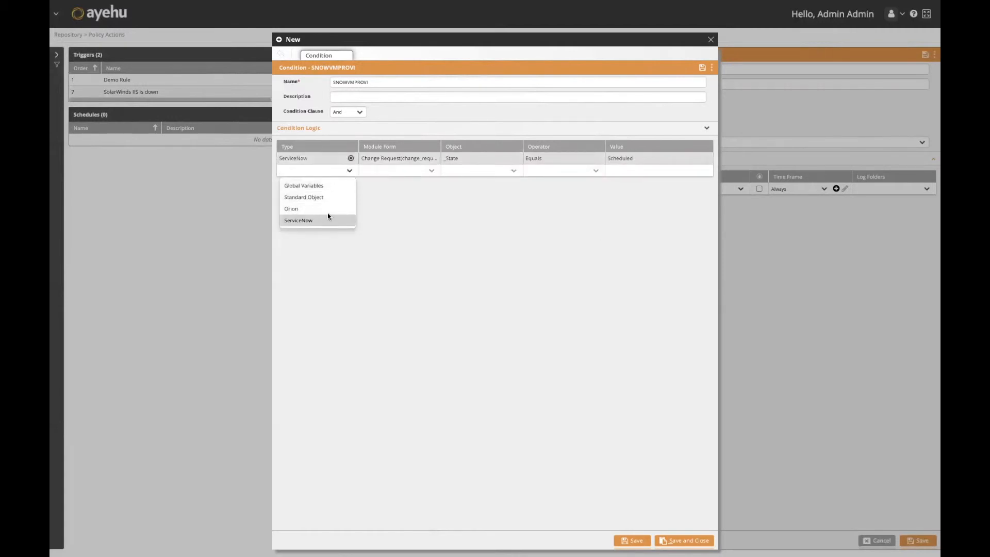
left_click(298, 220)
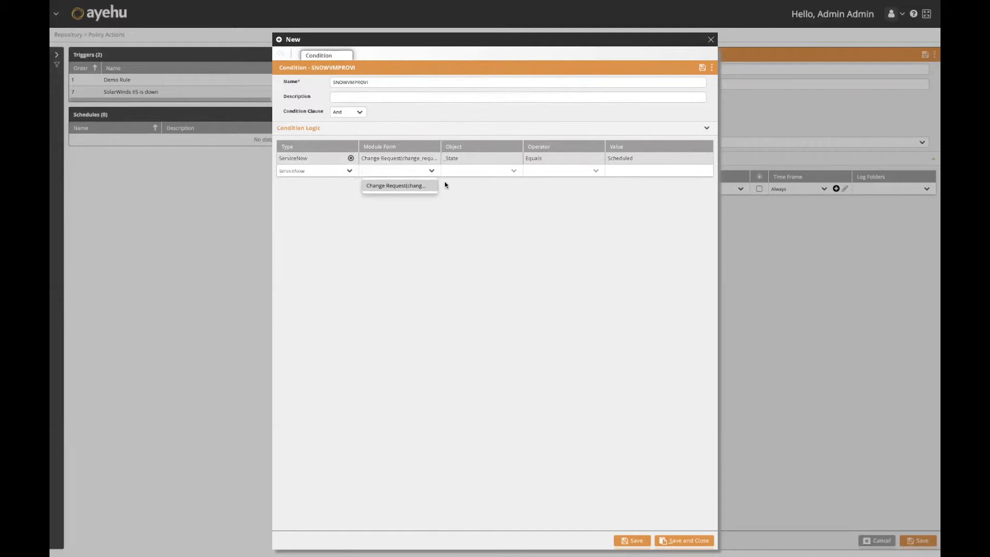
left_click(397, 185)
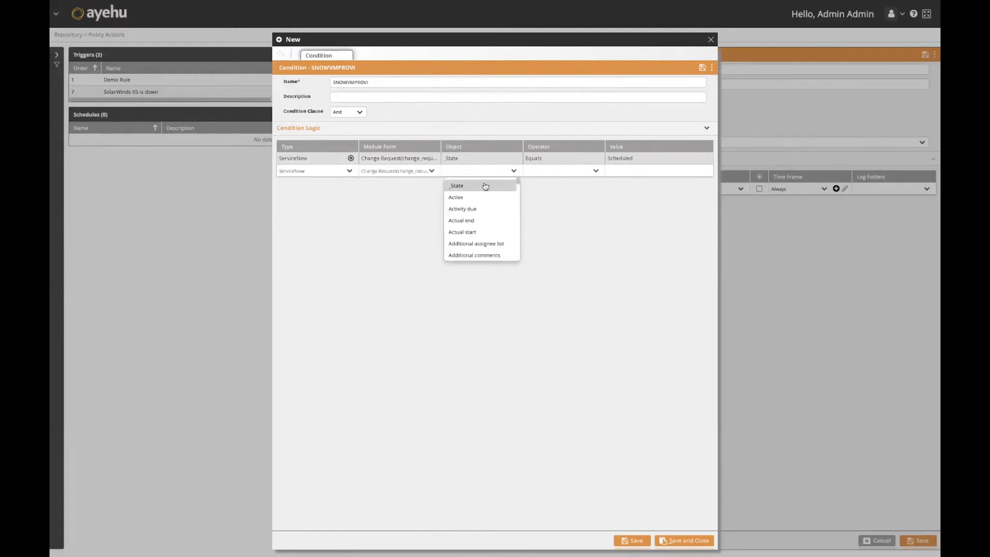
type("u_sho")
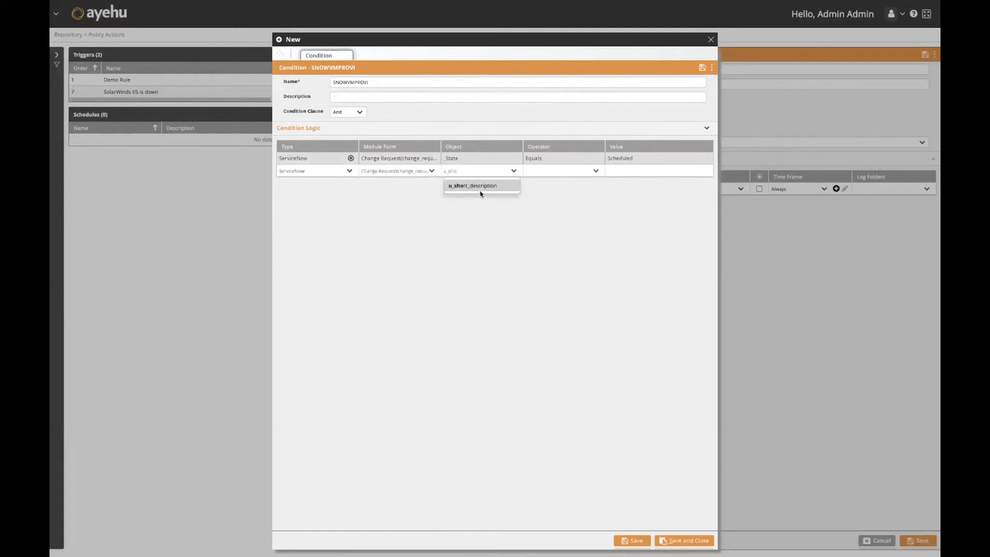
left_click(469, 186)
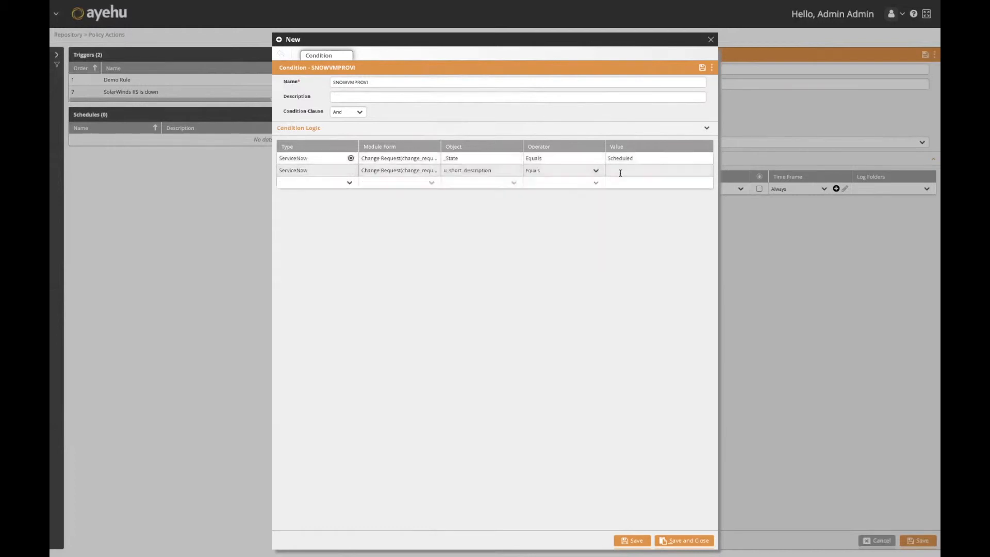
type("new vm")
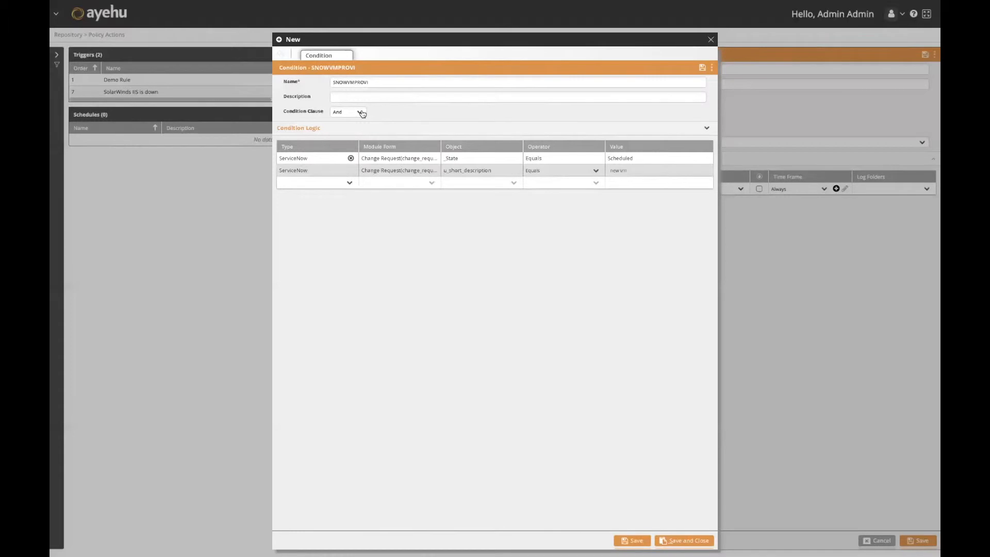
left_click(362, 112)
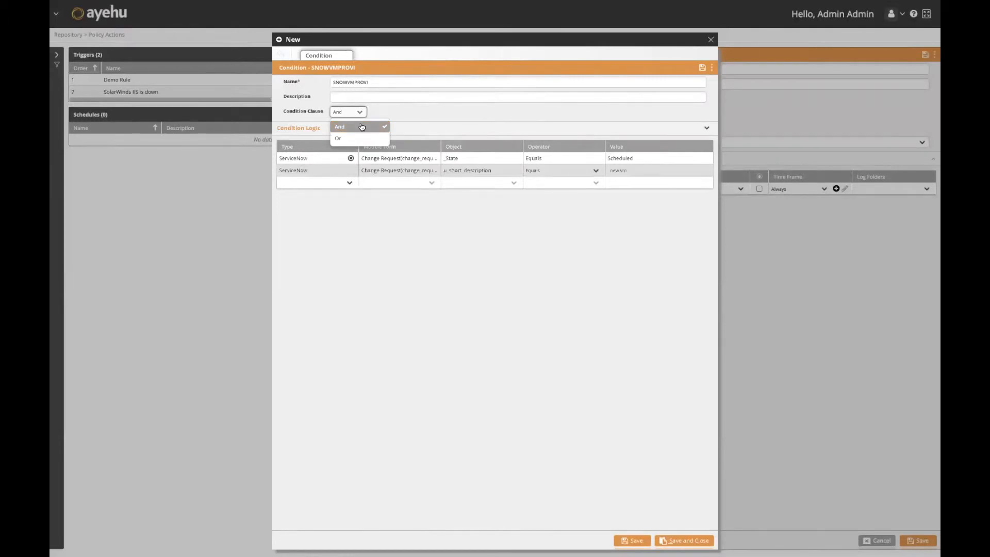
left_click(355, 126)
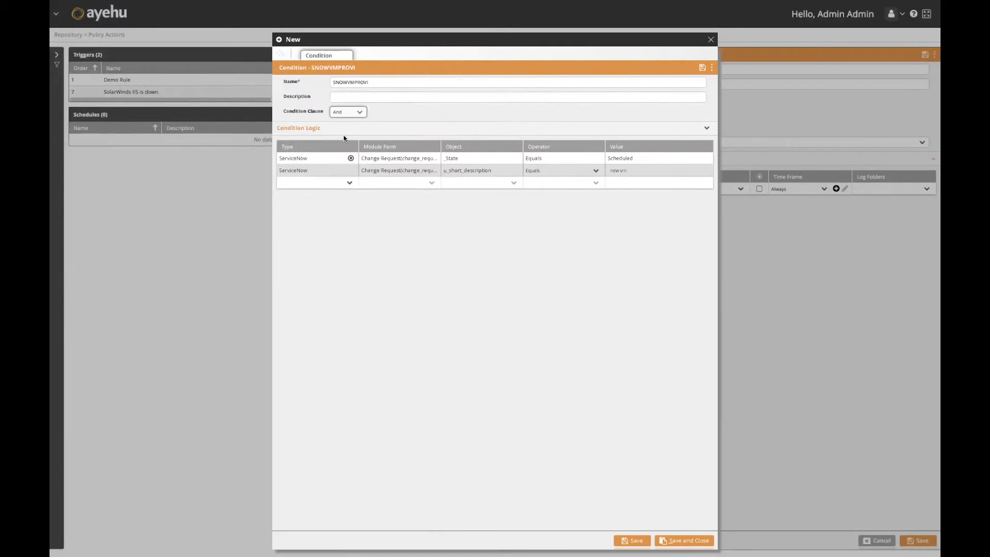
mouse_move(529, 146)
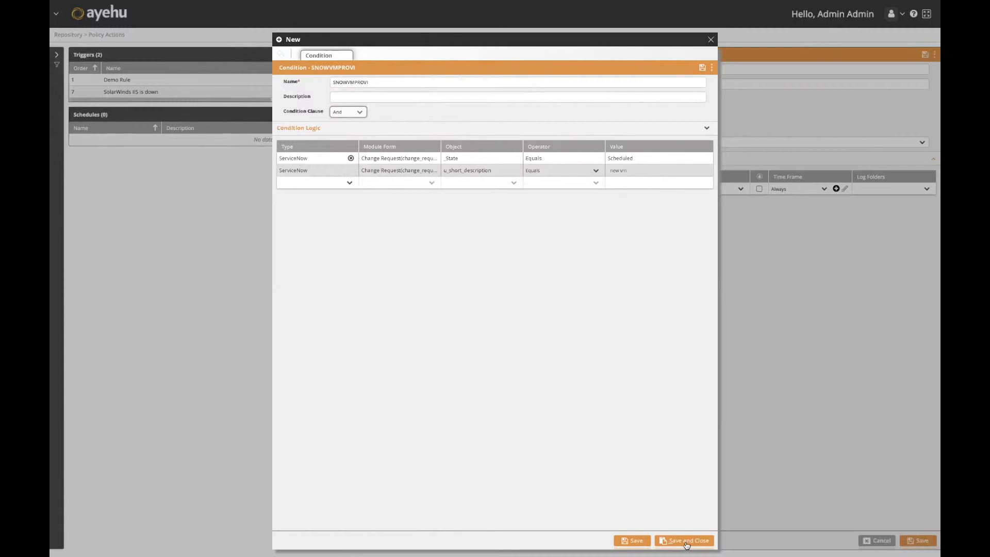
left_click(687, 540)
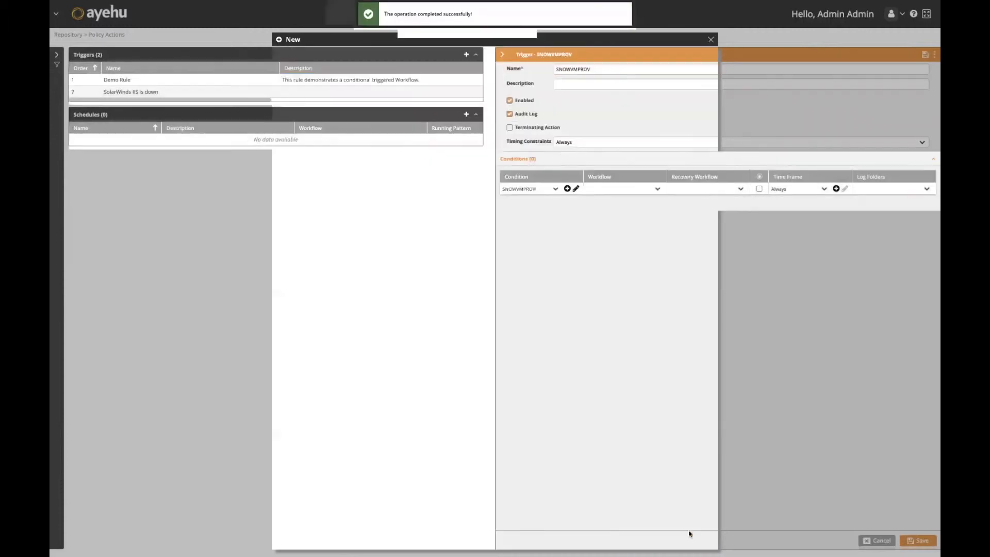
Link the condition to the ServiceNow_VmProvDemo workflow and save the SNOWVMPROV trigger
left_click(711, 40)
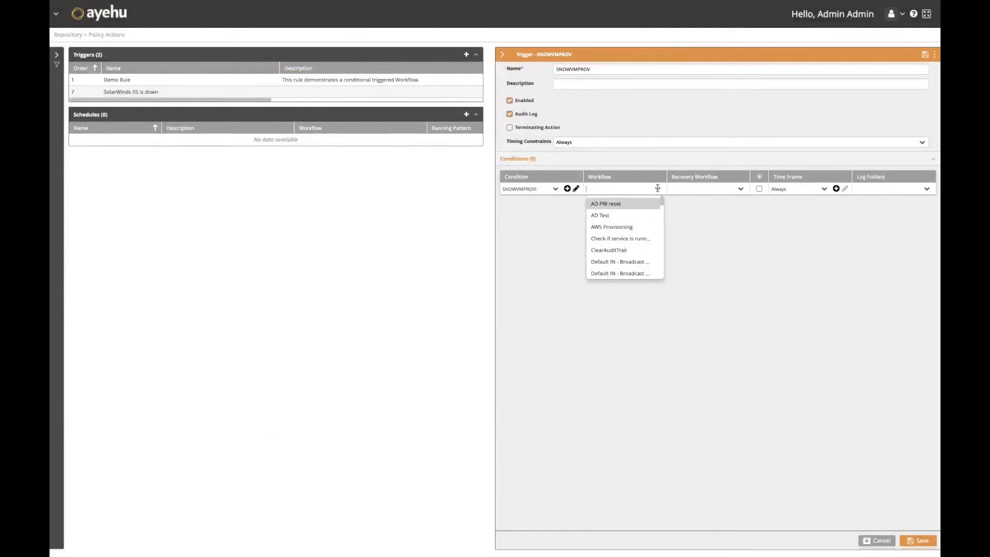
type("s")
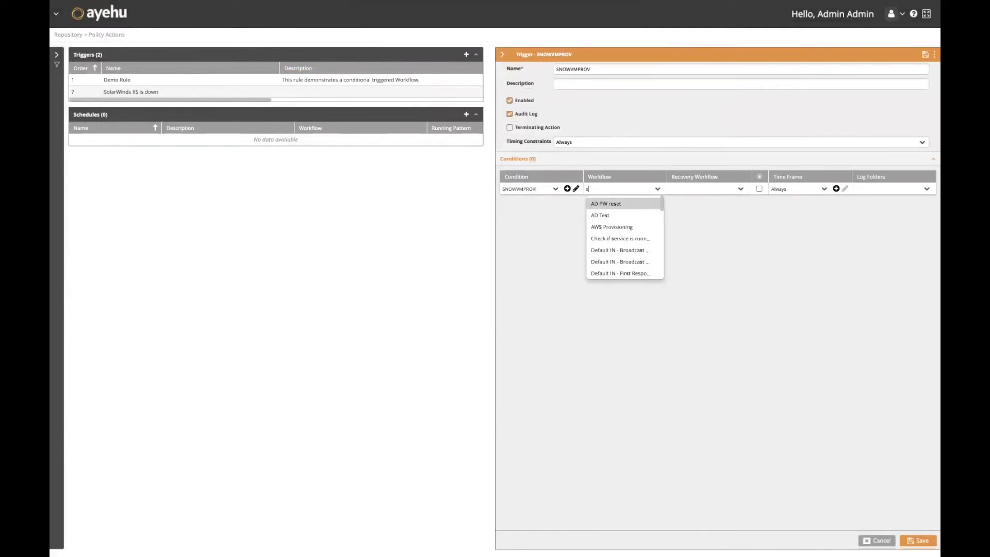
type("erv")
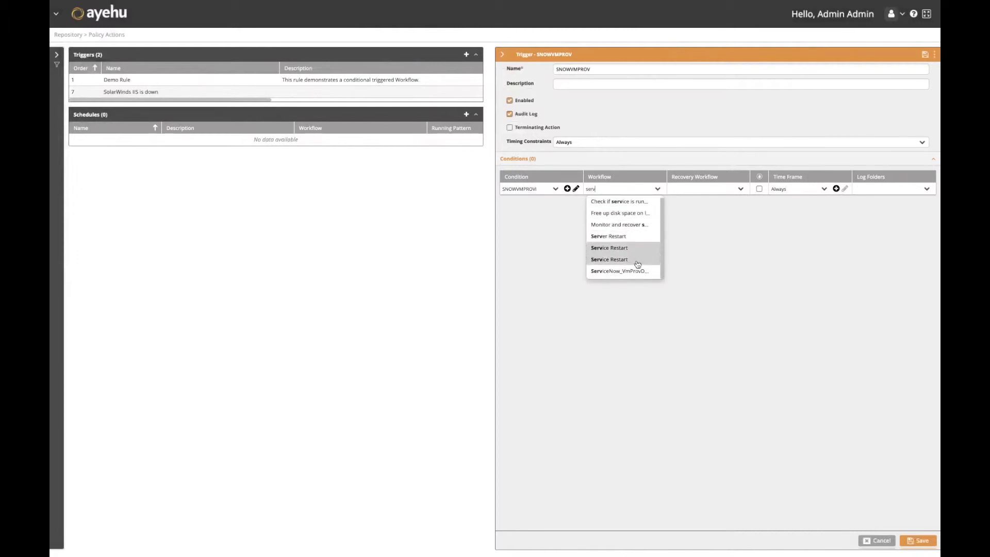
left_click(621, 271)
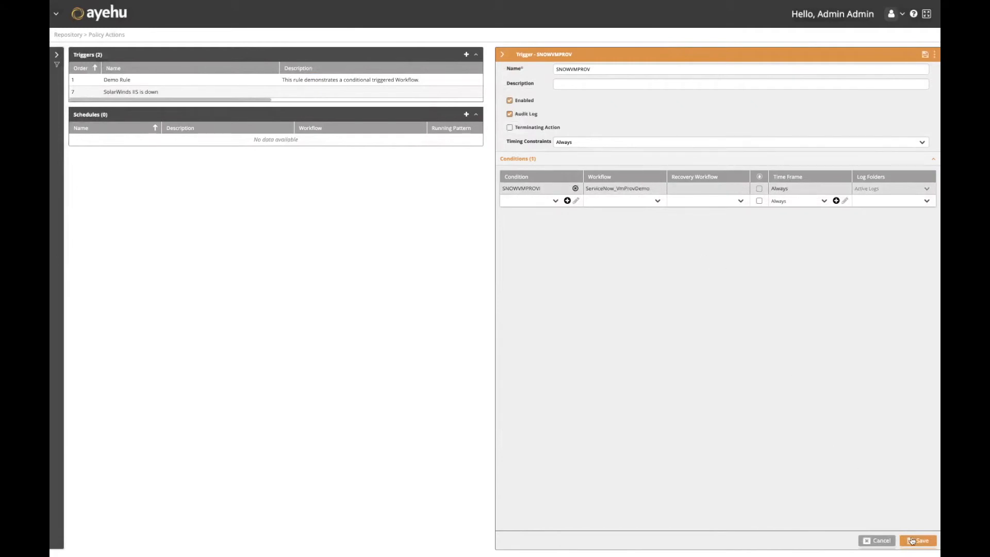
left_click(927, 541)
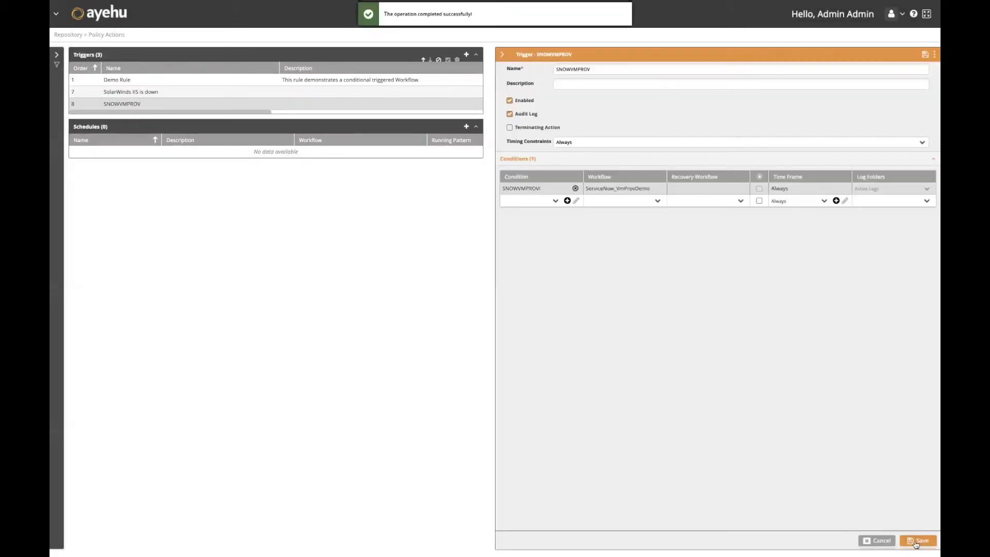
left_click(921, 540)
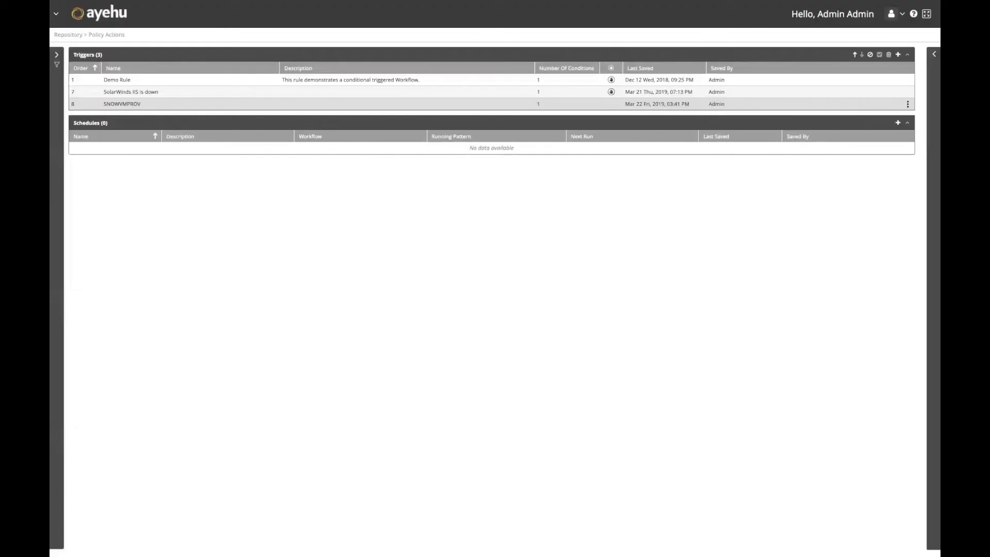
mouse_move(568, 262)
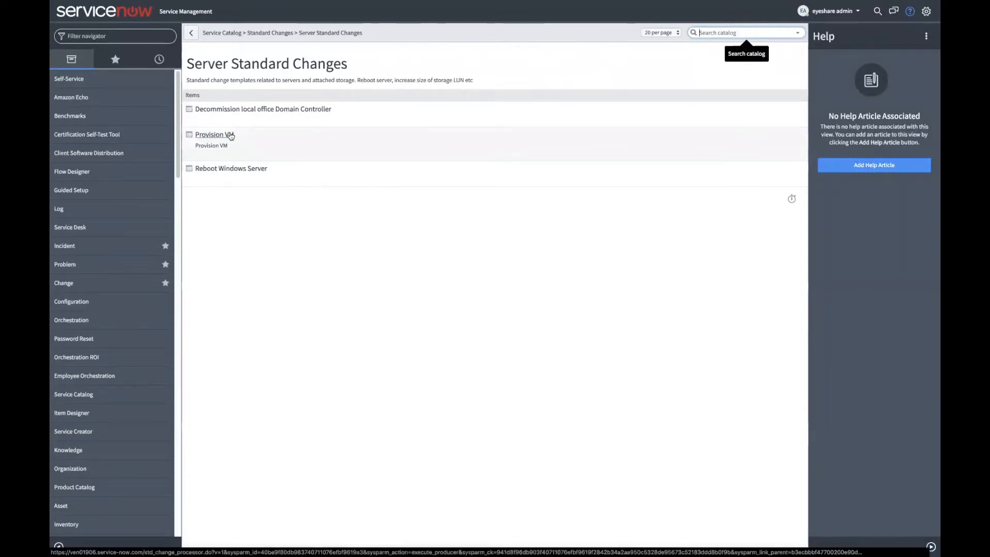
Fill a Provision VM change request with short description 'new vm', assign it, and schedule it
left_click(210, 134)
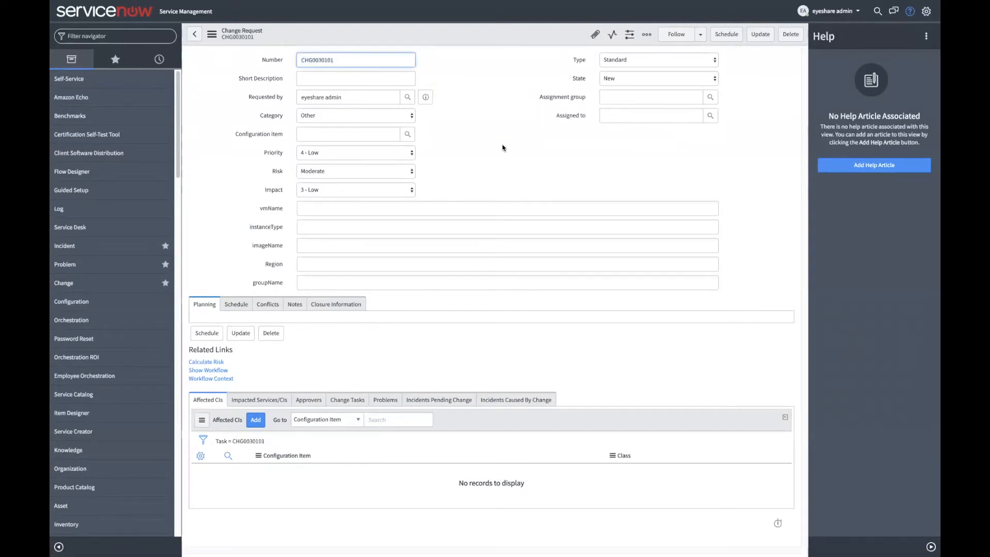
left_click(368, 78)
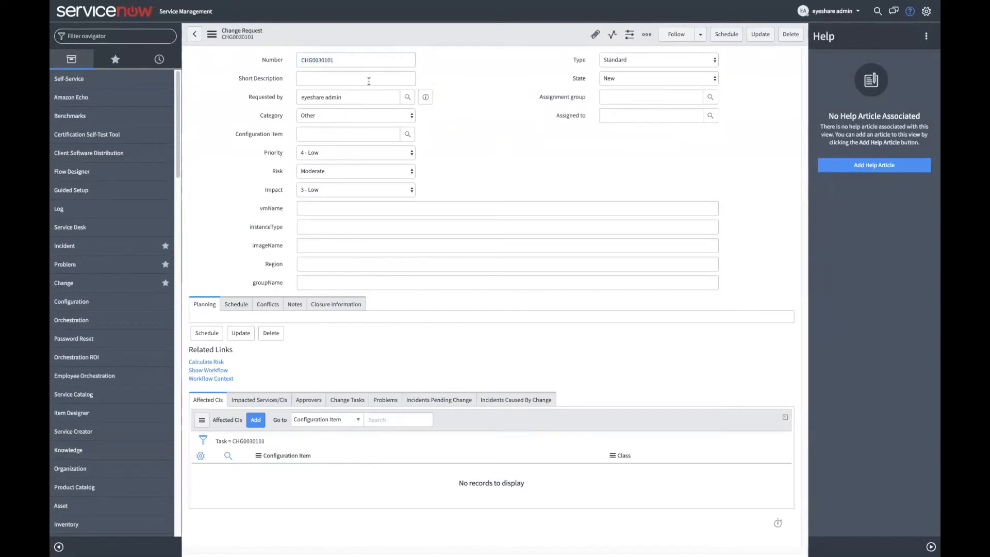
type("new vm")
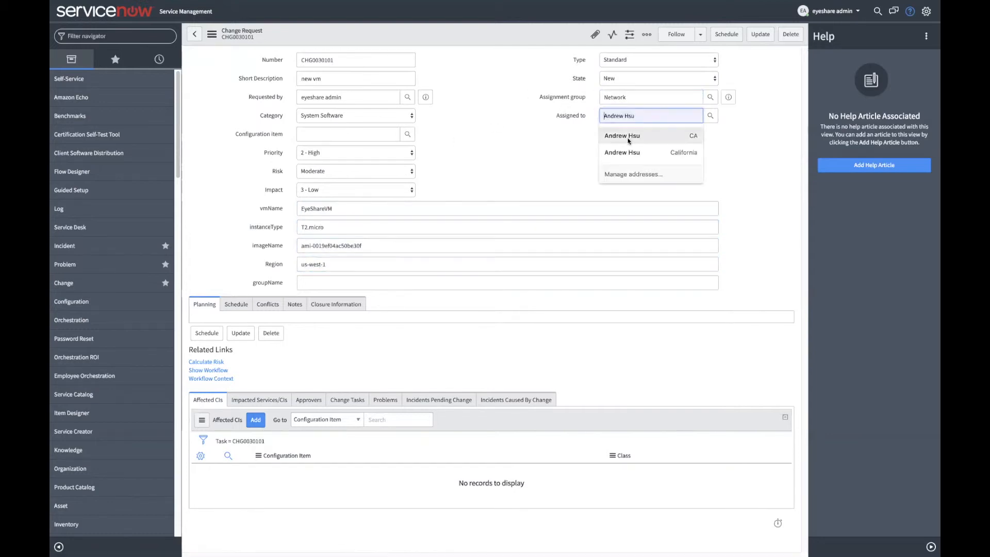
left_click(627, 136)
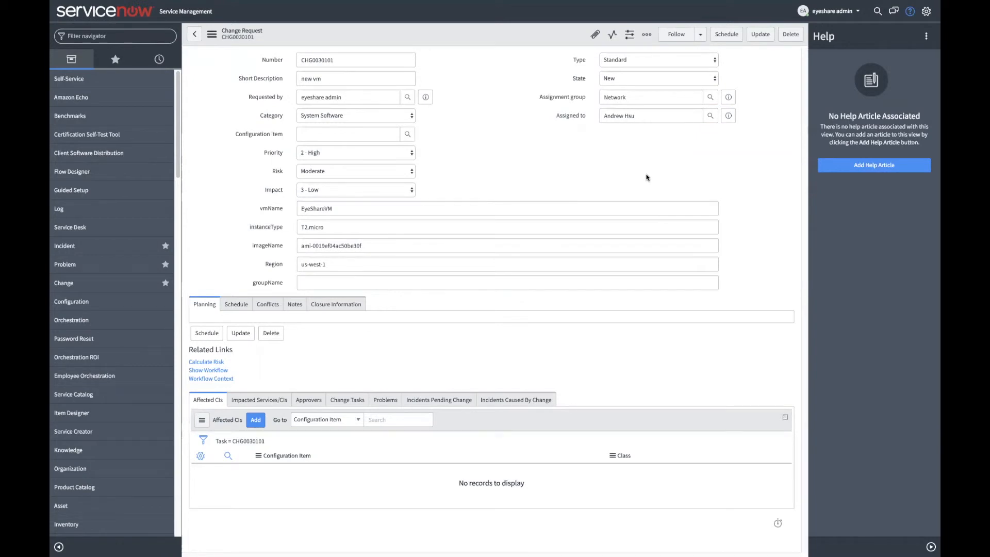
mouse_move(728, 50)
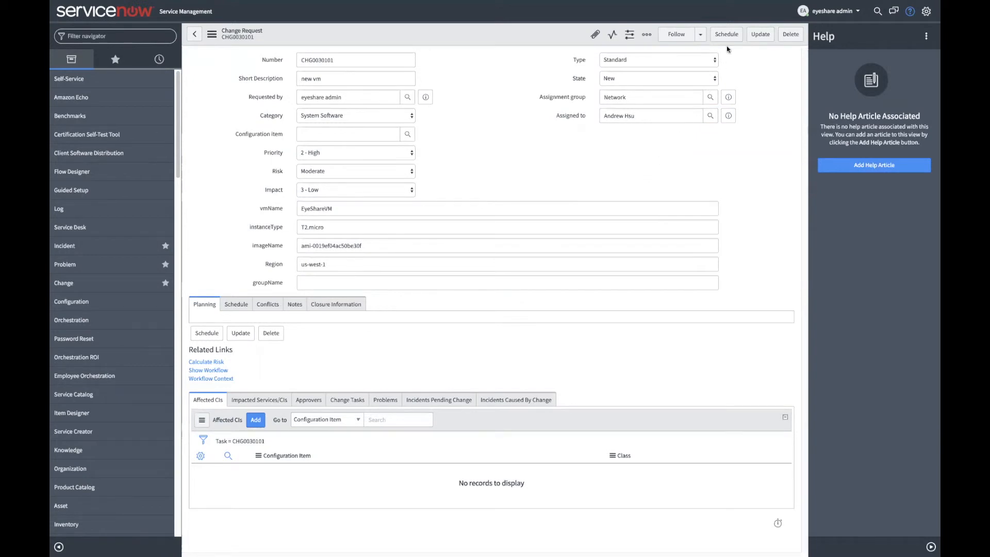
mouse_move(730, 37)
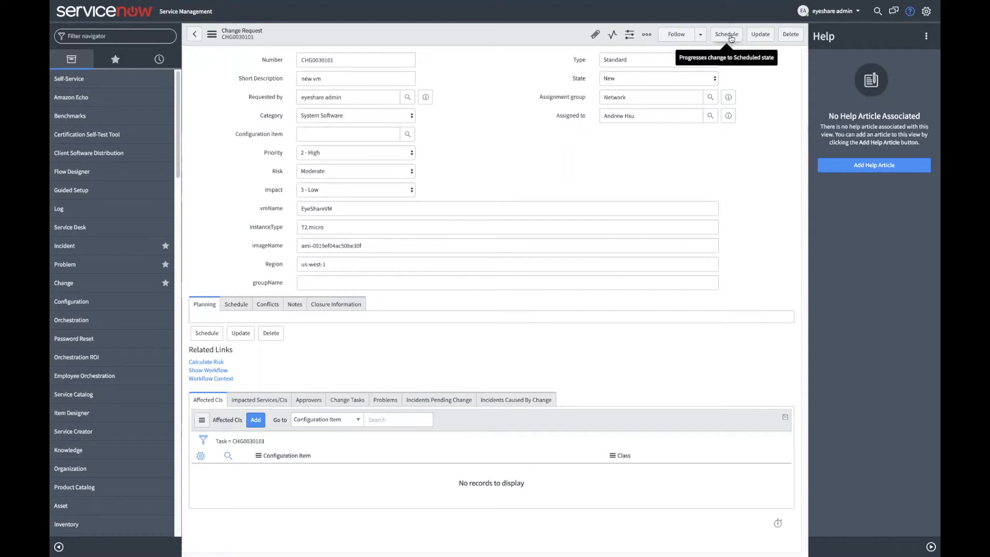
left_click(727, 34)
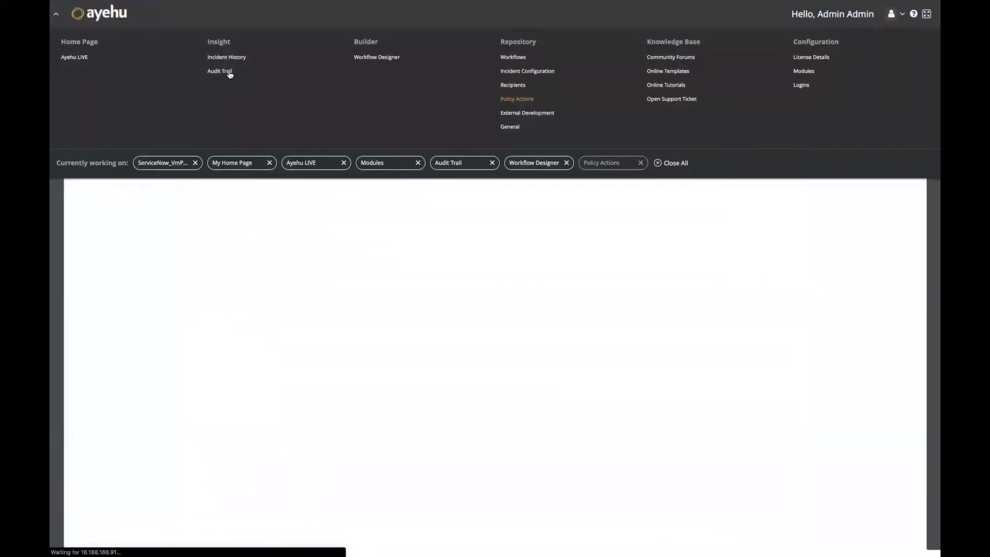
Open the Audit Trail to see the ServiceNow event running ServiceNow_VmProvDemo
left_click(219, 70)
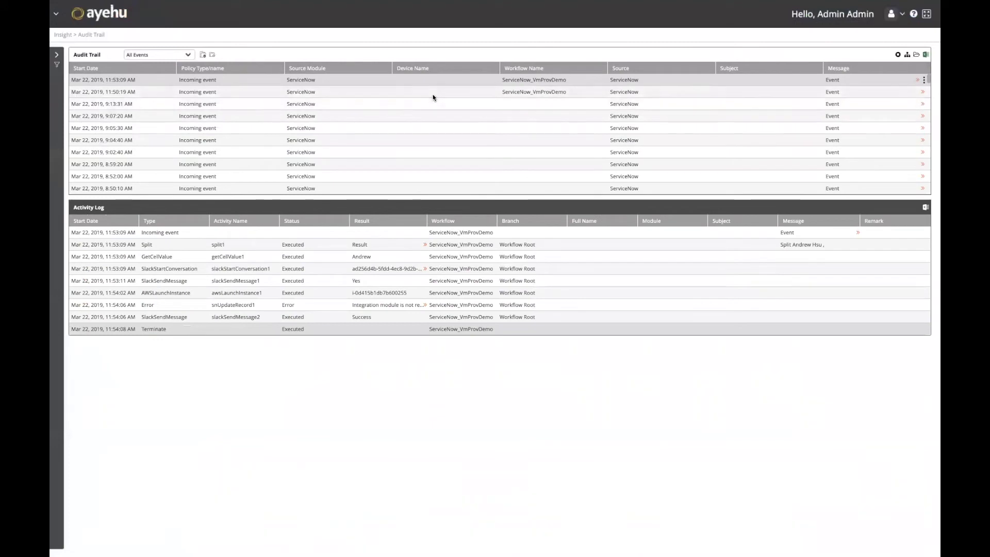
mouse_move(457, 90)
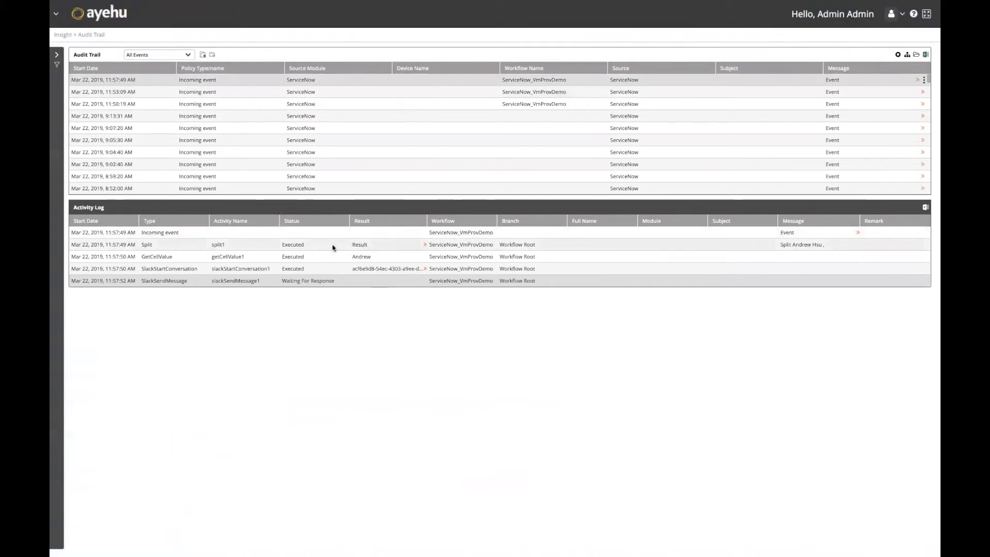
mouse_move(376, 256)
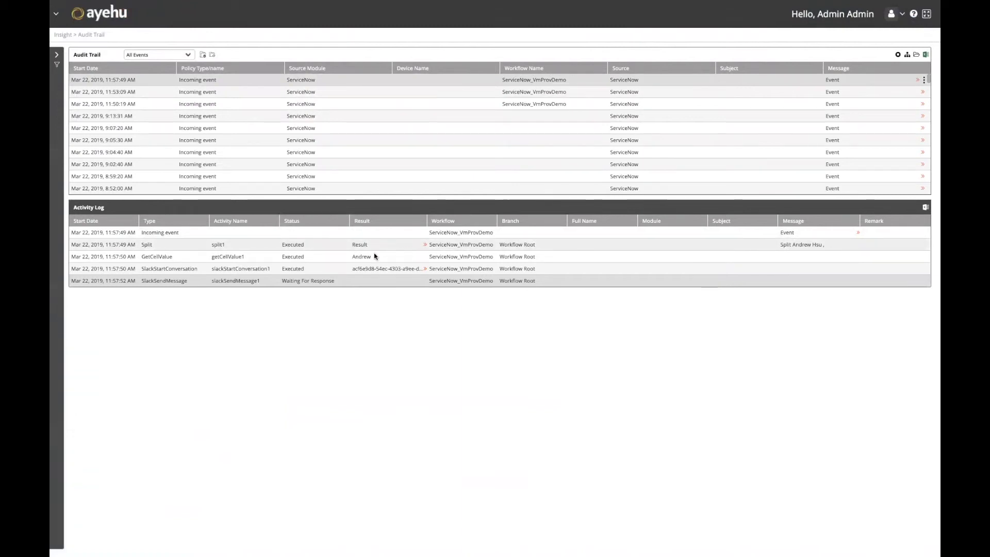
mouse_move(312, 274)
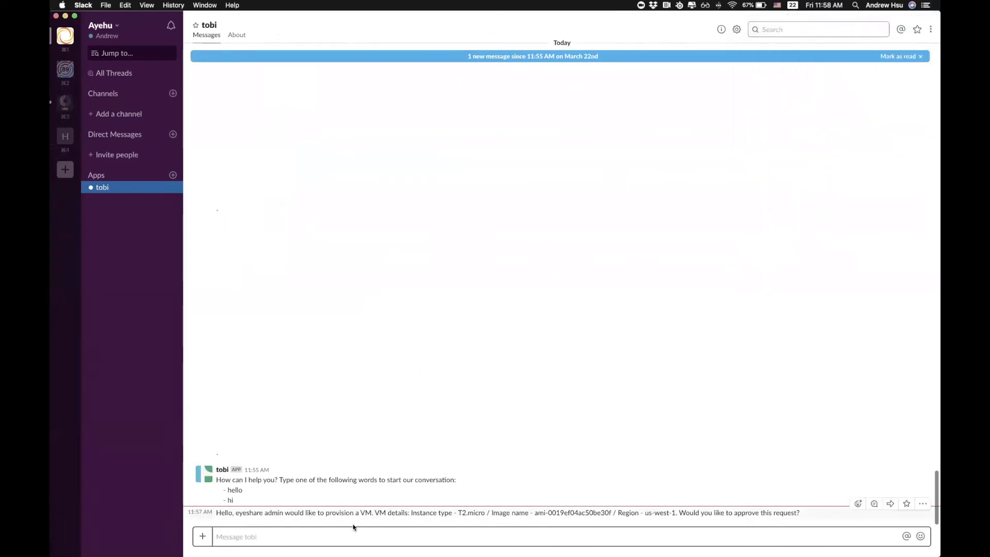
Reply 'Yes' to tobi's VM provisioning approval request
left_click(921, 56)
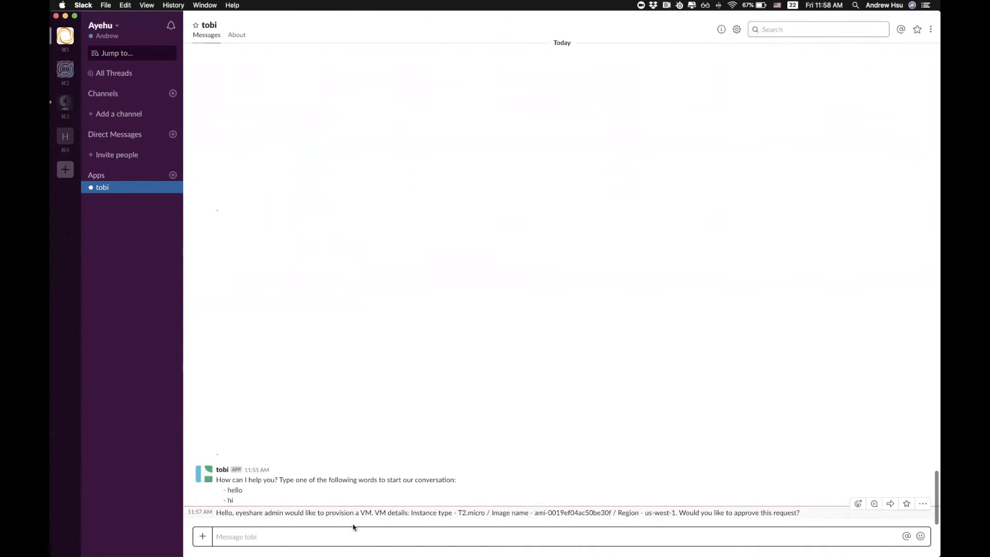
type("Yes")
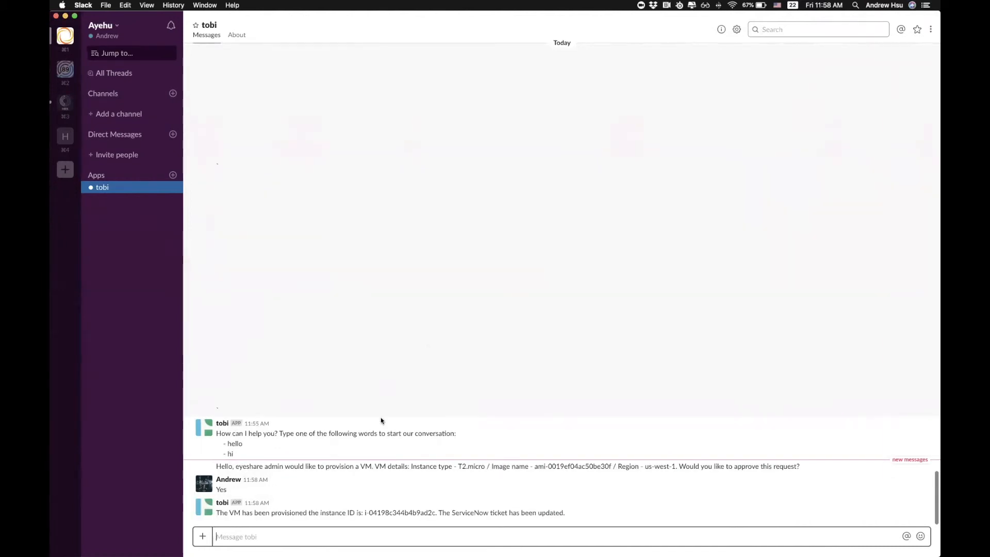
mouse_move(458, 517)
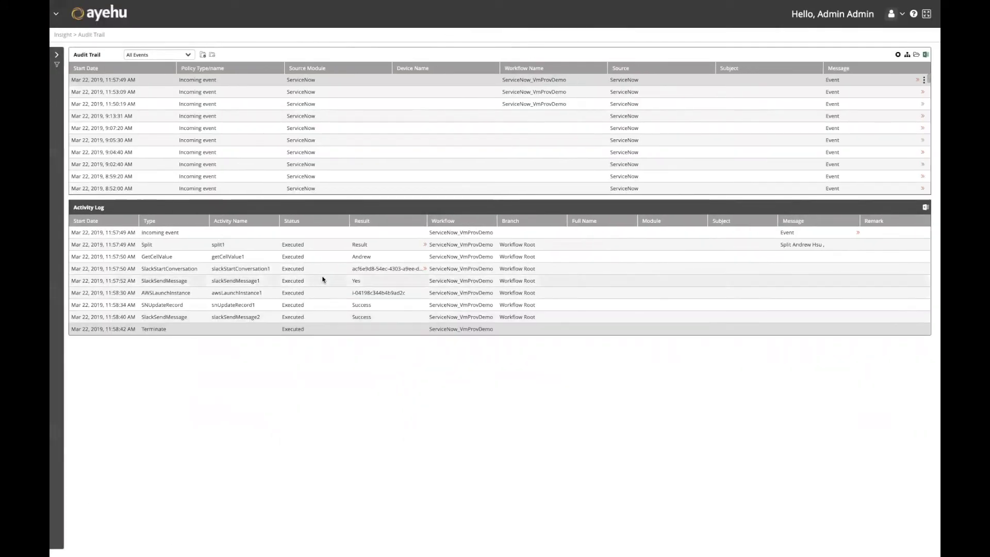
mouse_move(327, 308)
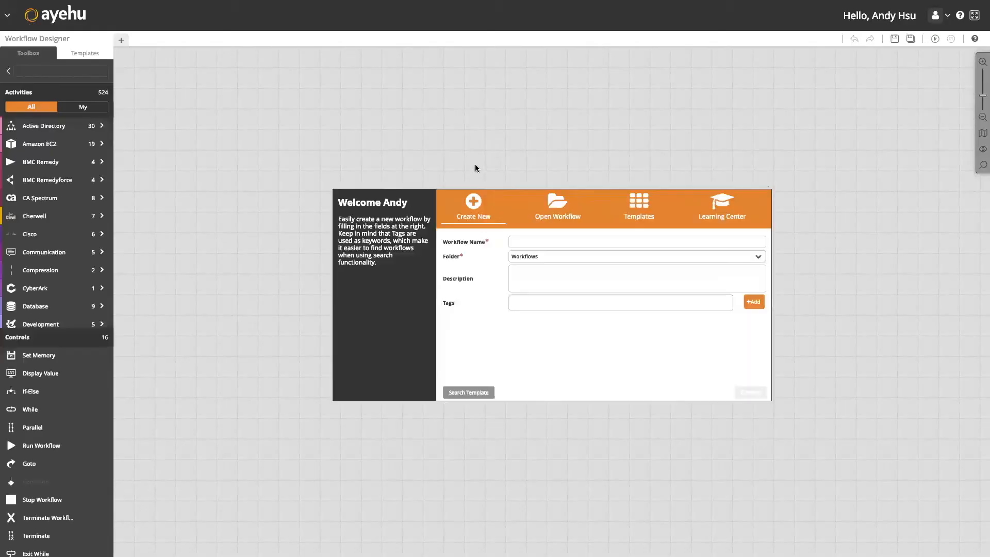
mouse_move(559, 212)
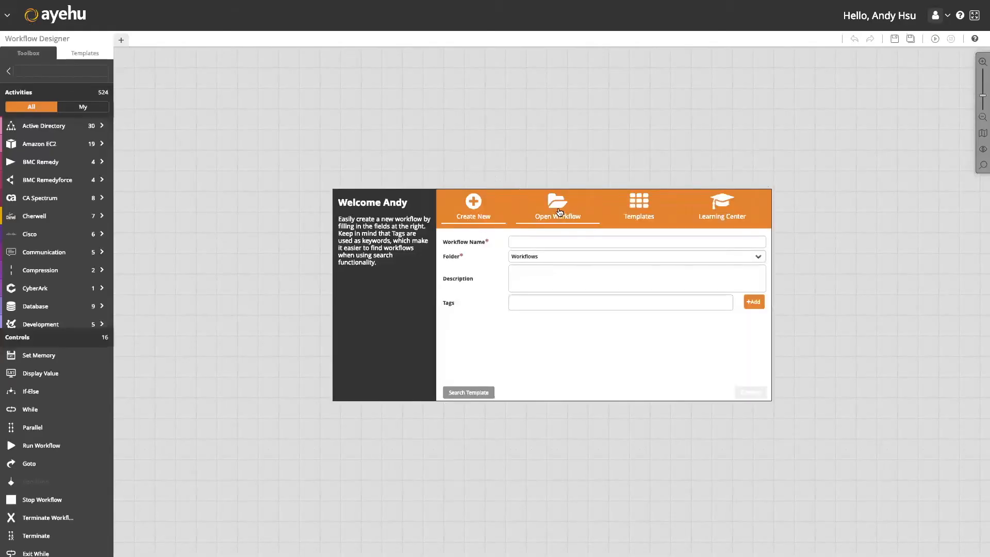
Open ServiceNow_VmProvDemo from the recently opened workflows list
left_click(557, 207)
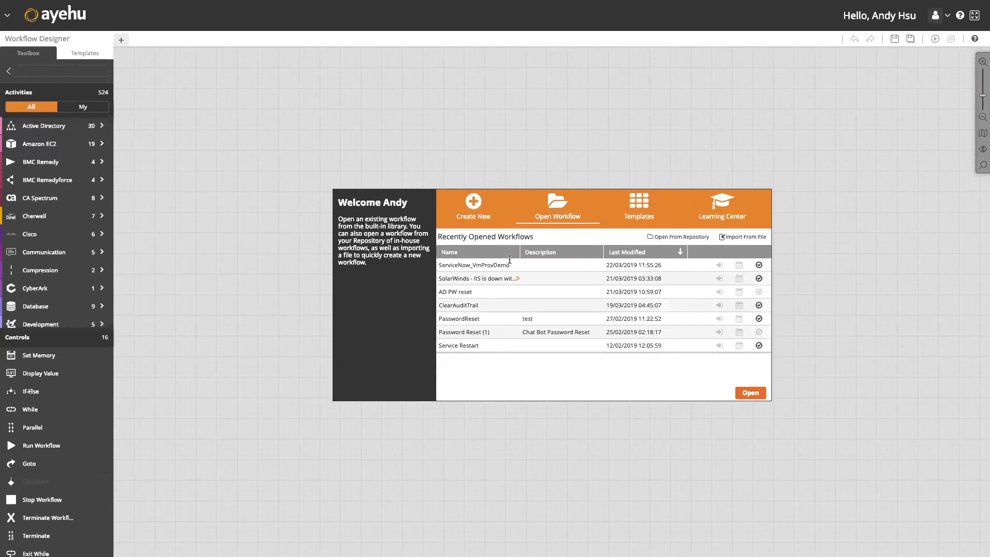
mouse_move(503, 264)
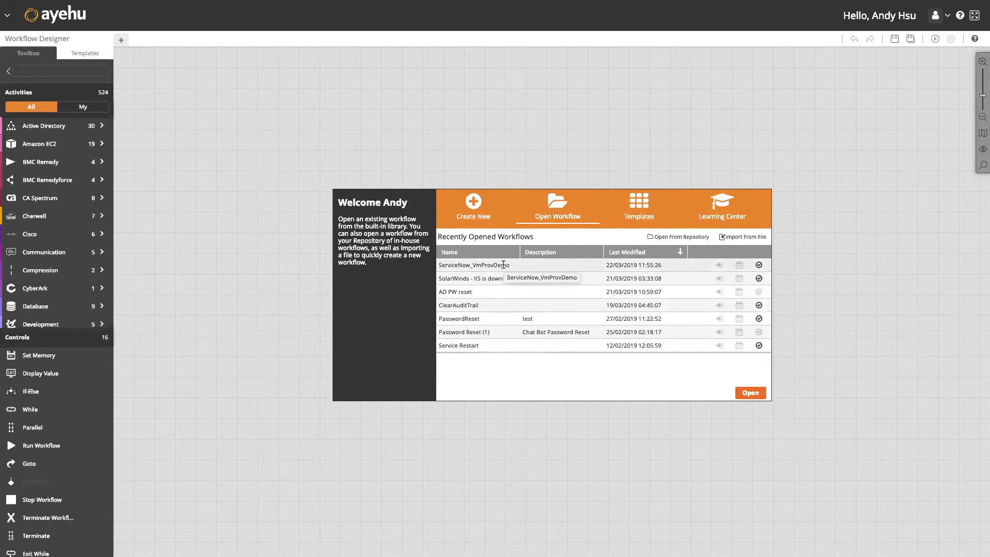
mouse_move(520, 268)
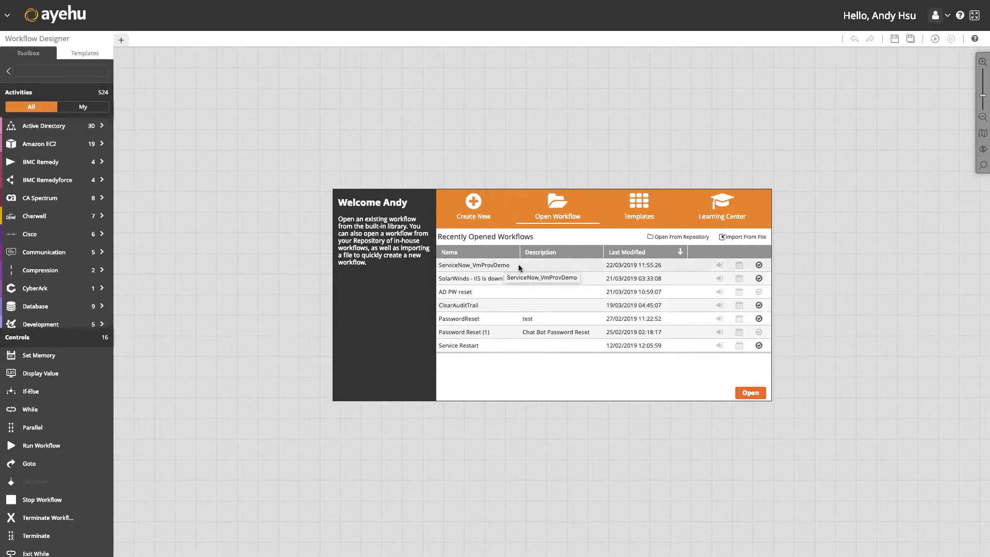
double_click(474, 266)
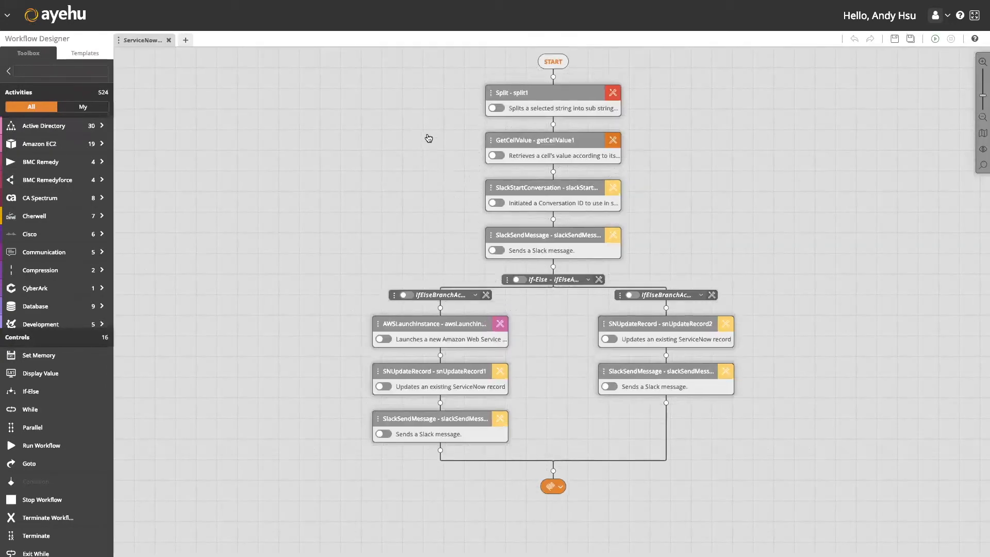
mouse_move(367, 264)
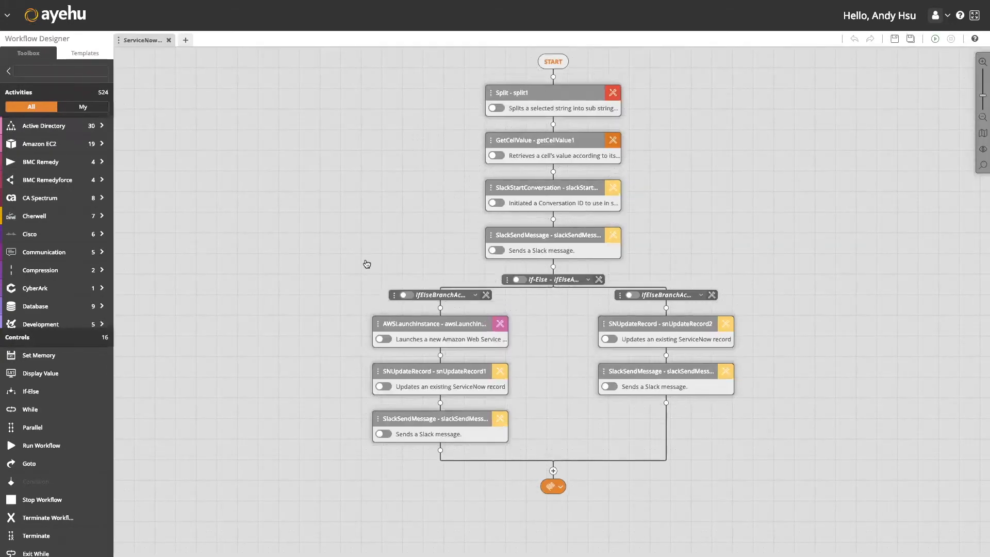
mouse_move(649, 449)
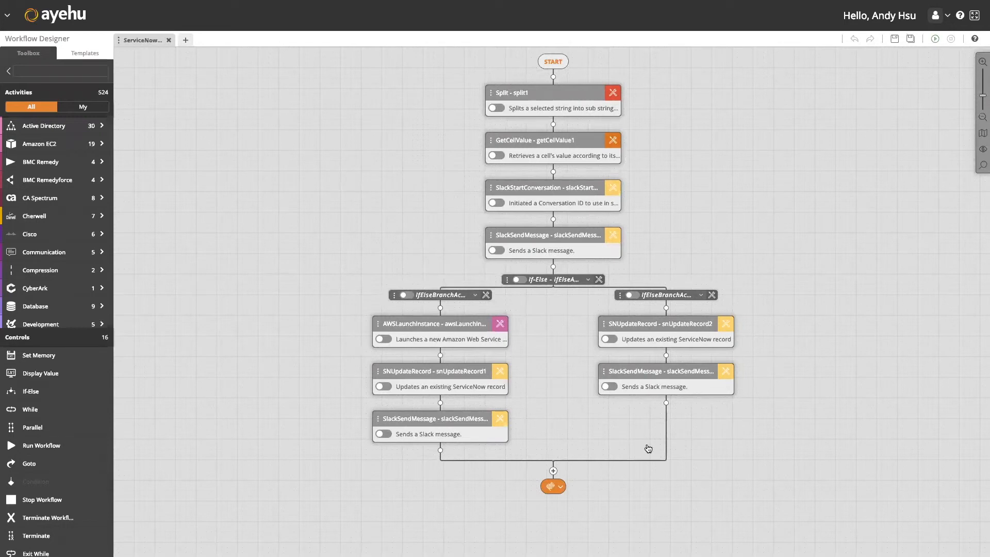
mouse_move(86, 170)
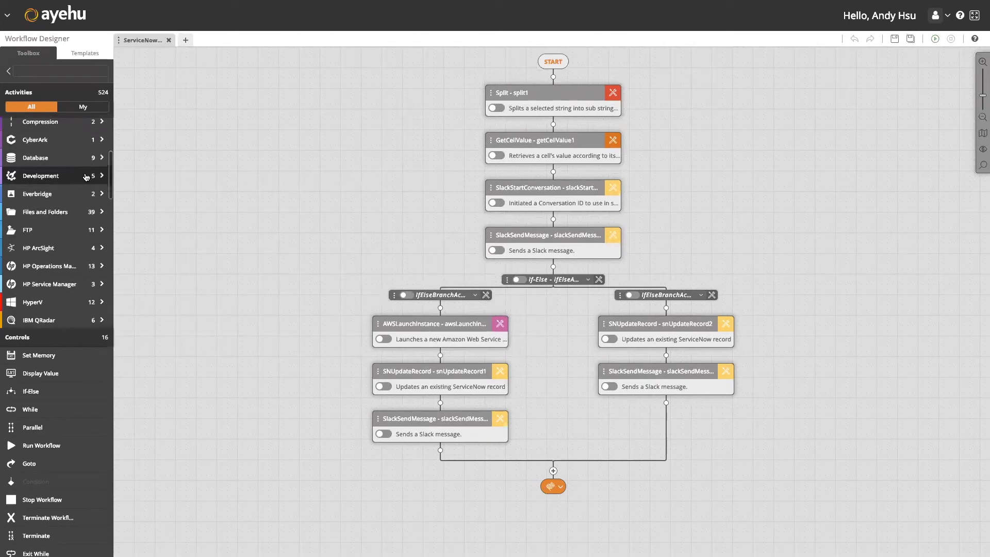
Expand the ServiceNow category in the Toolbox Activities list
scroll("down", 3)
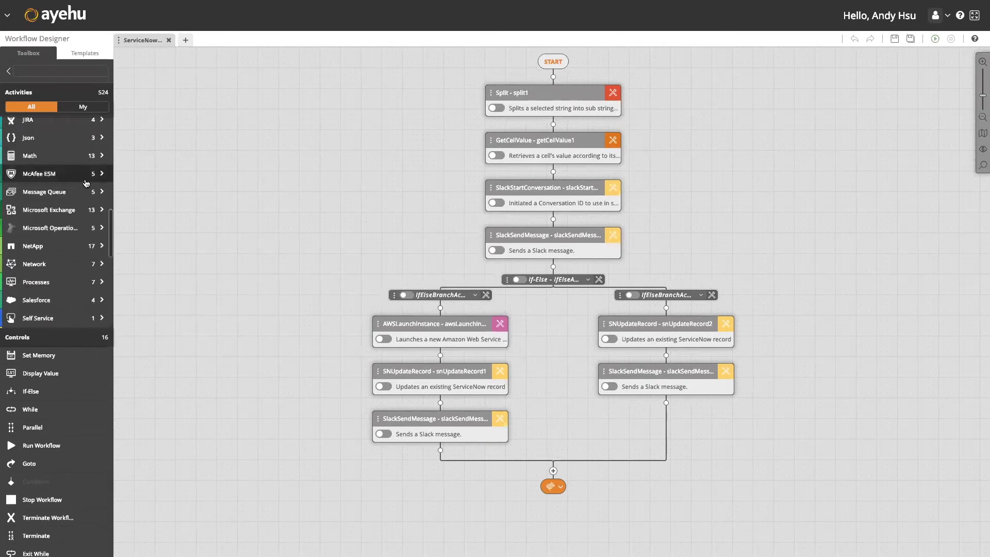
scroll("down", 3)
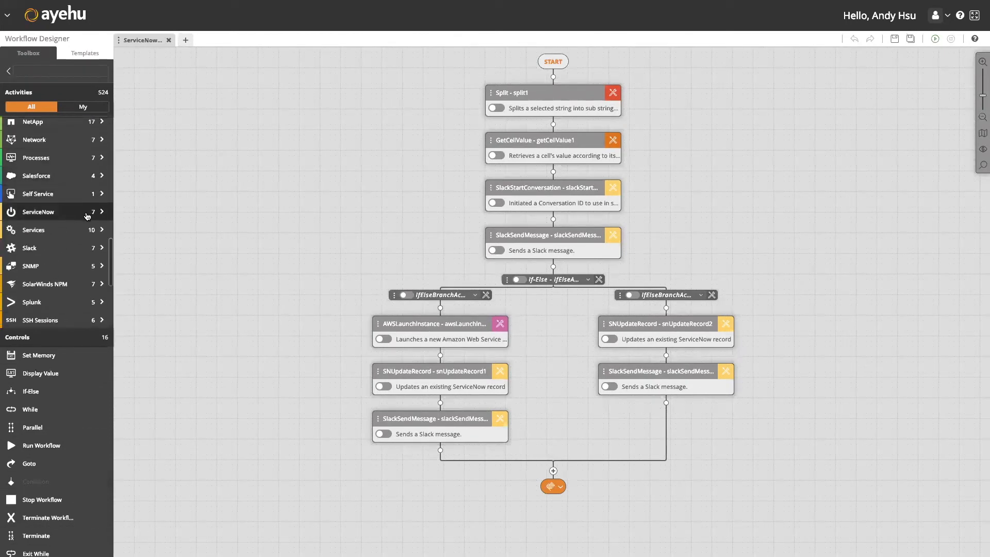
left_click(38, 212)
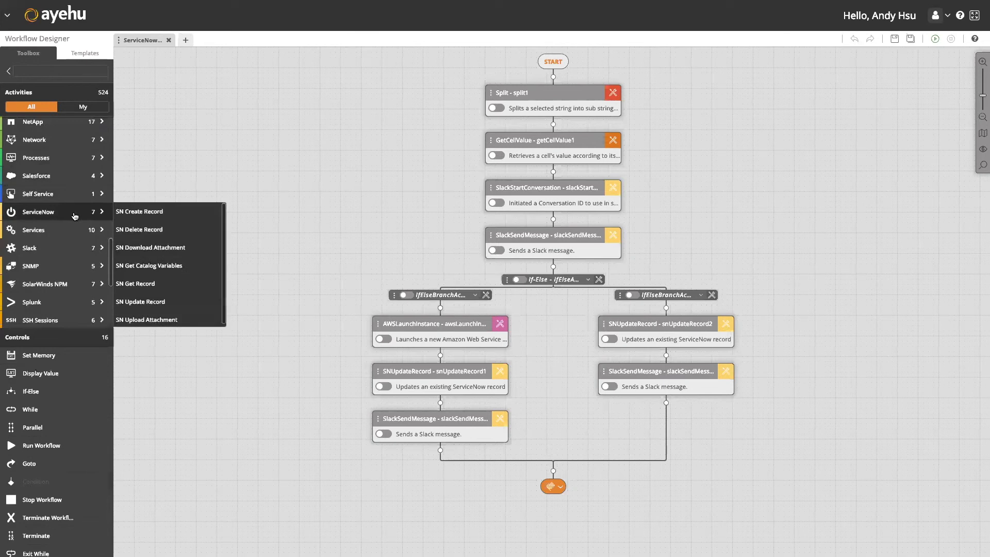
mouse_move(123, 206)
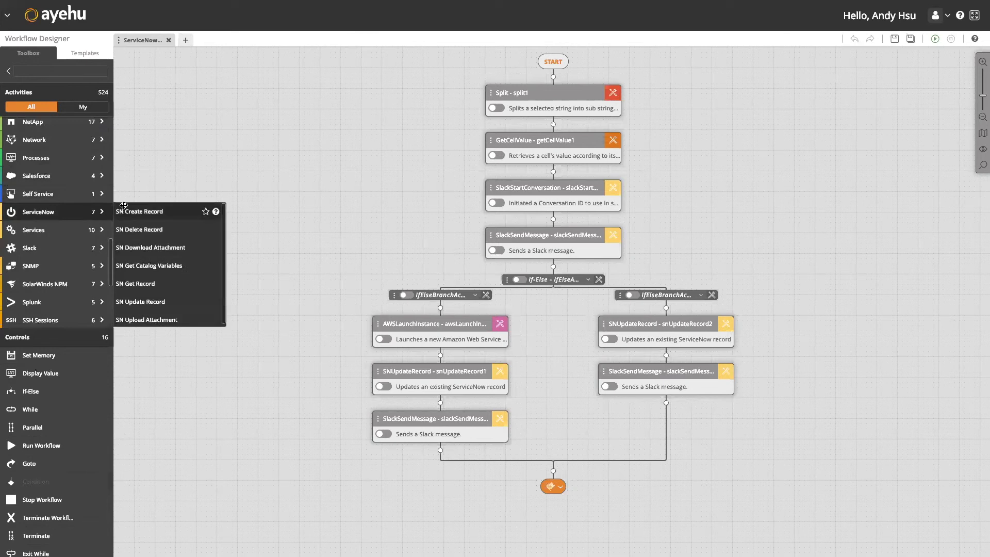
mouse_move(254, 272)
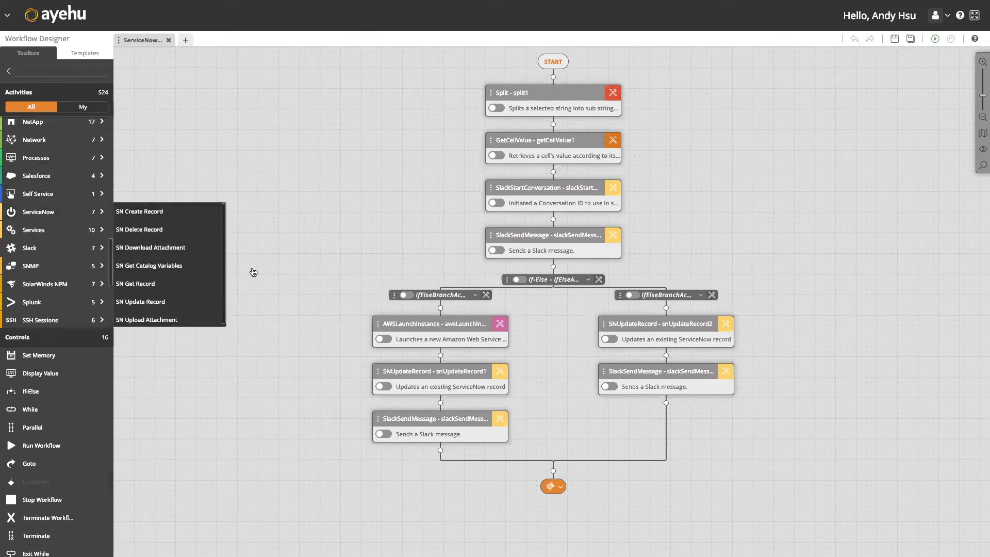
mouse_move(137, 203)
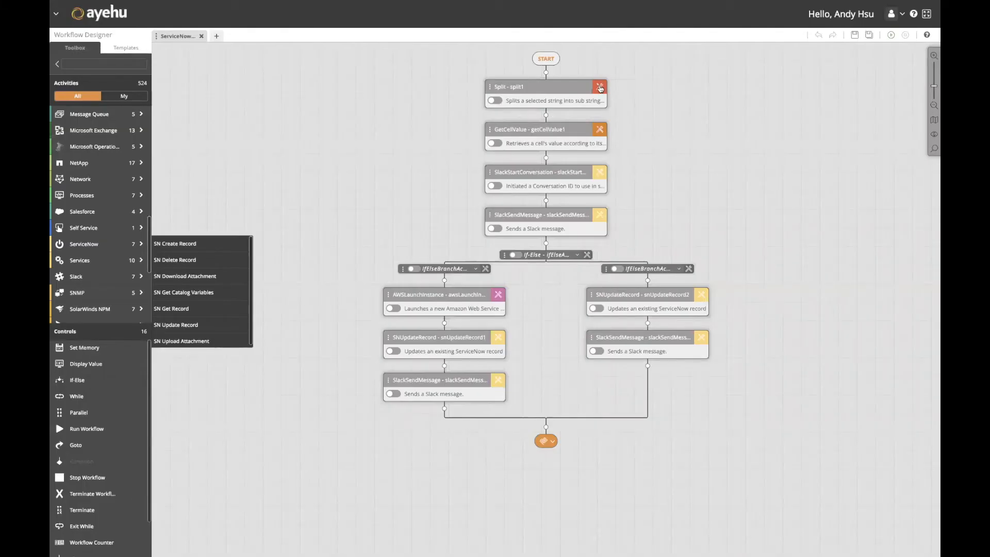
left_click(600, 87)
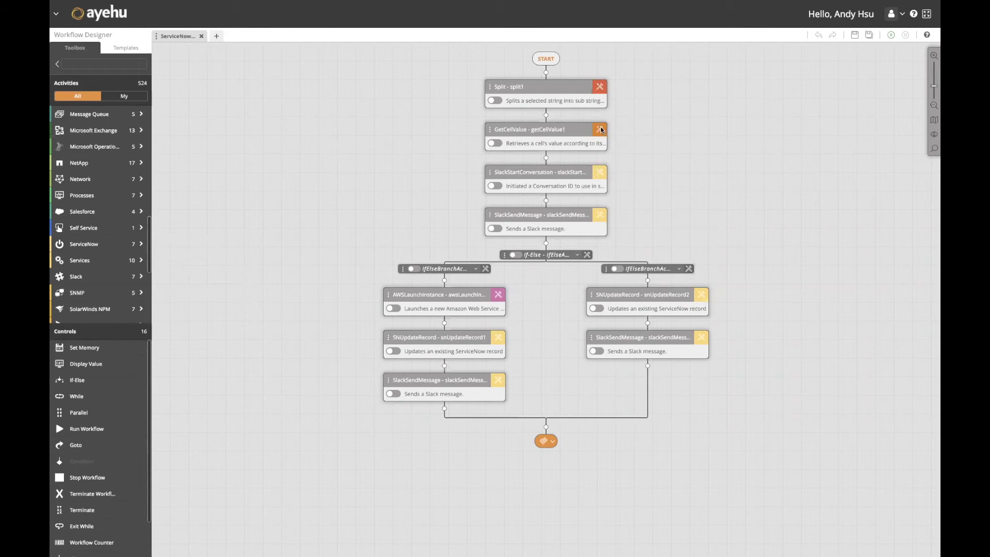
left_click(540, 129)
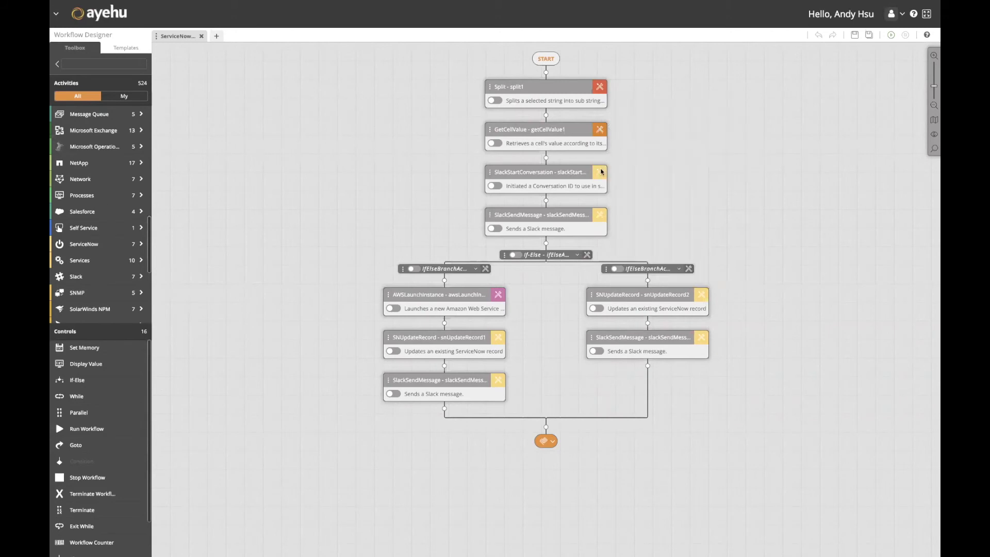
left_click(600, 172)
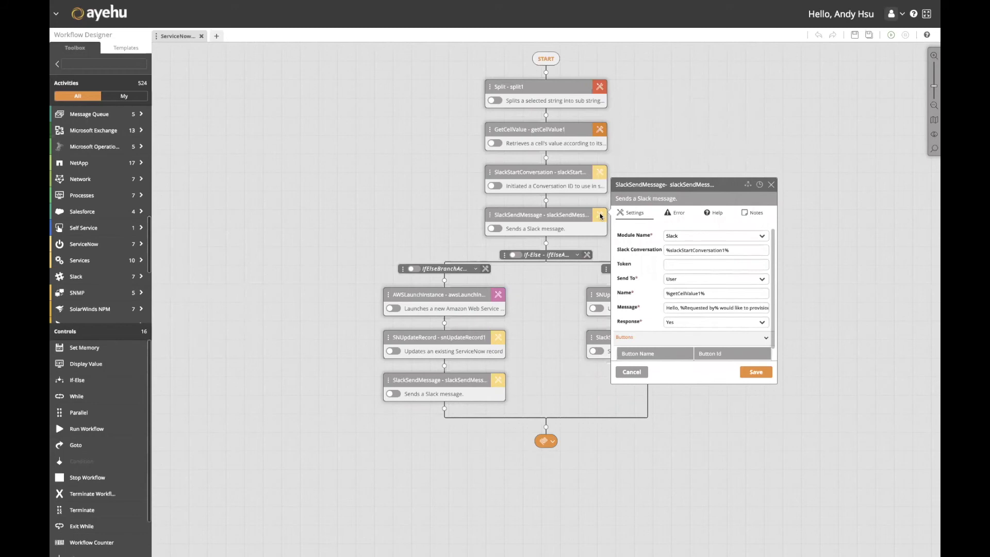
left_click(631, 372)
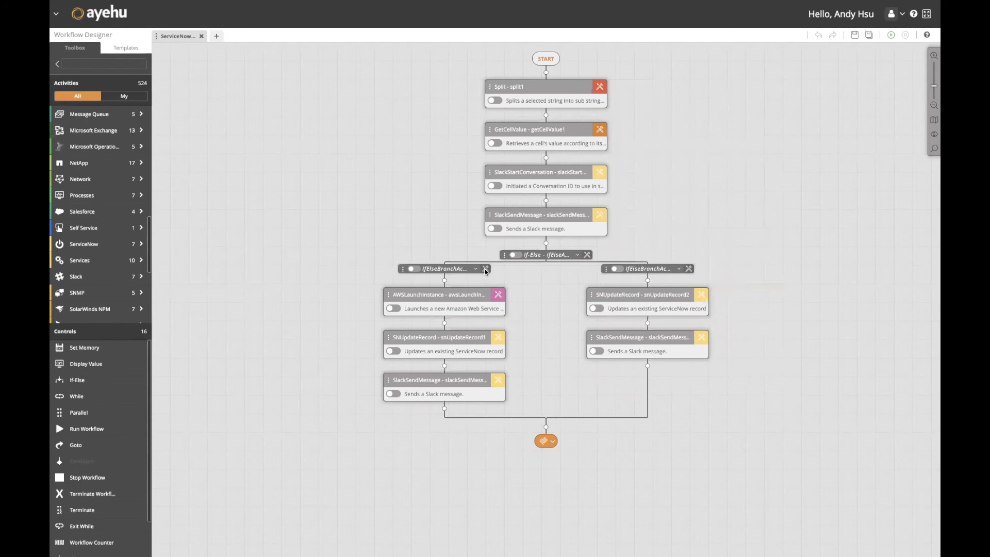
Review the branch and AWSLaunchInstance settings, then open the final SlackSendMessage settings
left_click(448, 269)
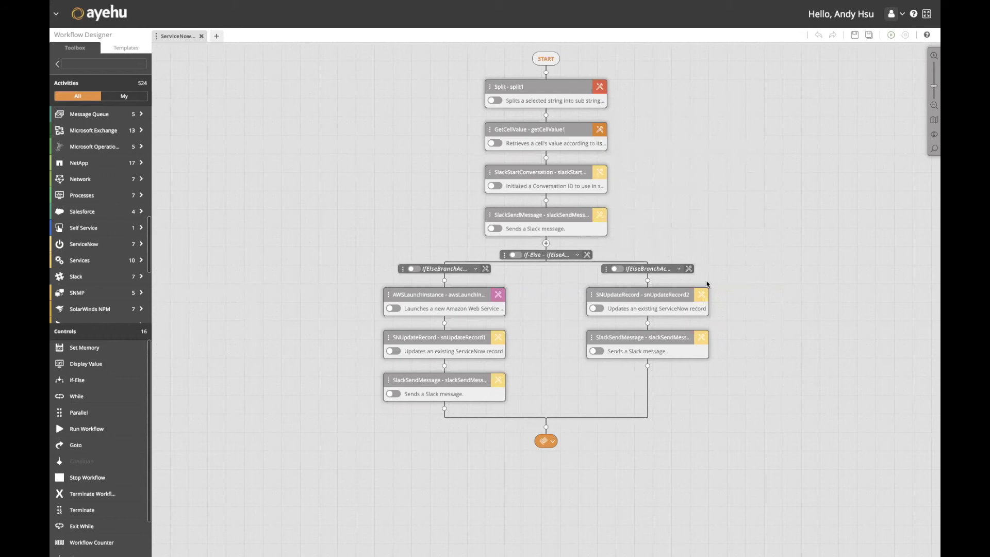
mouse_move(459, 256)
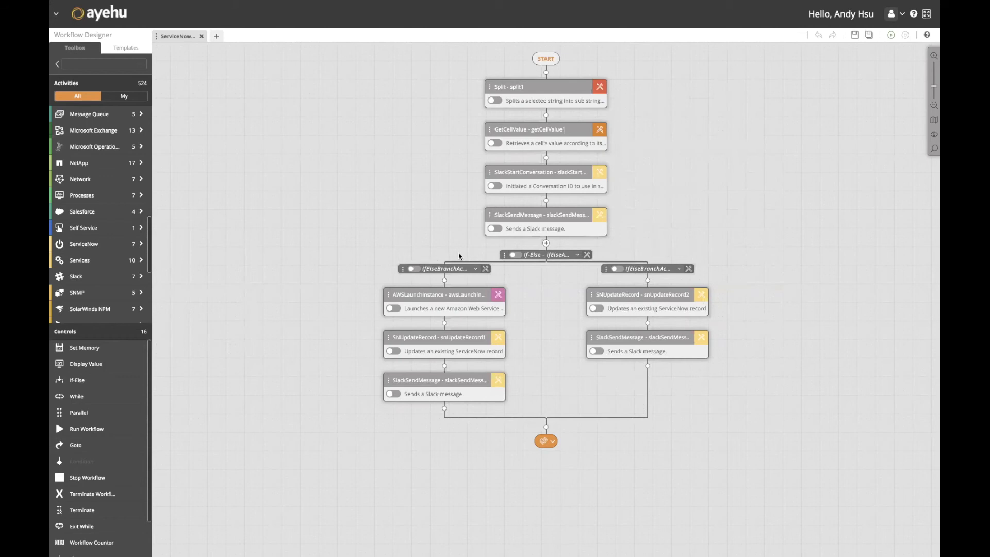
mouse_move(484, 268)
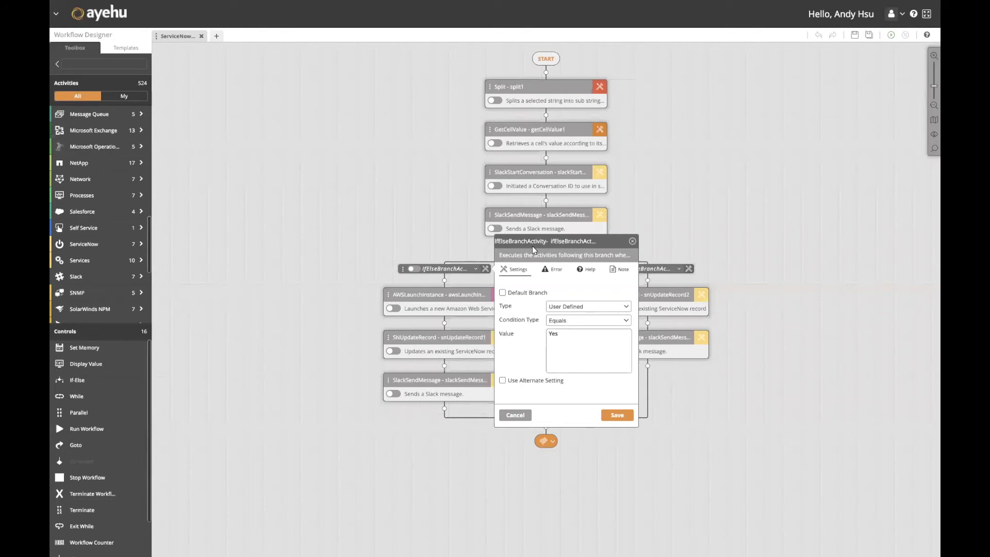
mouse_move(503, 247)
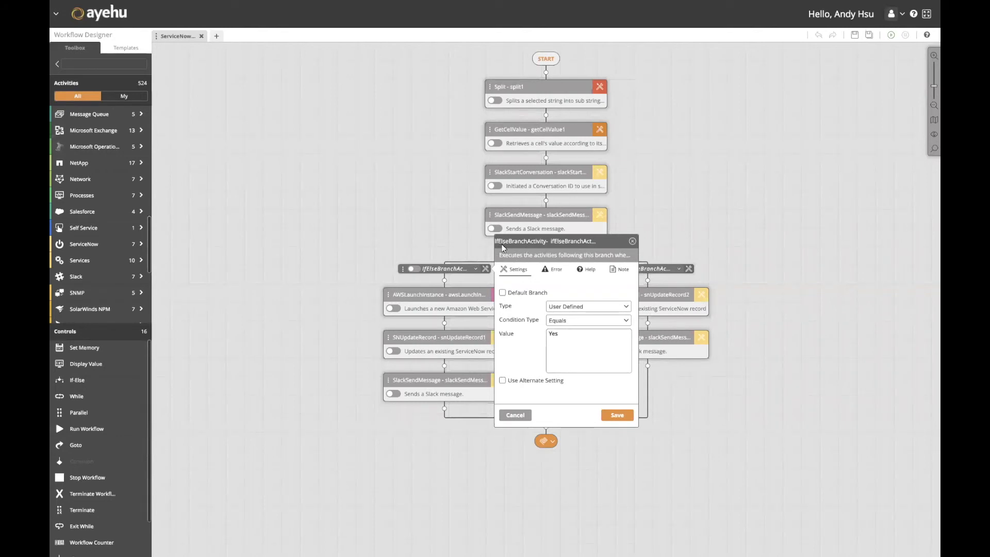
mouse_move(510, 284)
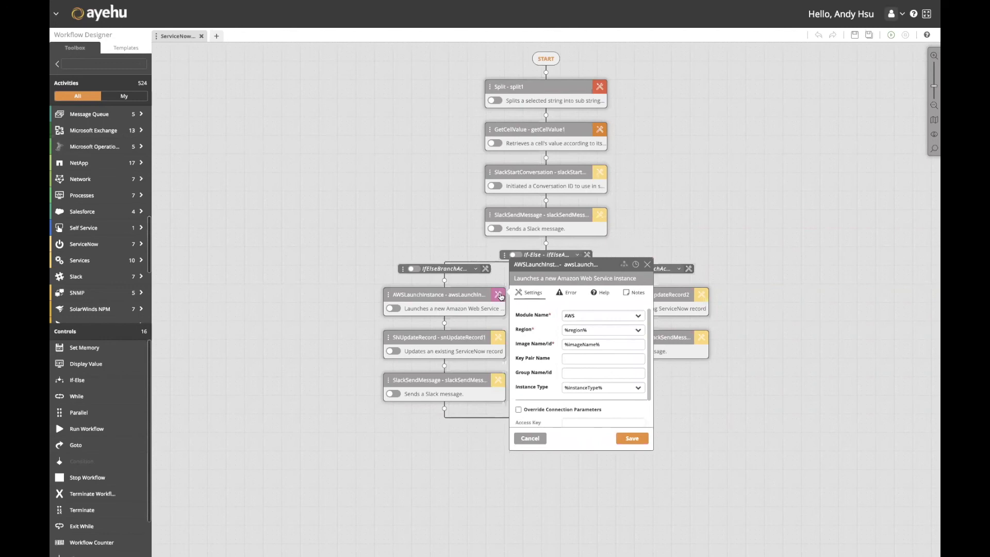
left_click(530, 439)
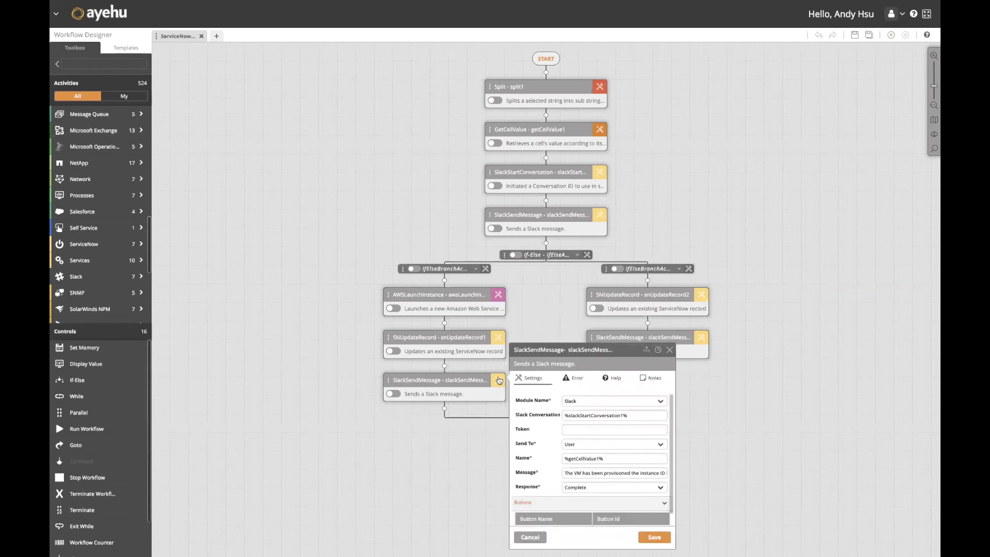
mouse_move(631, 388)
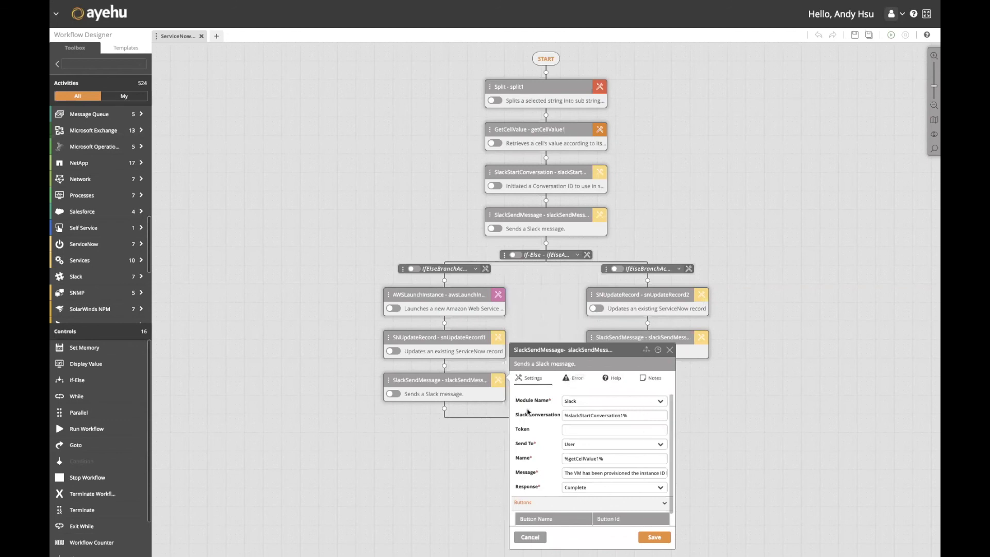
mouse_move(517, 408)
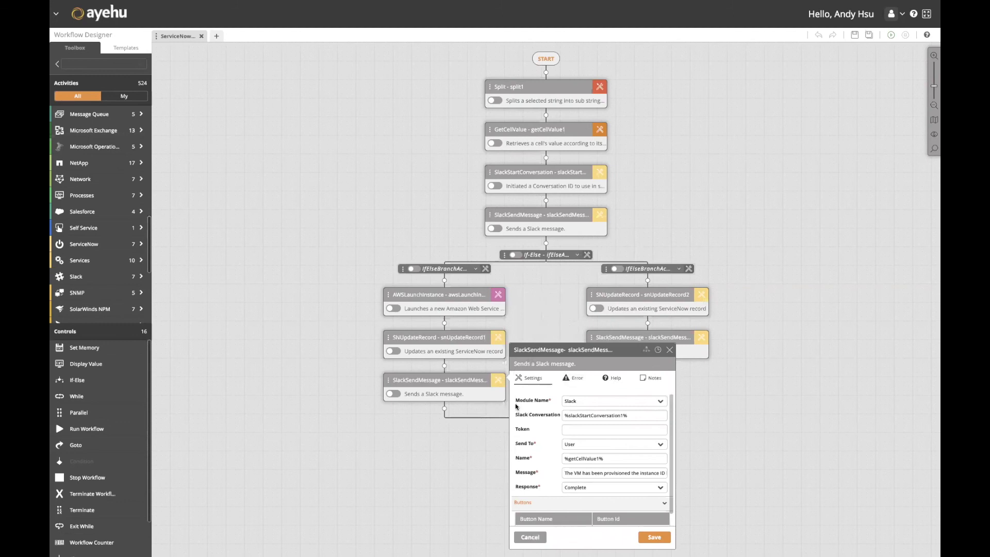
mouse_move(591, 361)
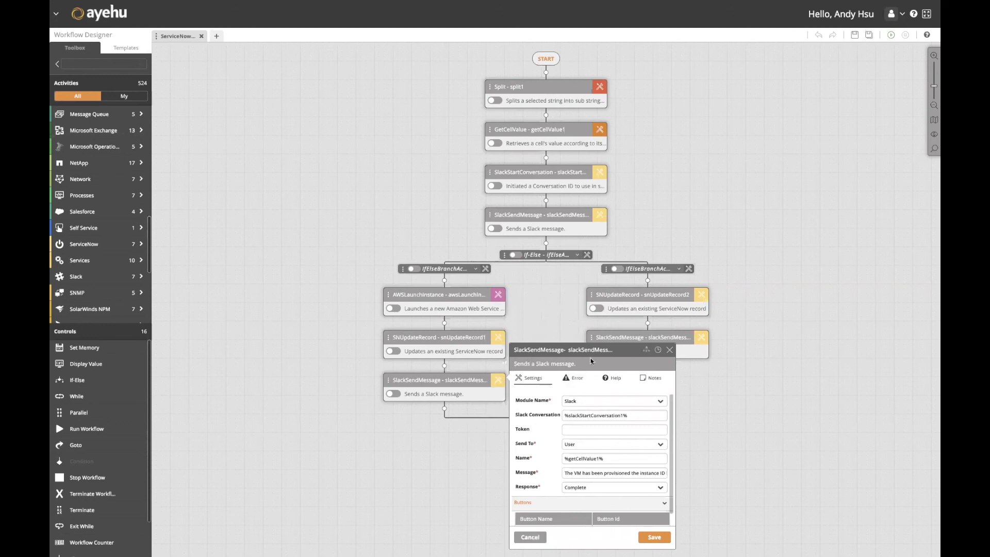